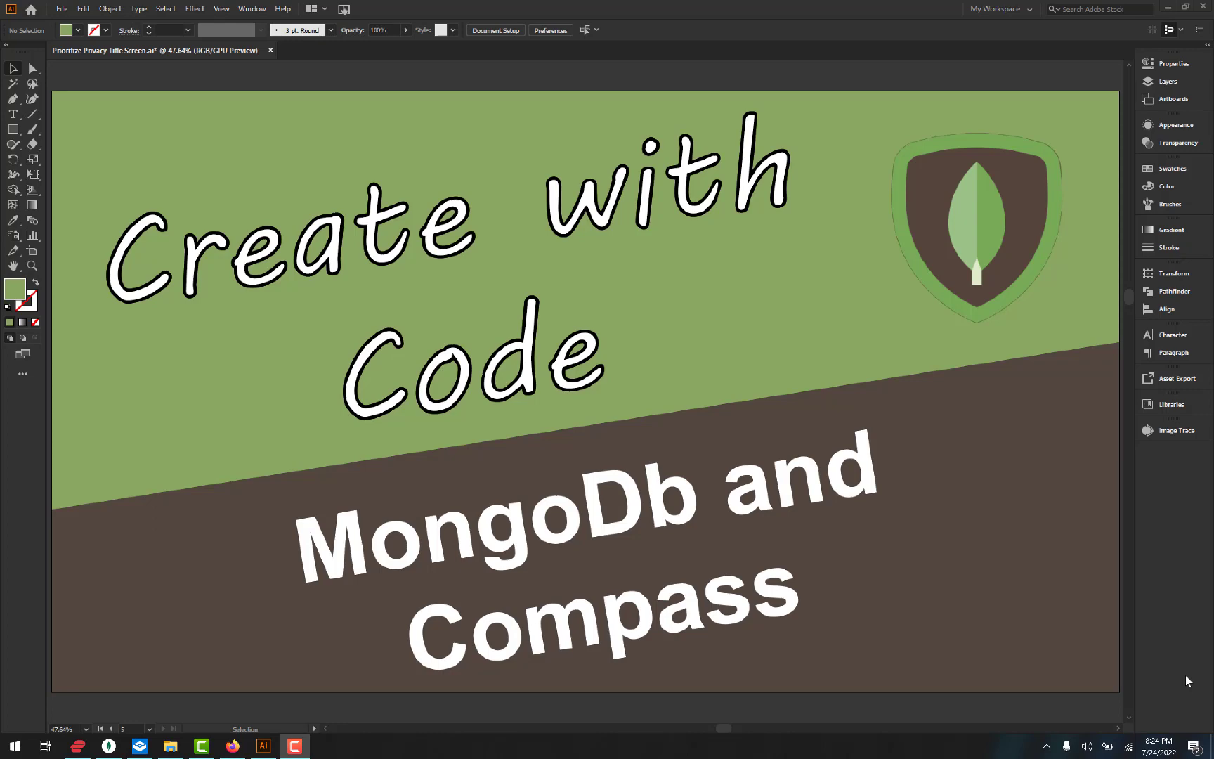
pyautogui.moveTo(1132, 355)
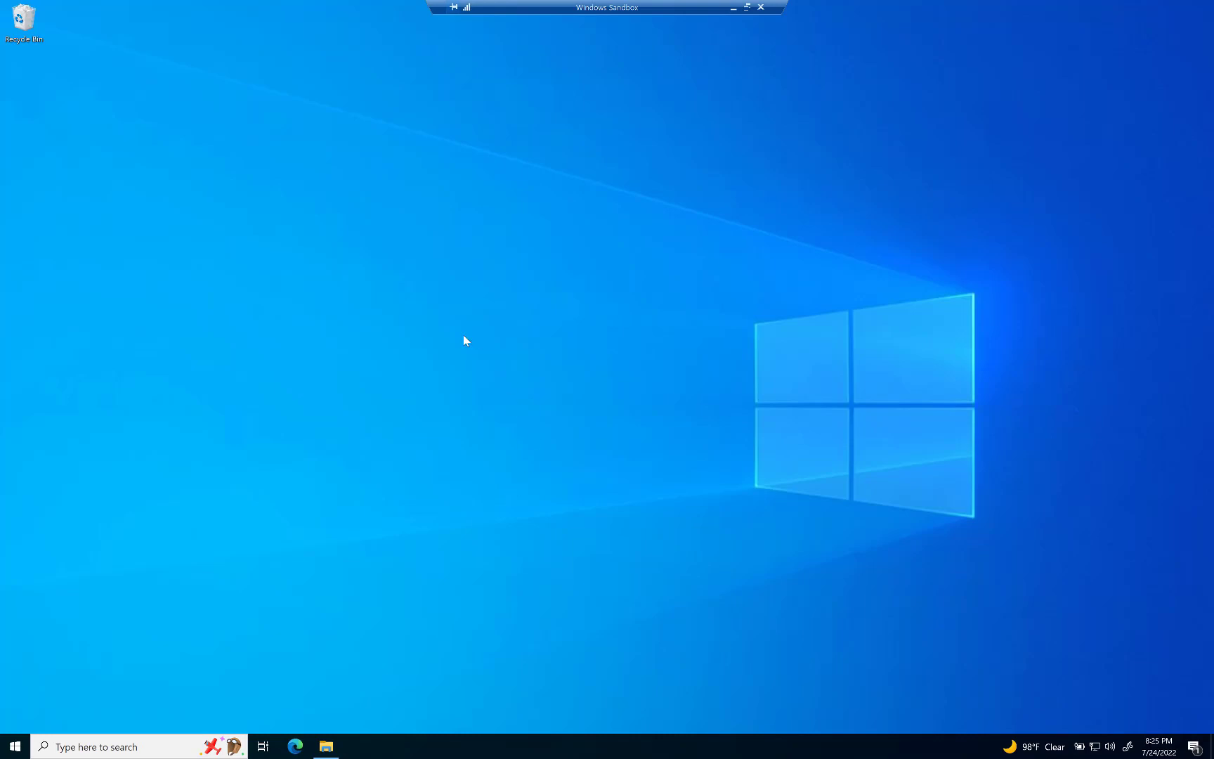
pyautogui.moveTo(823, 299)
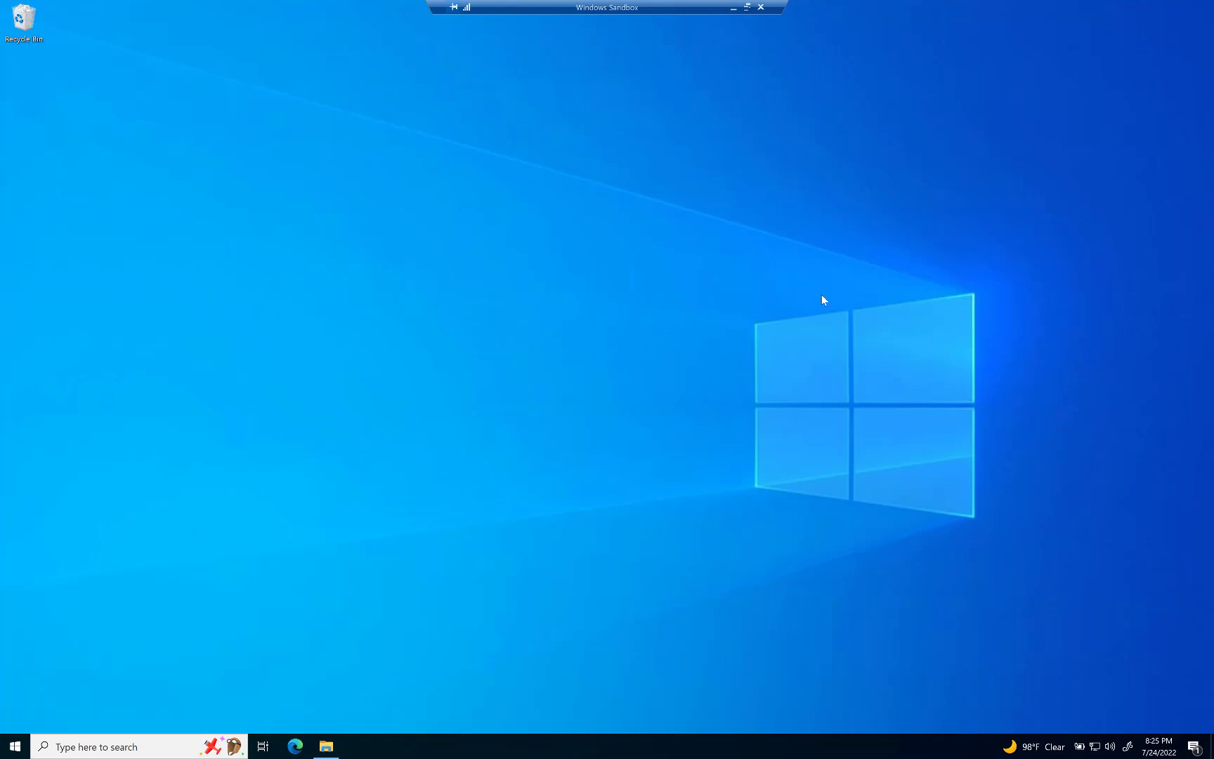
pyautogui.moveTo(726, 214)
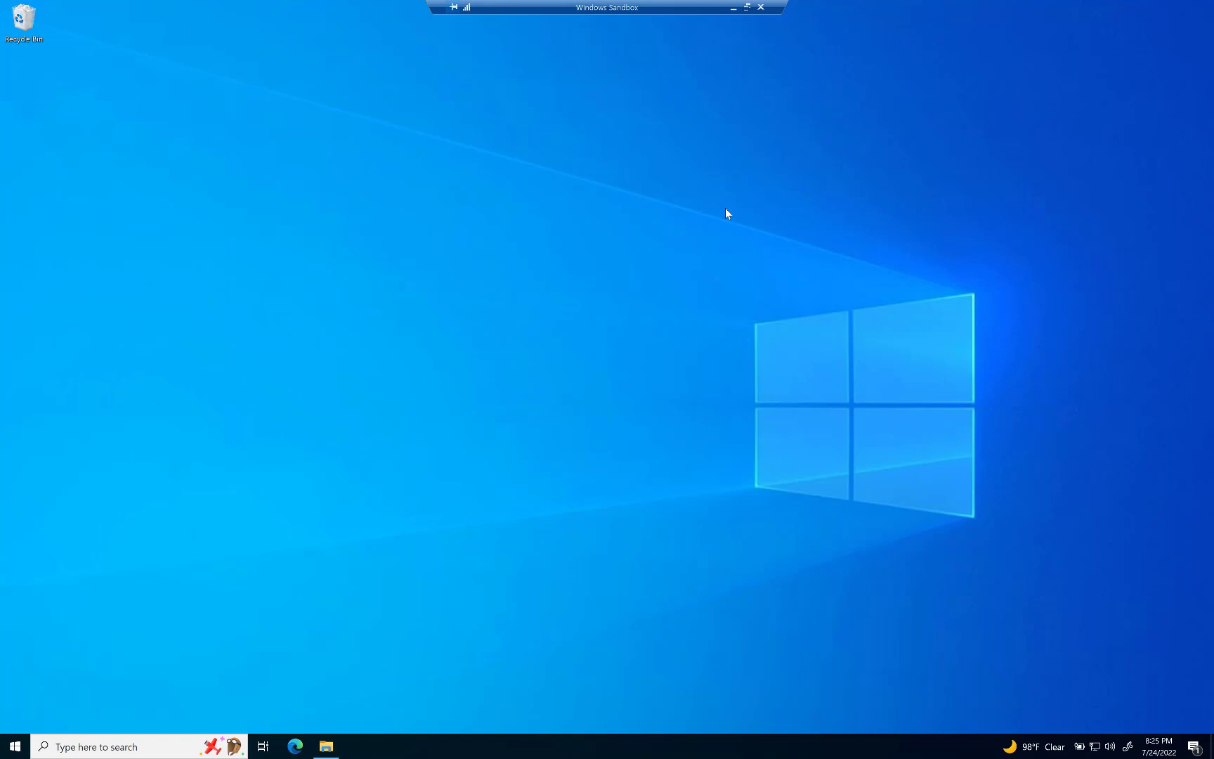
pyautogui.moveTo(685, 186)
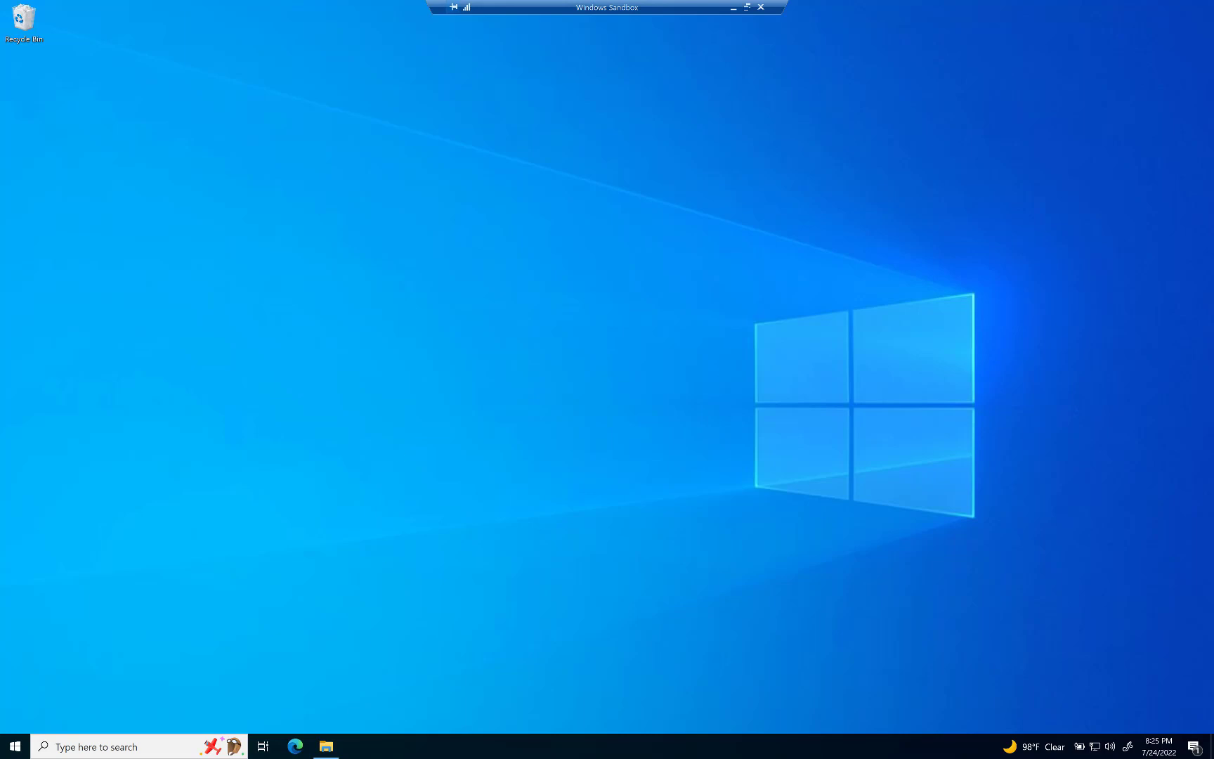
# Open Downloads in File Explorer and select the MongoDB 6.0.0 server installer
pyautogui.click(326, 747)
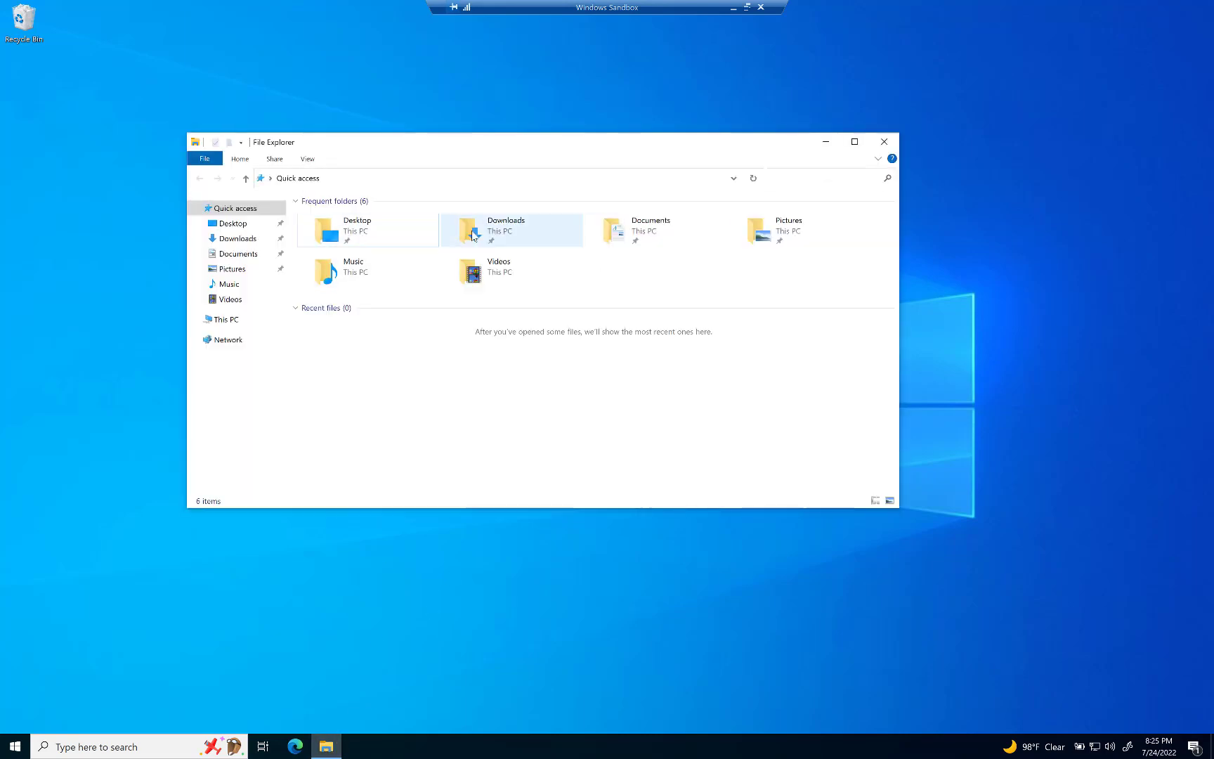
pyautogui.doubleClick(473, 229)
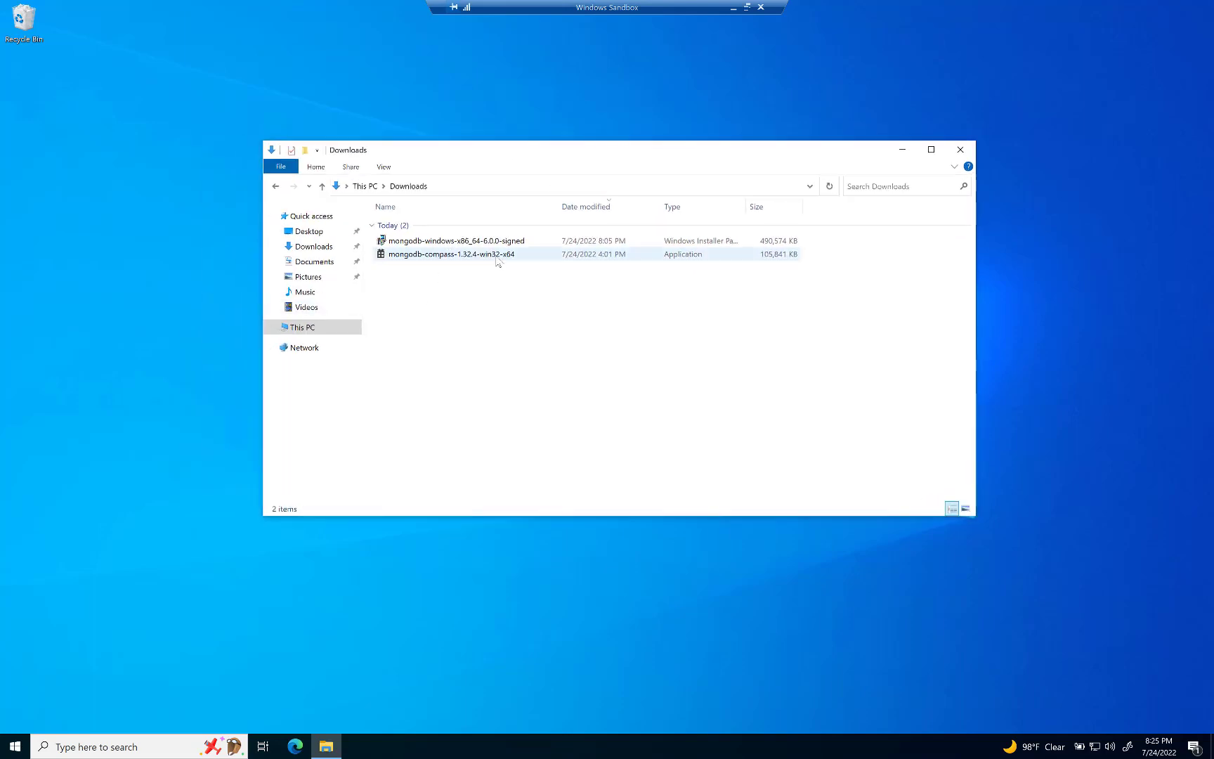
pyautogui.click(453, 253)
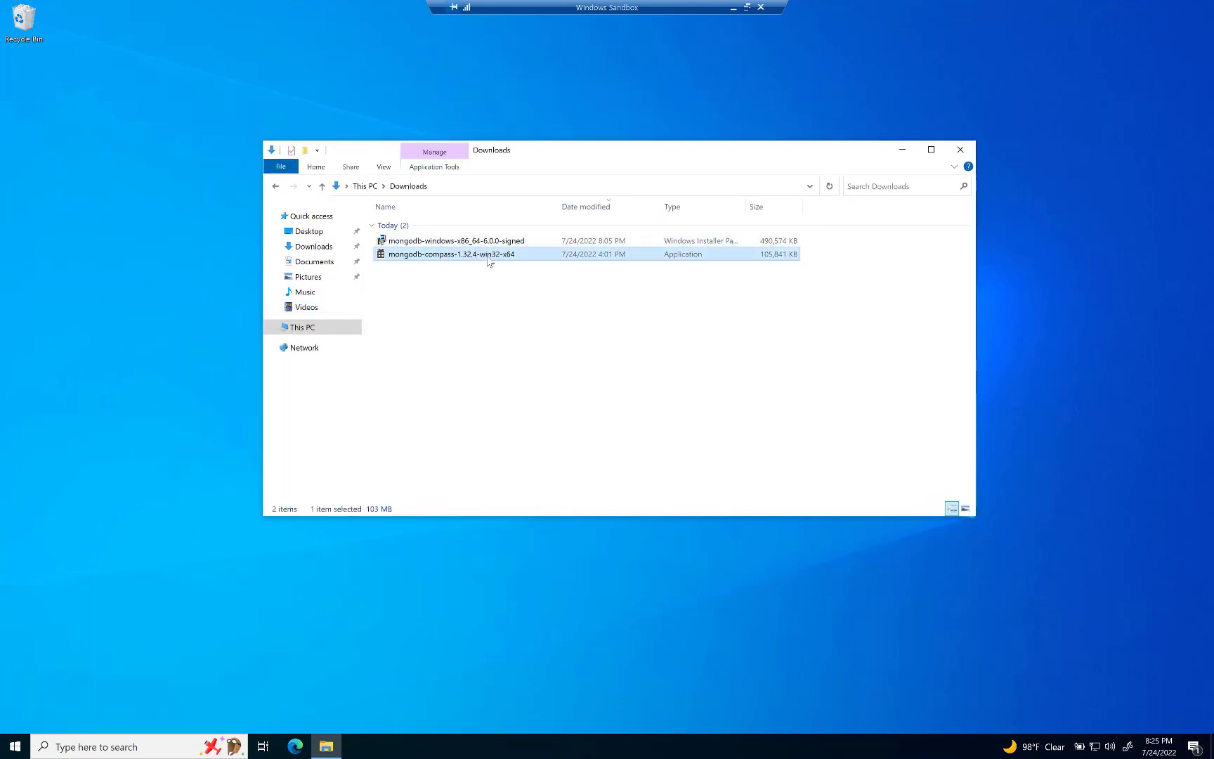
pyautogui.click(457, 241)
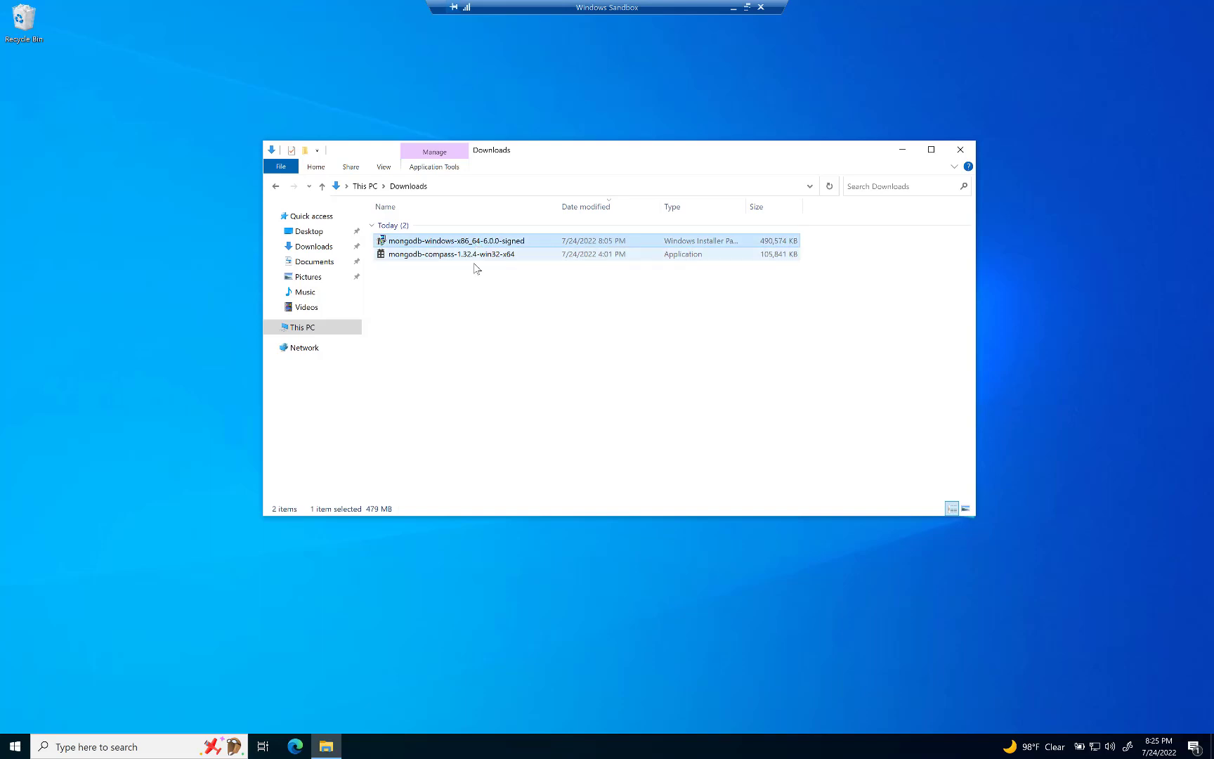
pyautogui.click(487, 267)
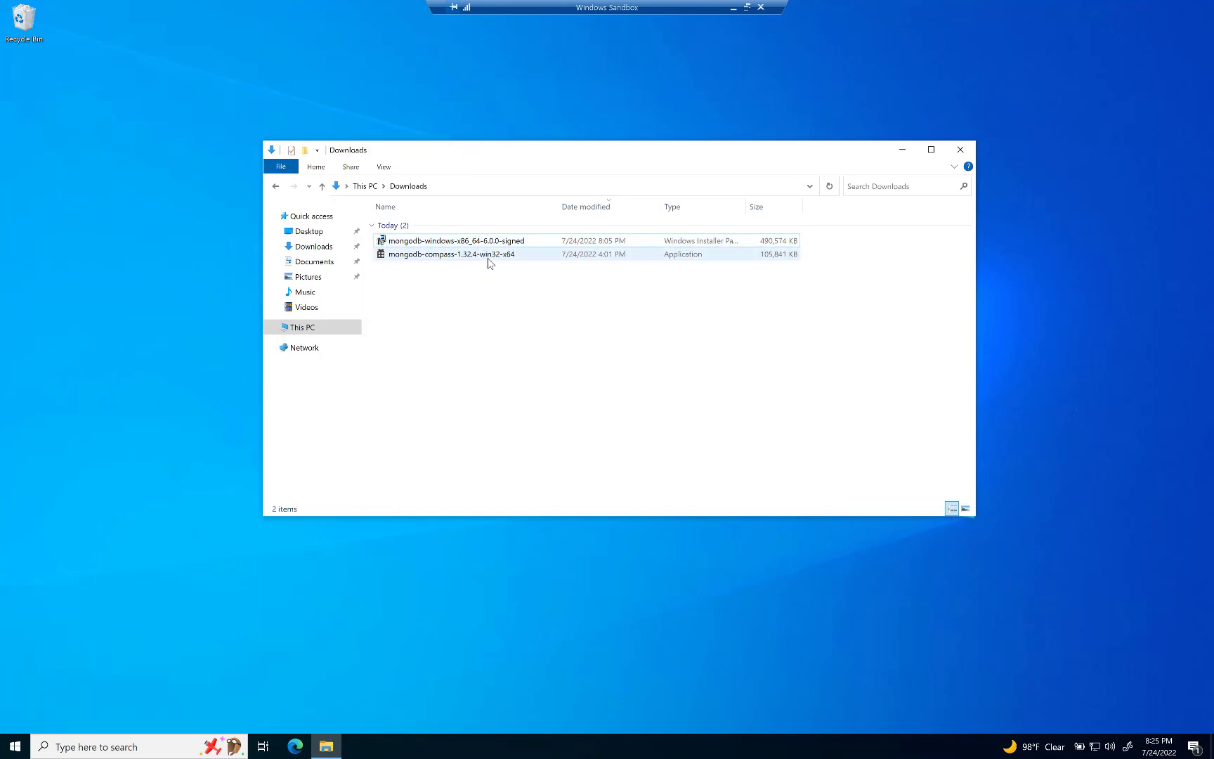
pyautogui.click(456, 241)
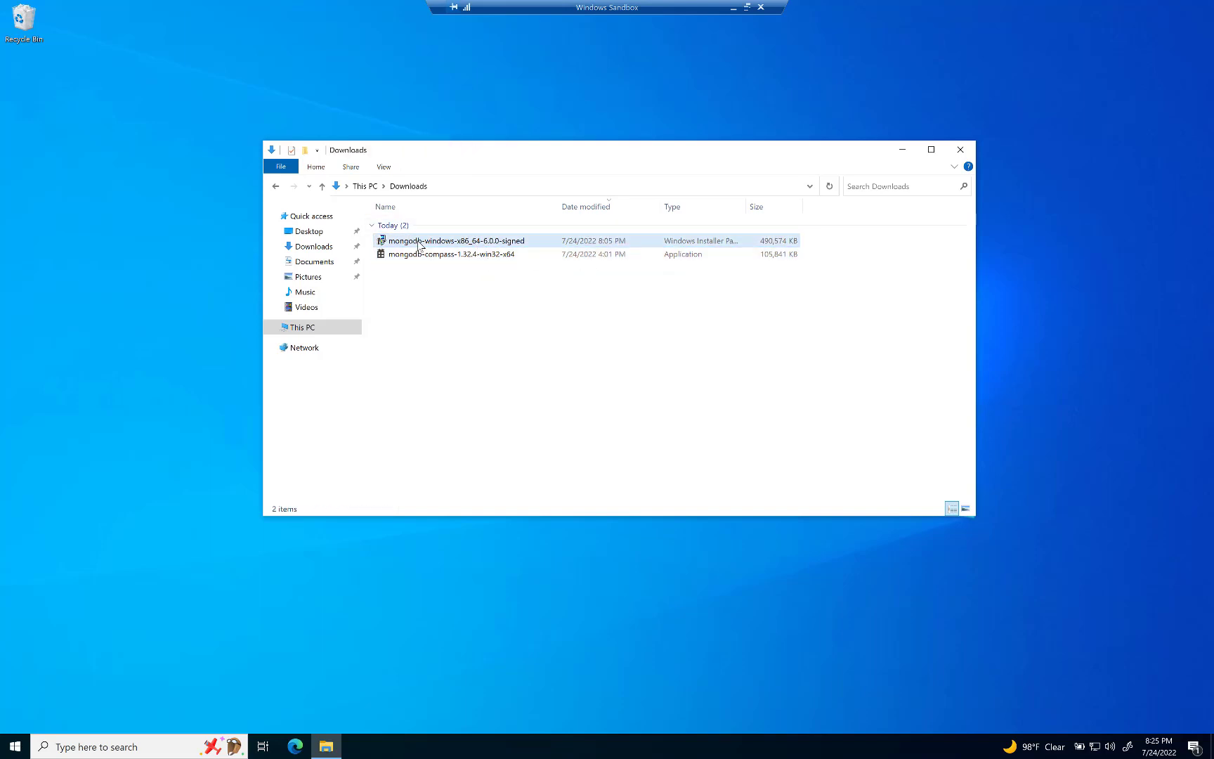
pyautogui.click(455, 241)
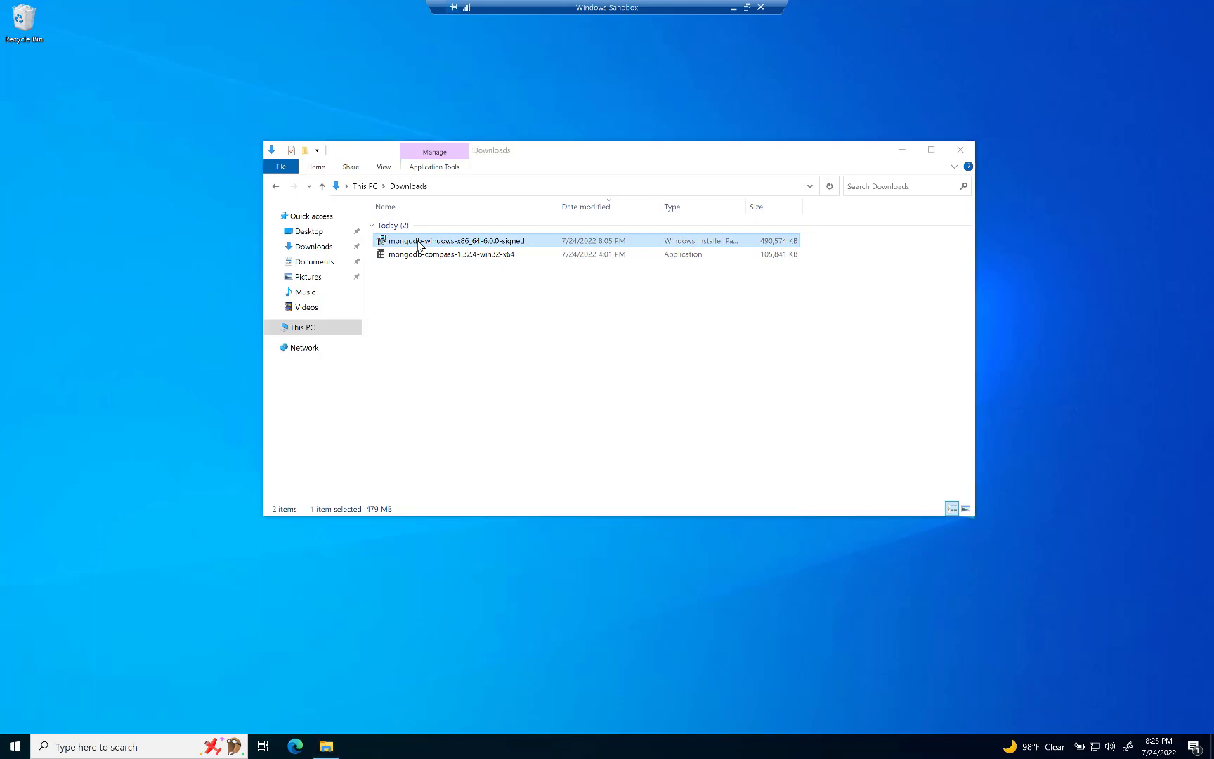
# Launch the MongoDB 6.0.0 .msi setup wizard, confirm cancelling it, and finish the wizard
pyautogui.doubleClick(457, 241)
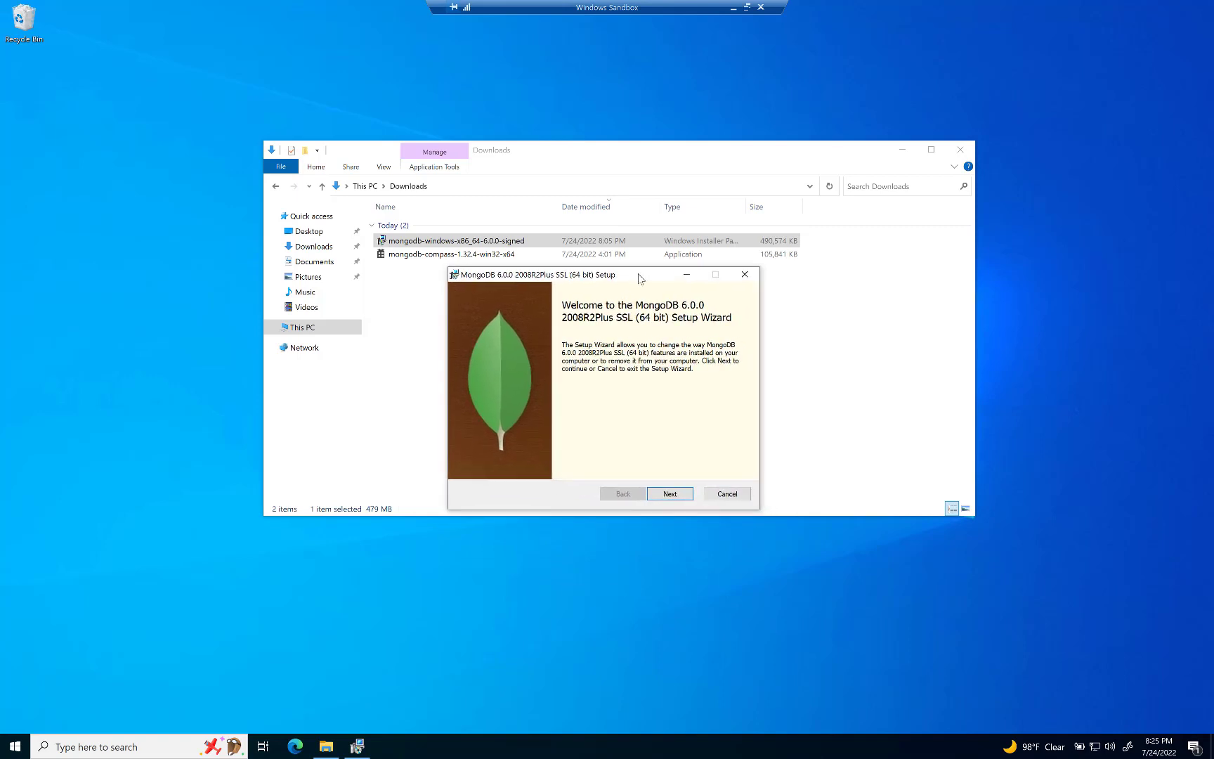
pyautogui.moveTo(581, 274); pyautogui.dragTo(604, 278)
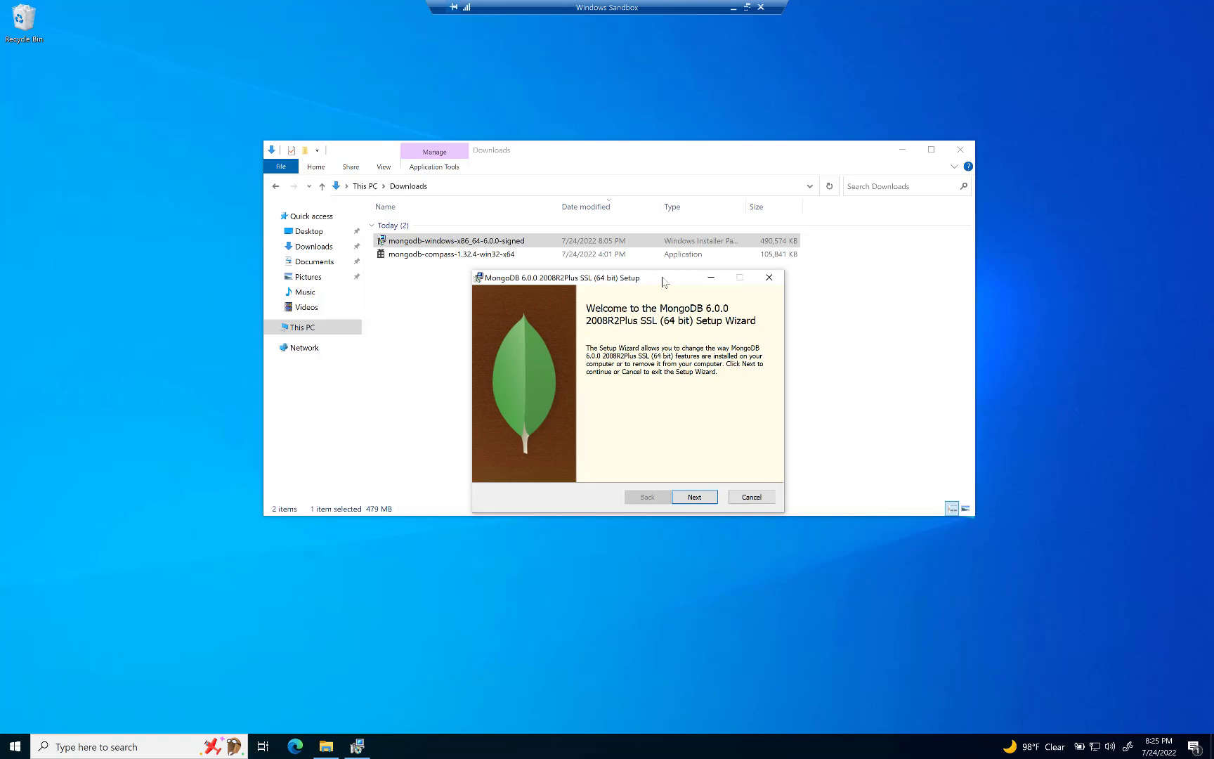
pyautogui.moveTo(680, 282)
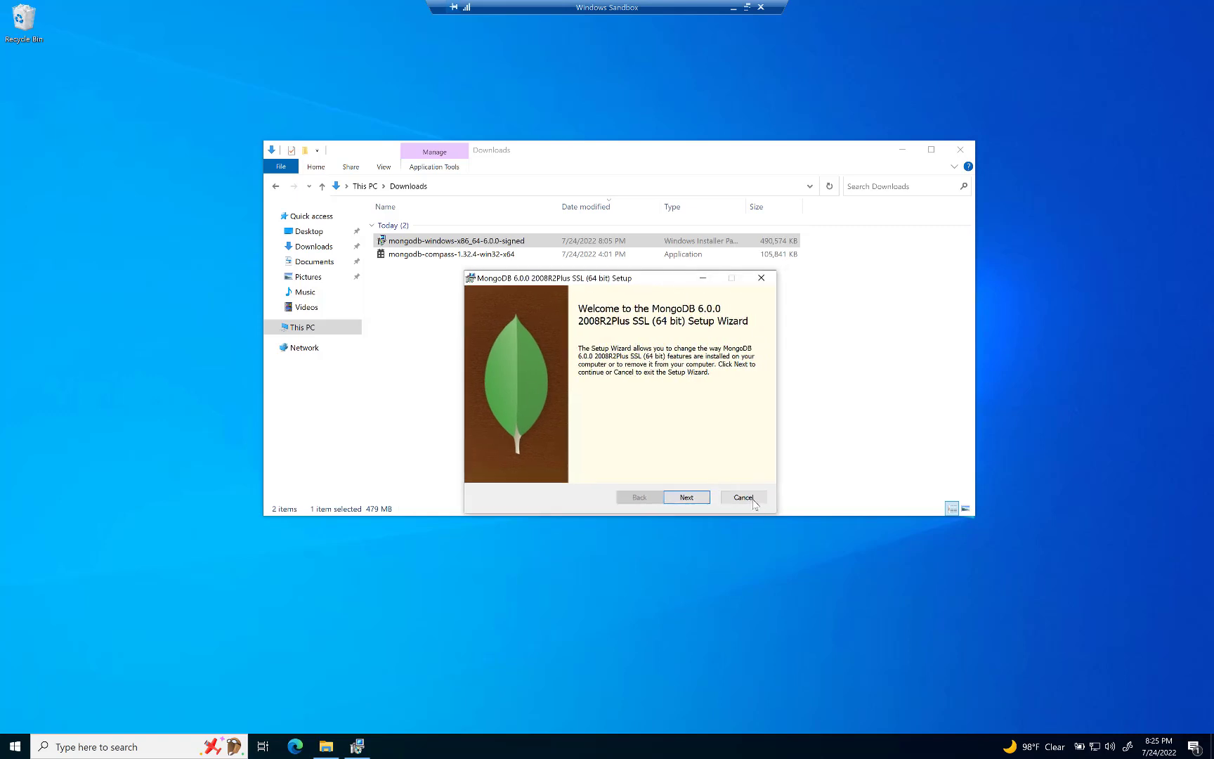
pyautogui.click(741, 498)
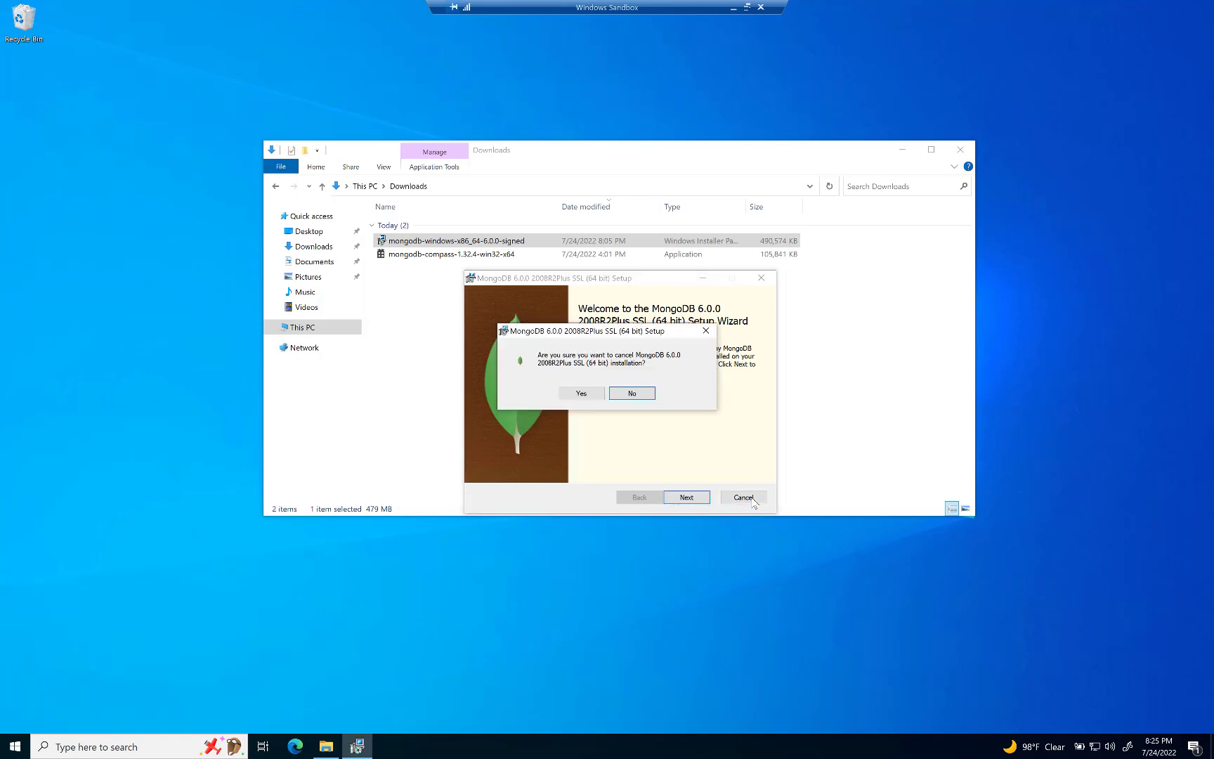
pyautogui.click(630, 394)
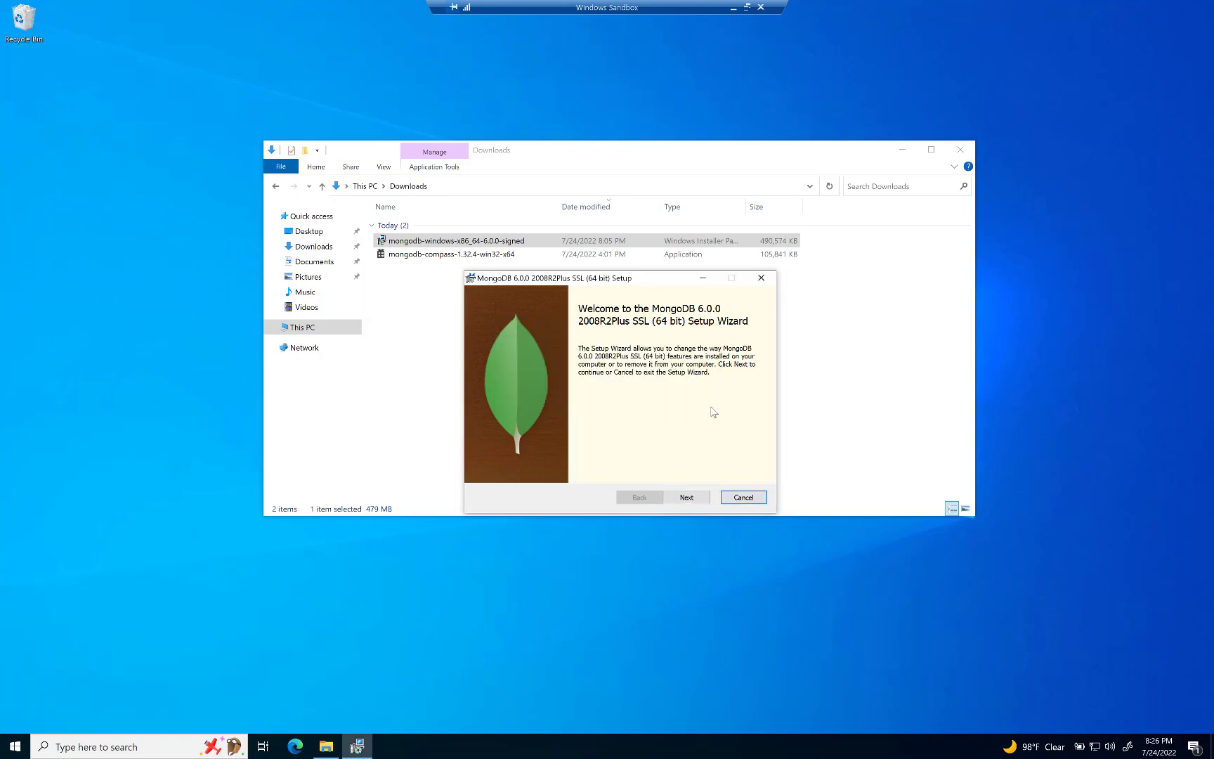
pyautogui.click(741, 496)
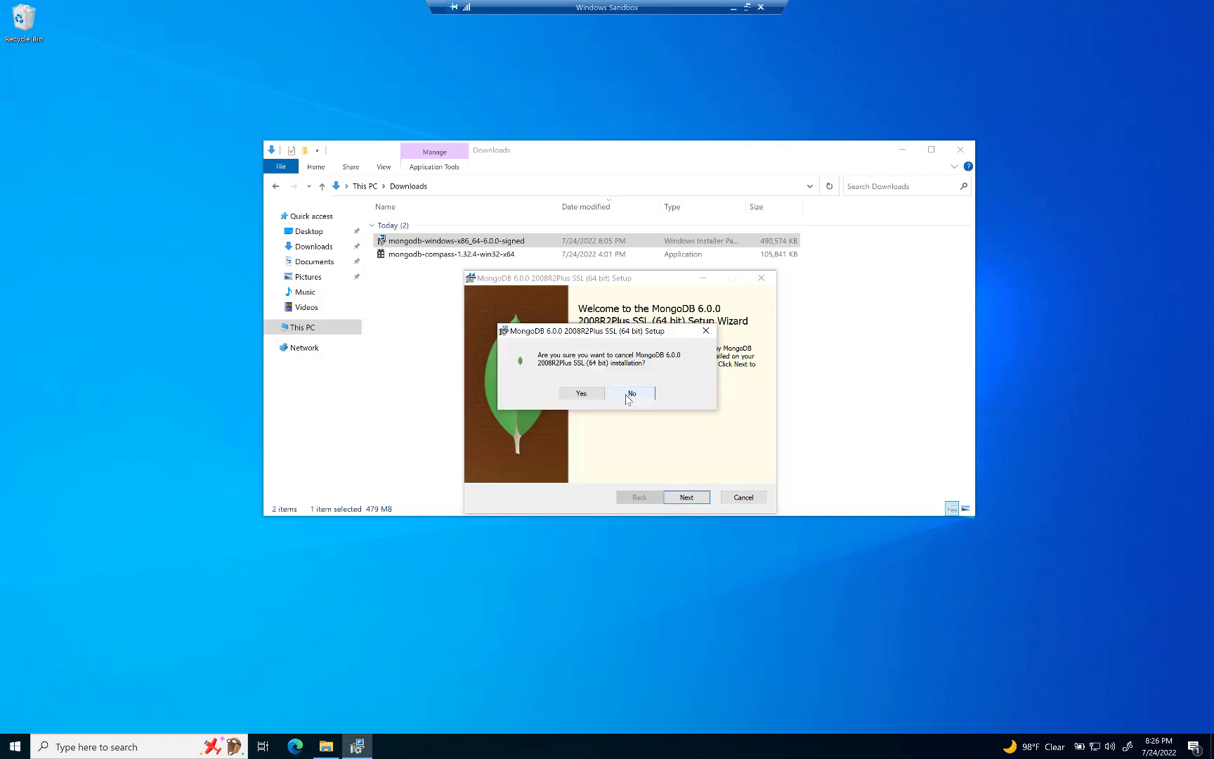
pyautogui.click(579, 393)
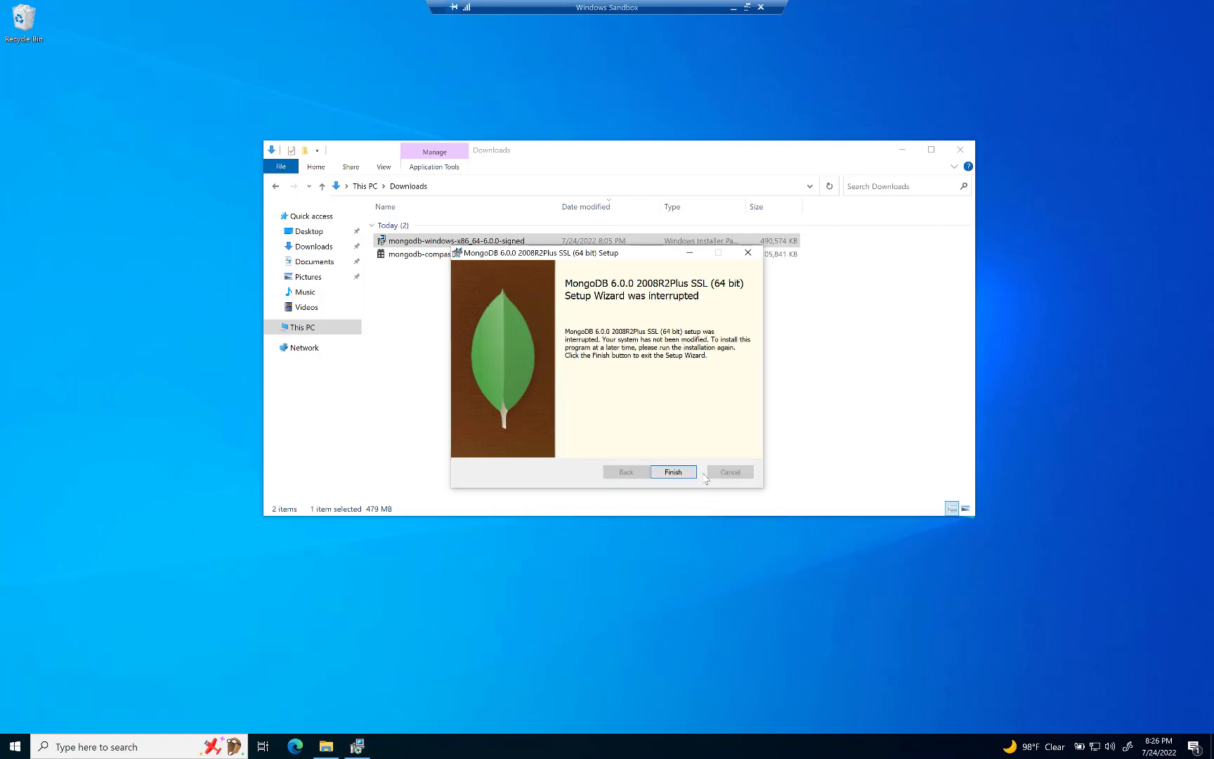
pyautogui.click(672, 471)
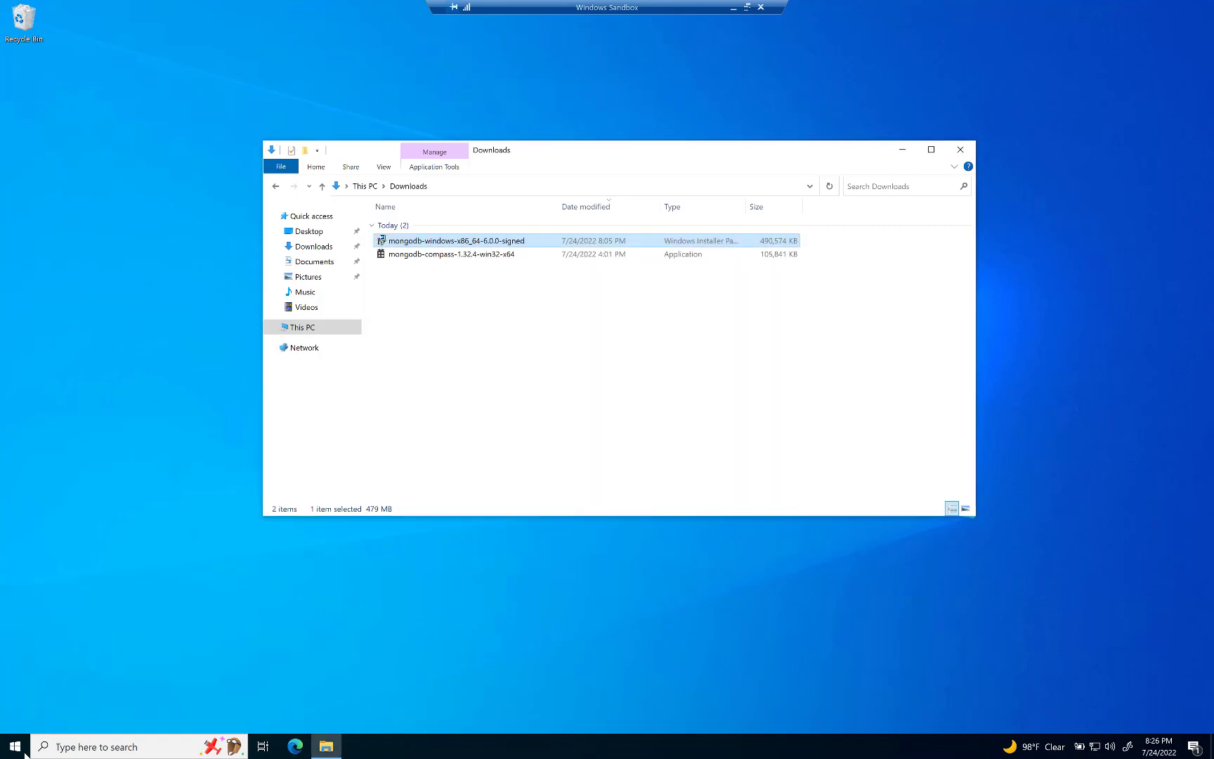
# Search the Start menu for 'mongo', then open the Start button's quick-link menu
pyautogui.click(14, 746)
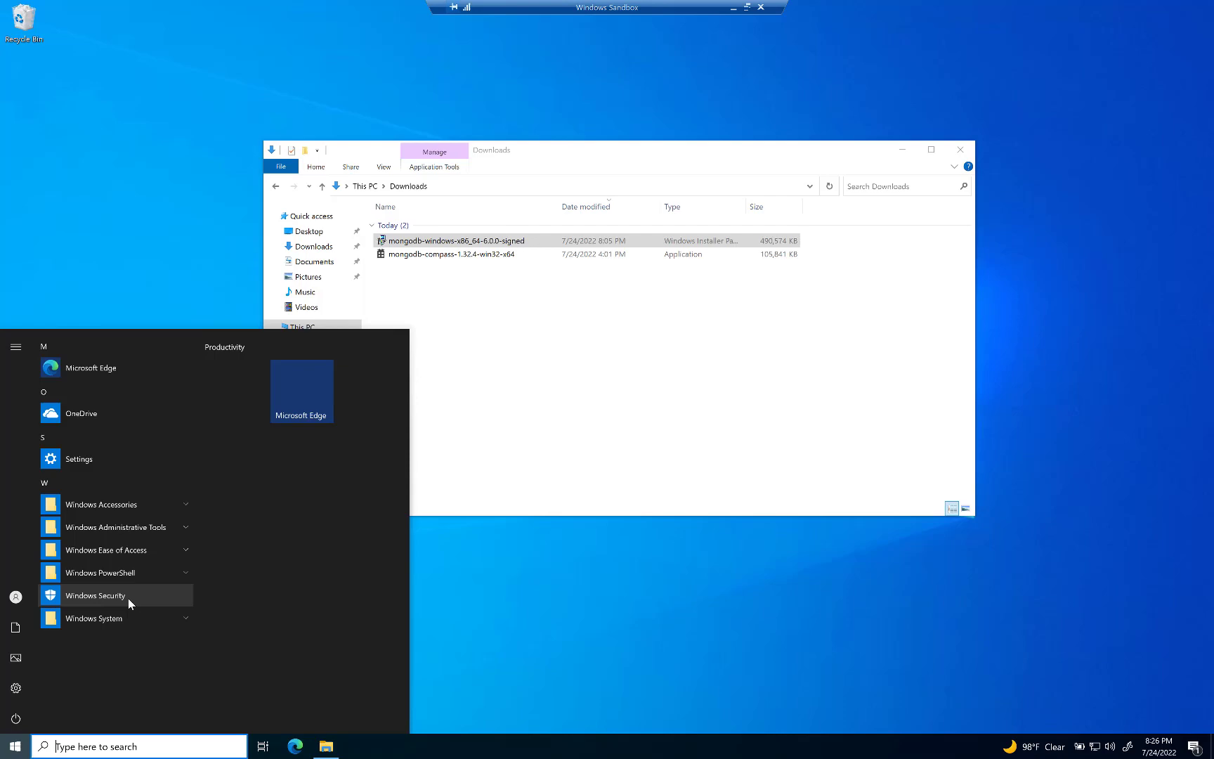
pyautogui.write('mongo')
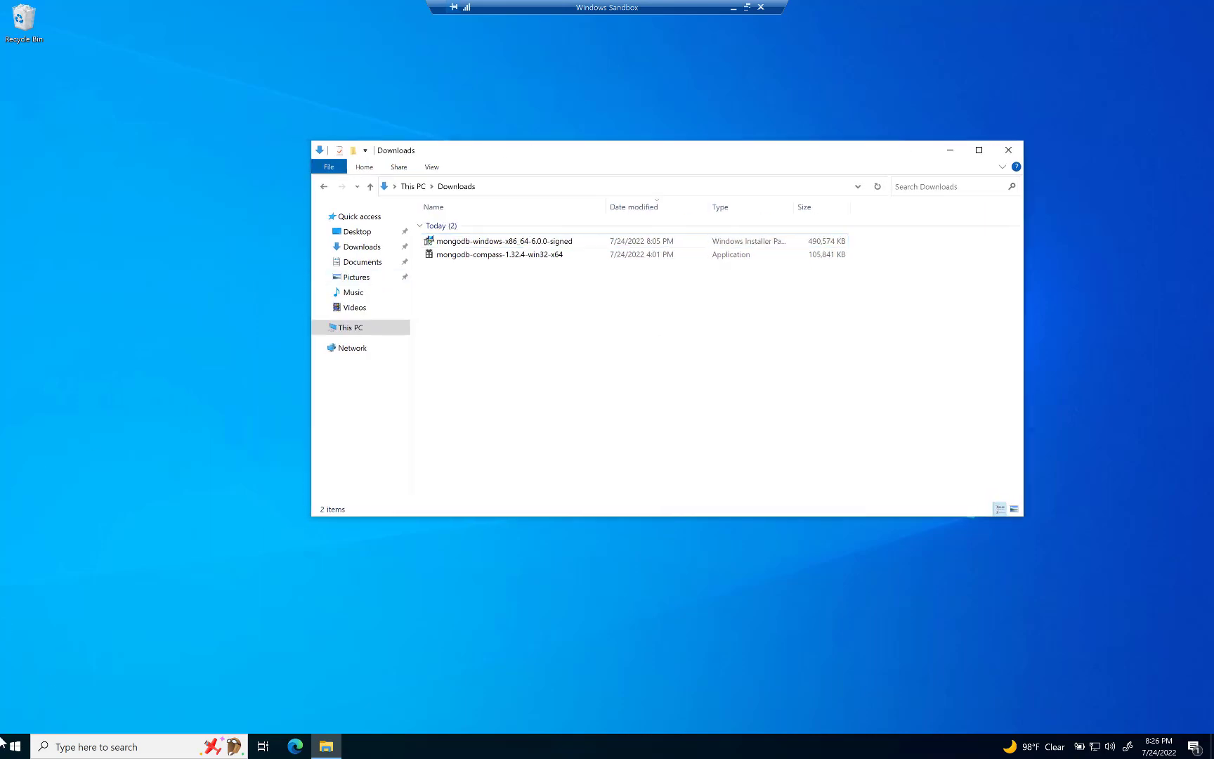
pyautogui.click(14, 746)
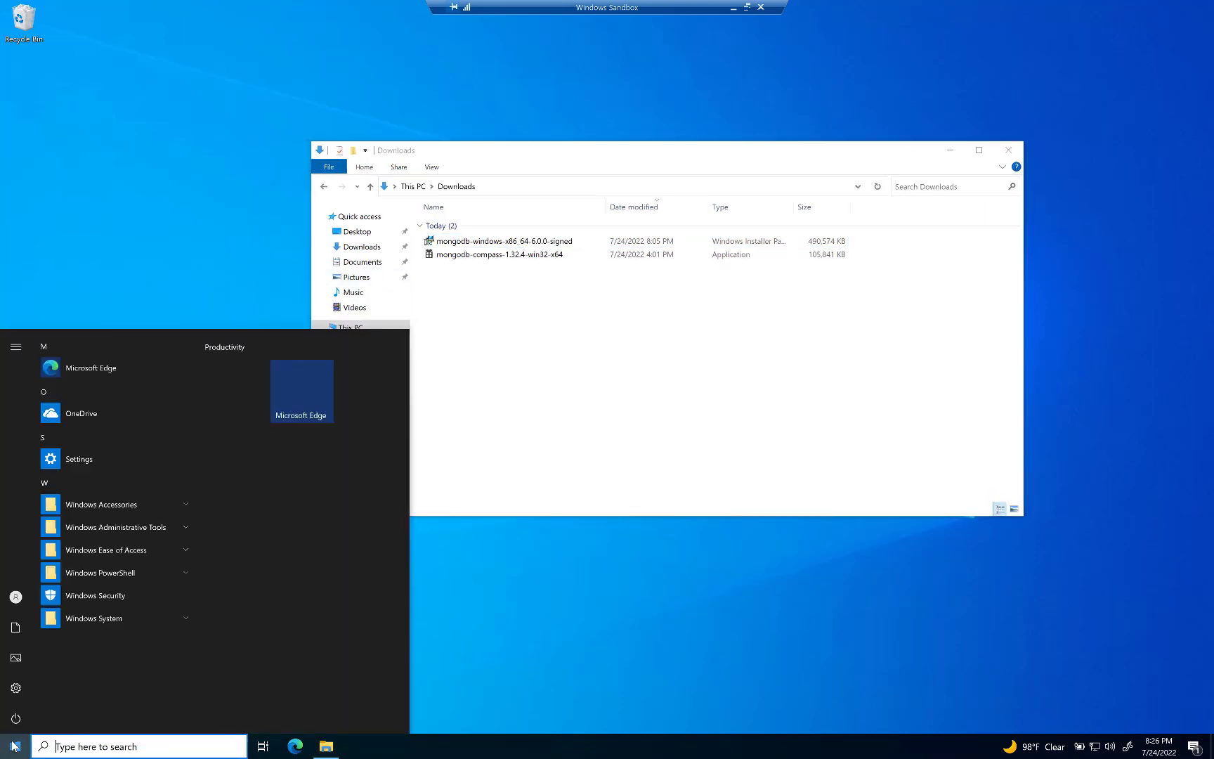
pyautogui.rightClick(14, 746)
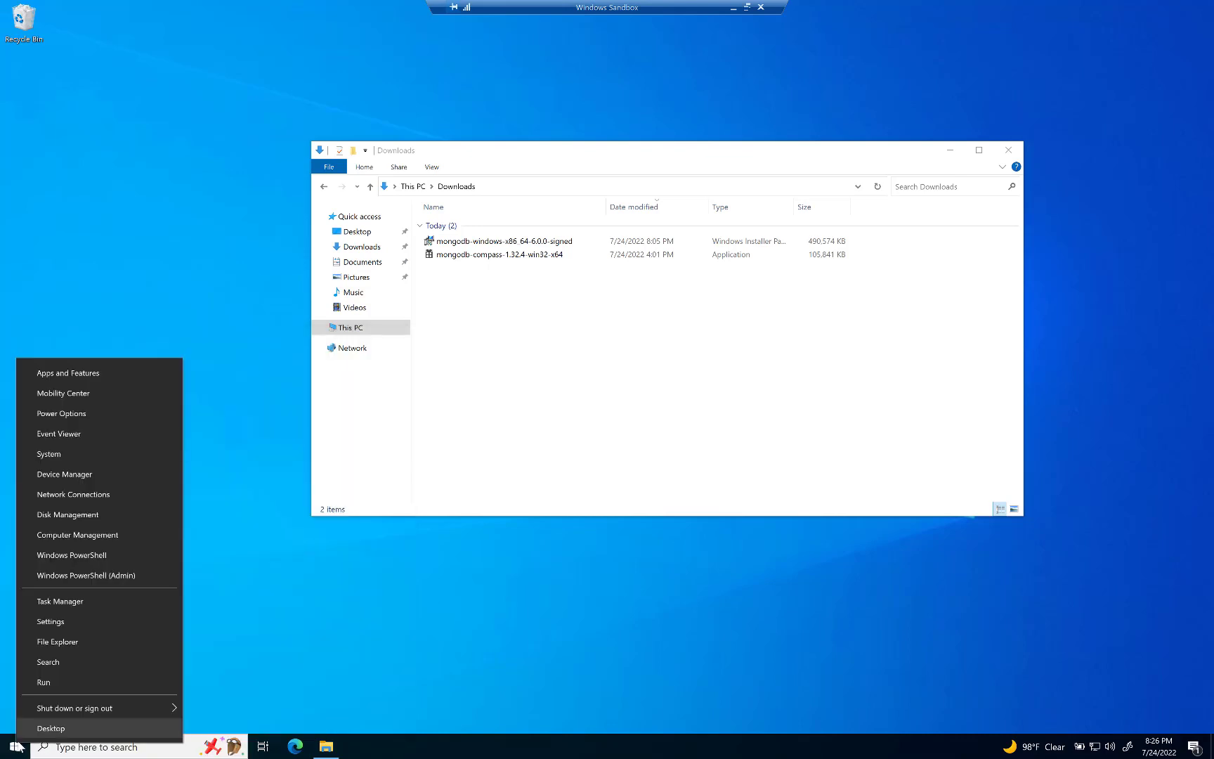
pyautogui.moveTo(68, 514)
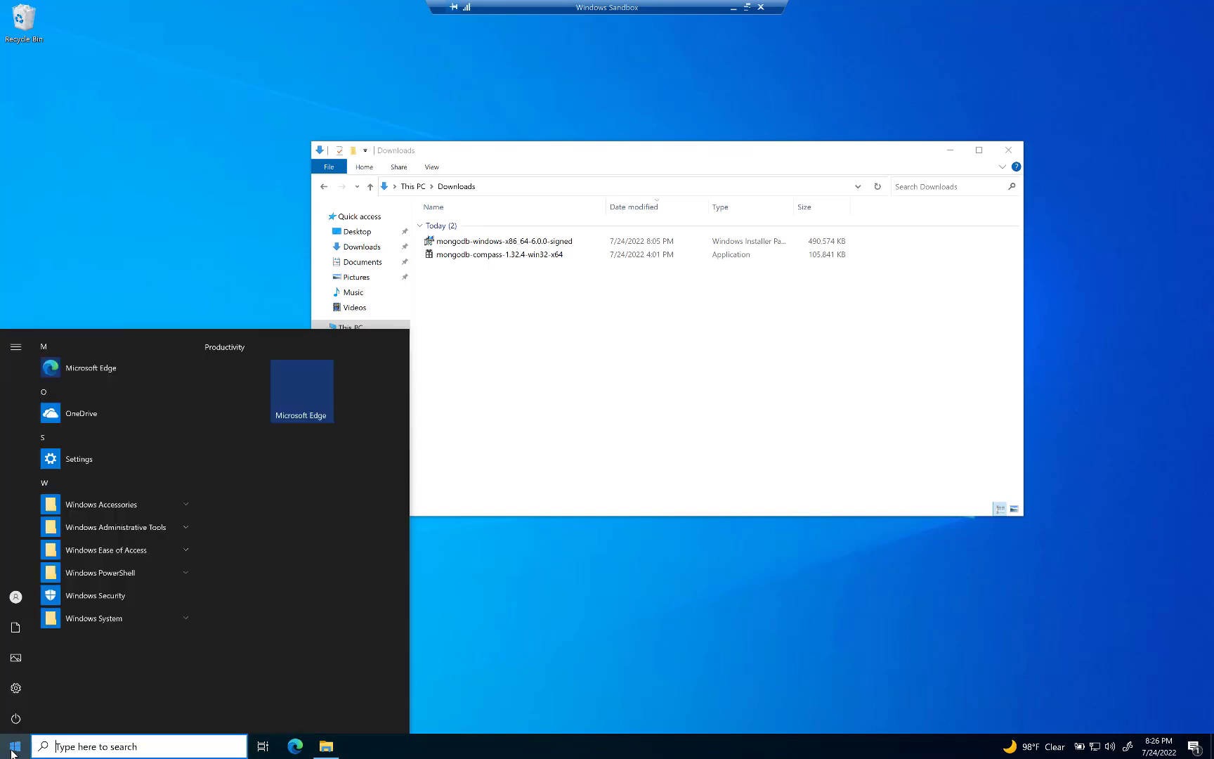
# Run Command Prompt as administrator and change to the C:\ root with cd /
pyautogui.write('cmd')
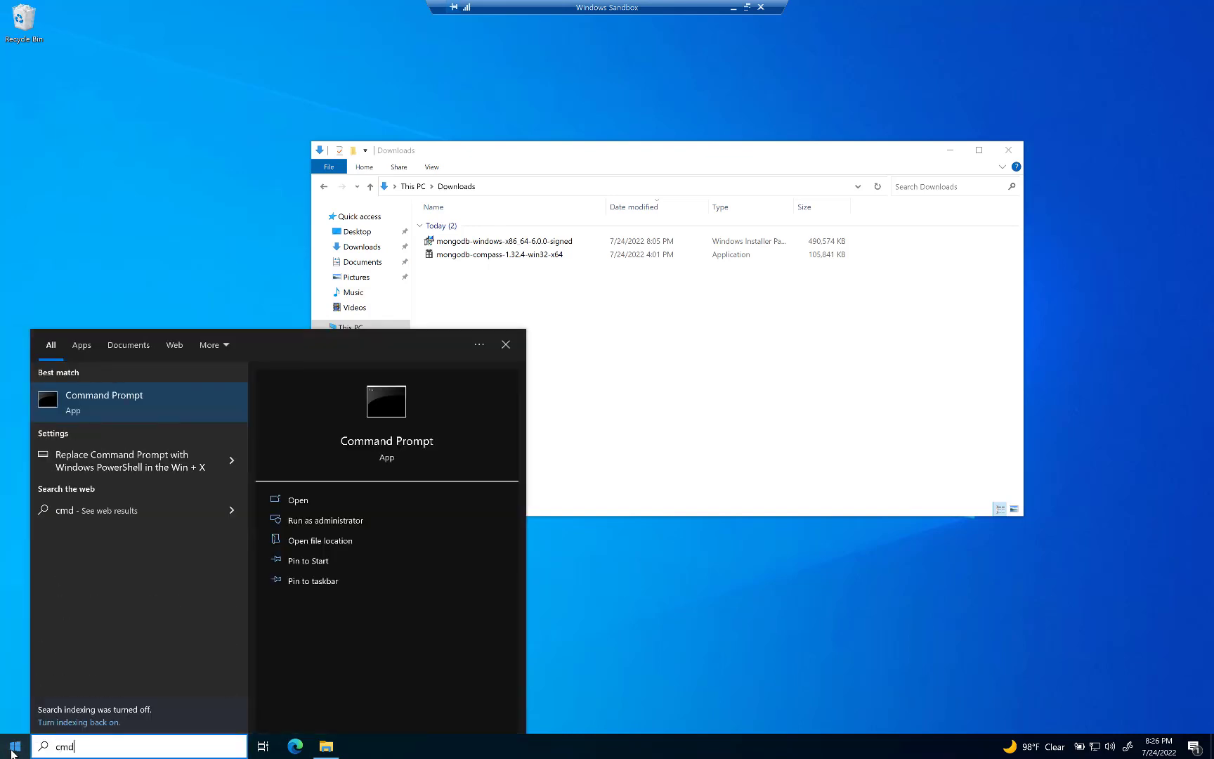
pyautogui.moveTo(324, 519)
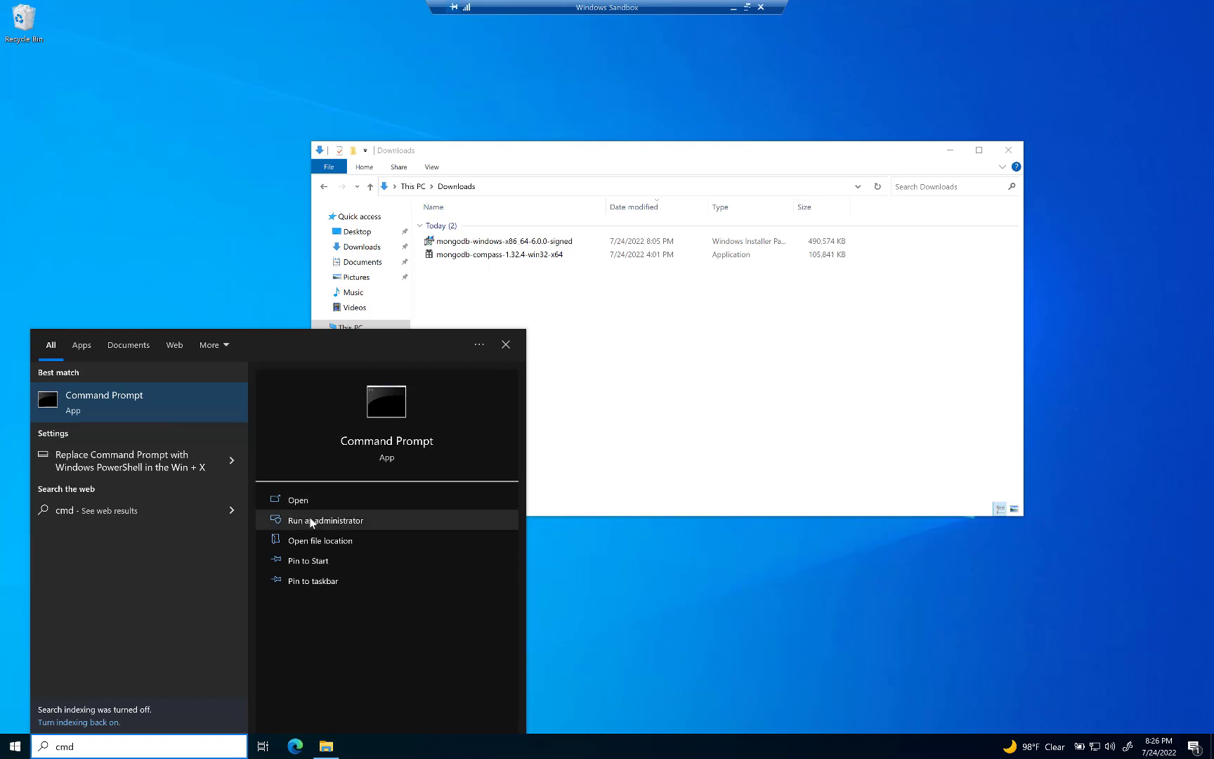
pyautogui.click(325, 519)
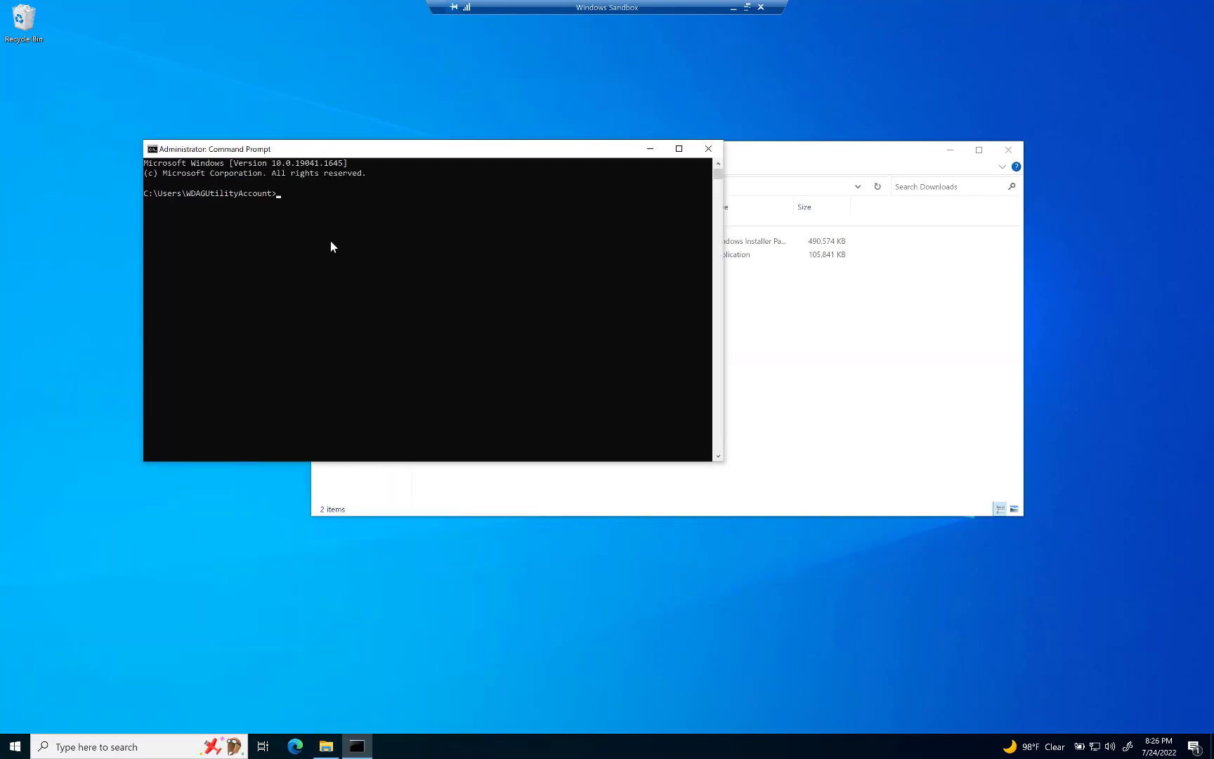
pyautogui.moveTo(325, 199)
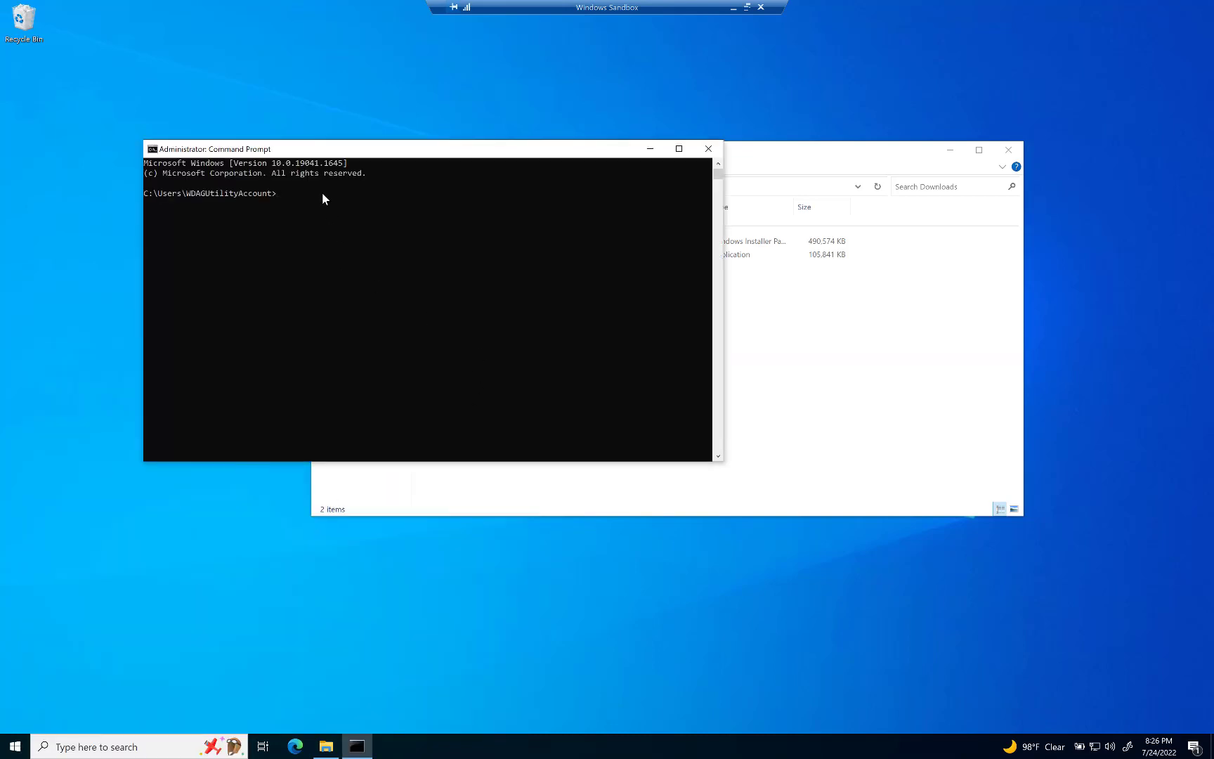
pyautogui.write('cd /')
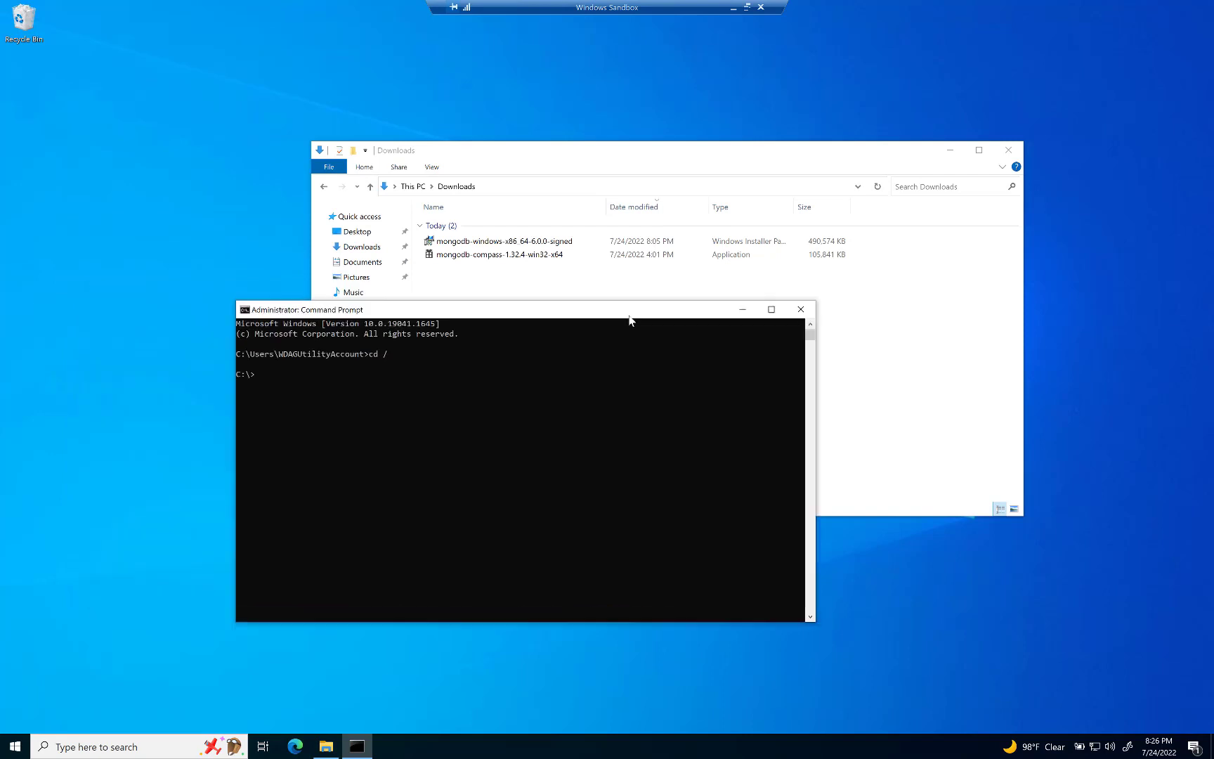
# Move the console aside and browse Program Files > MongoDB down to the bin folder, selecting mongod
pyautogui.moveTo(534, 310); pyautogui.dragTo(708, 299)
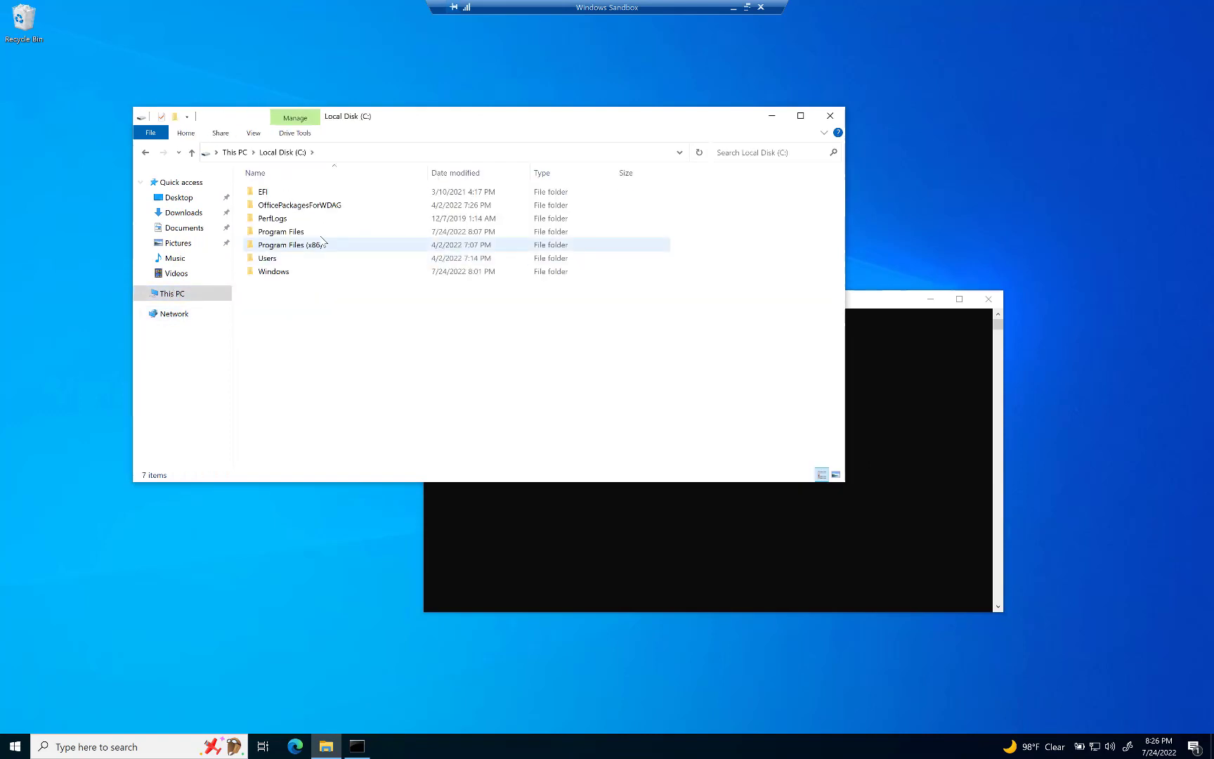
pyautogui.doubleClick(280, 231)
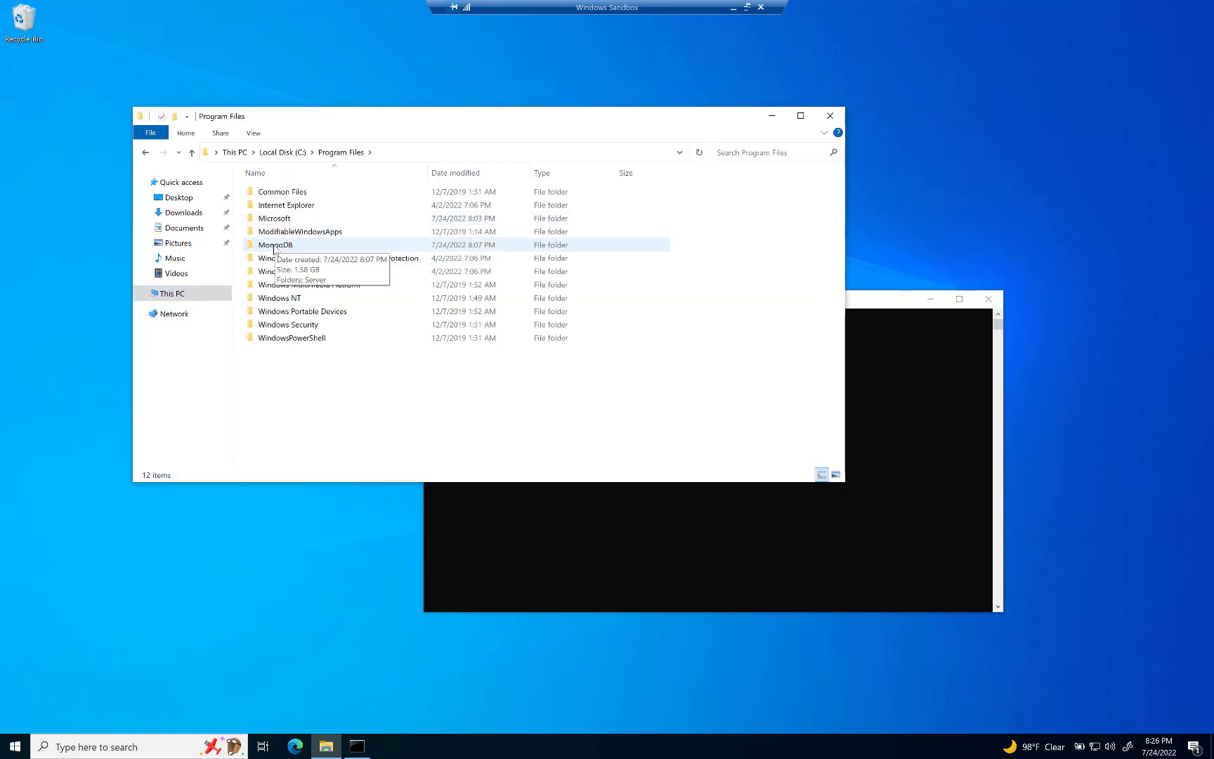
pyautogui.doubleClick(276, 244)
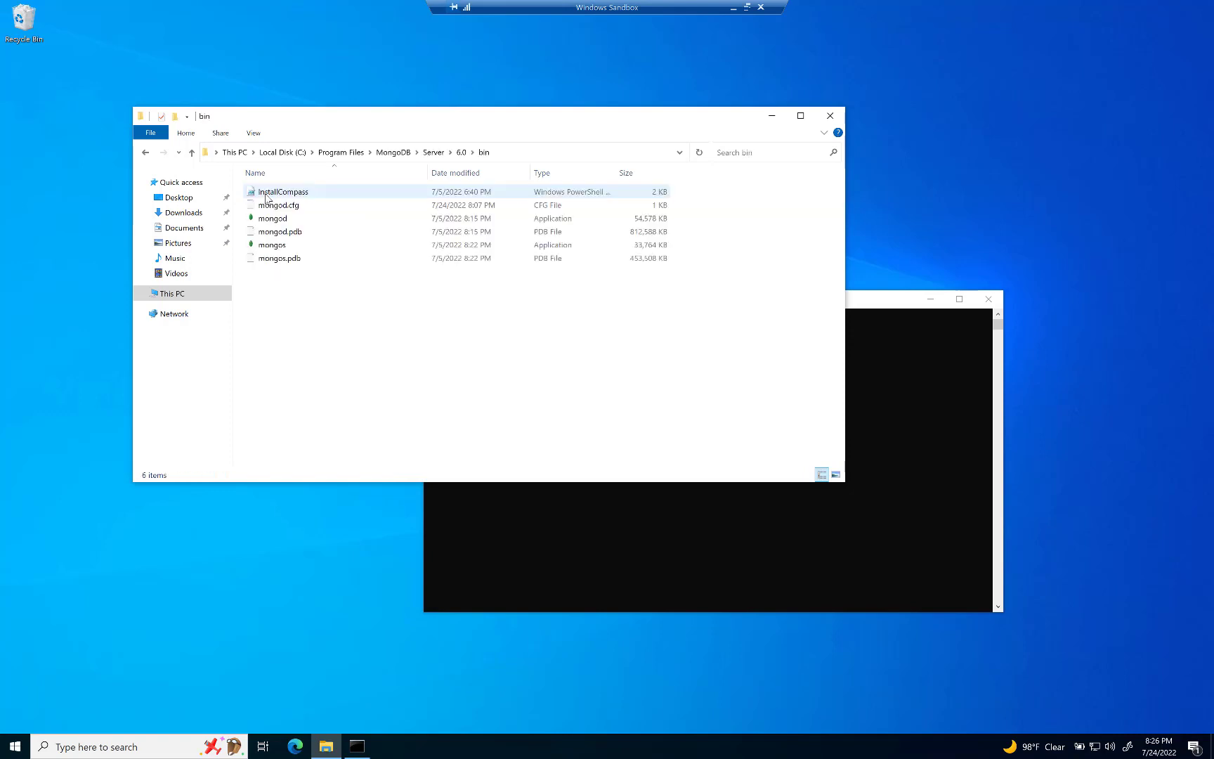
pyautogui.click(273, 218)
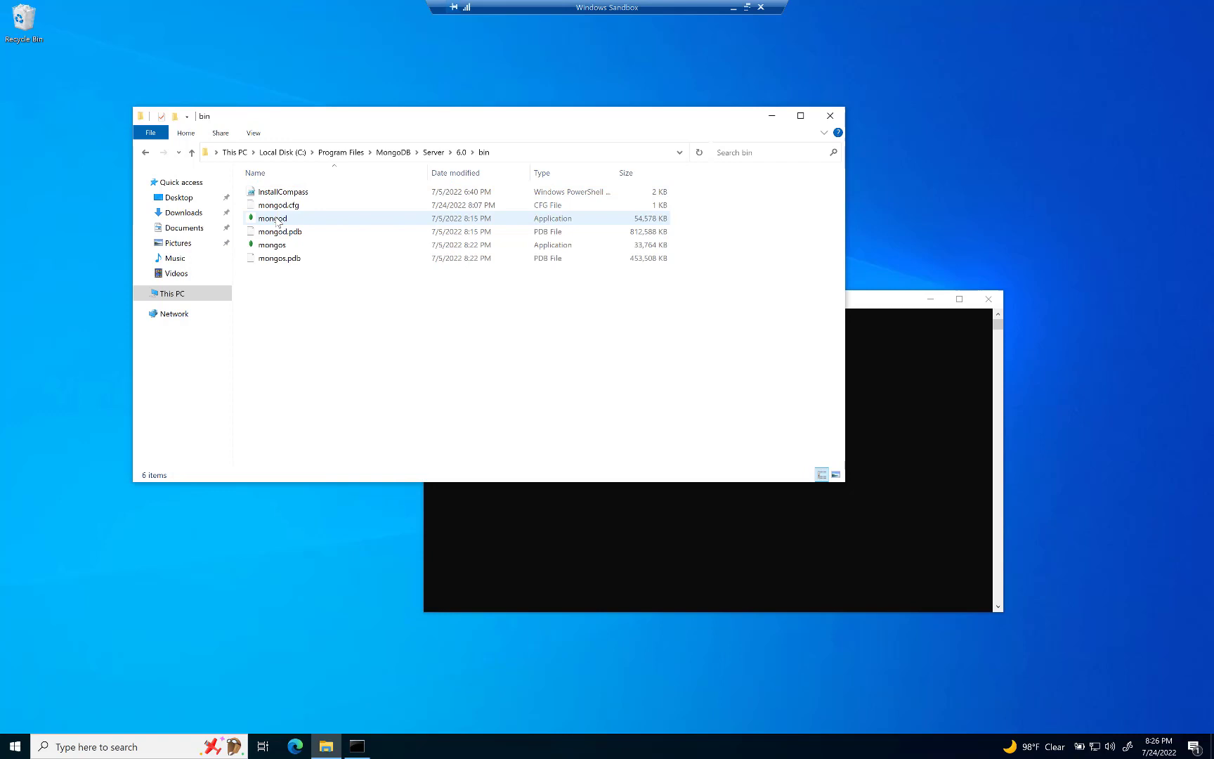
pyautogui.moveTo(272, 219)
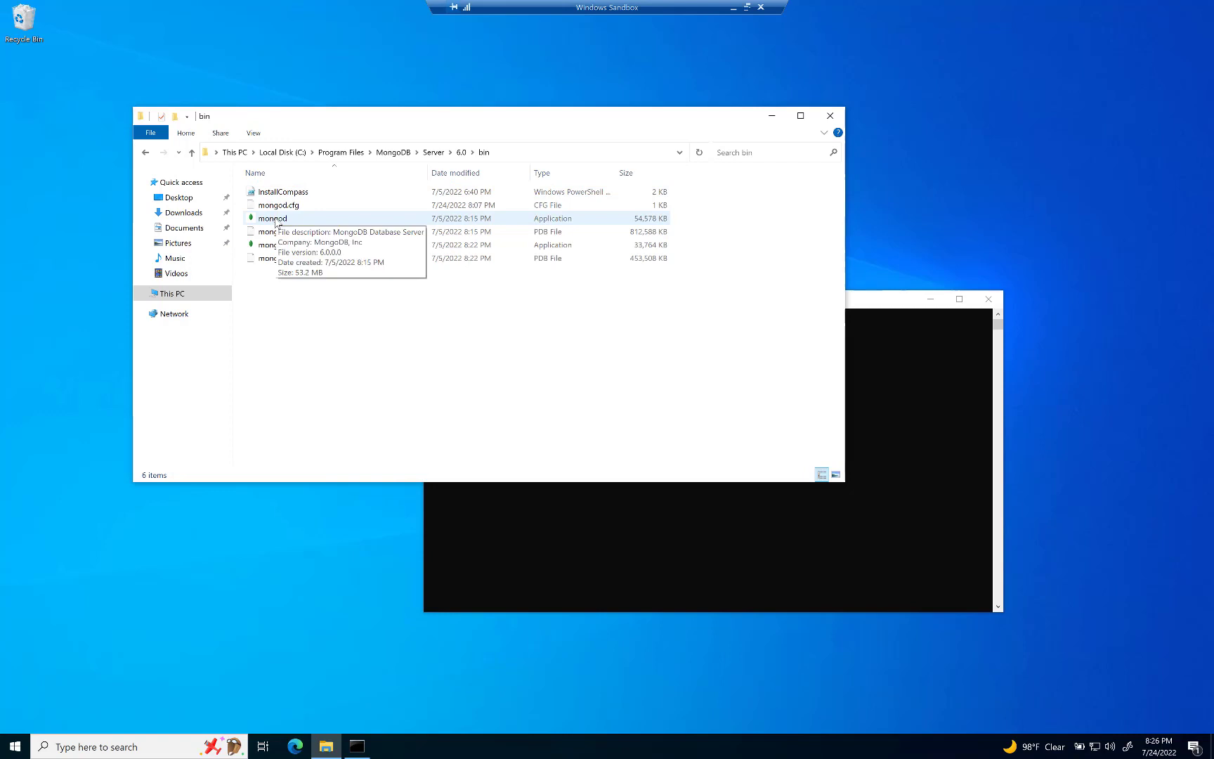
pyautogui.doubleClick(272, 218)
pyautogui.write('cd /')
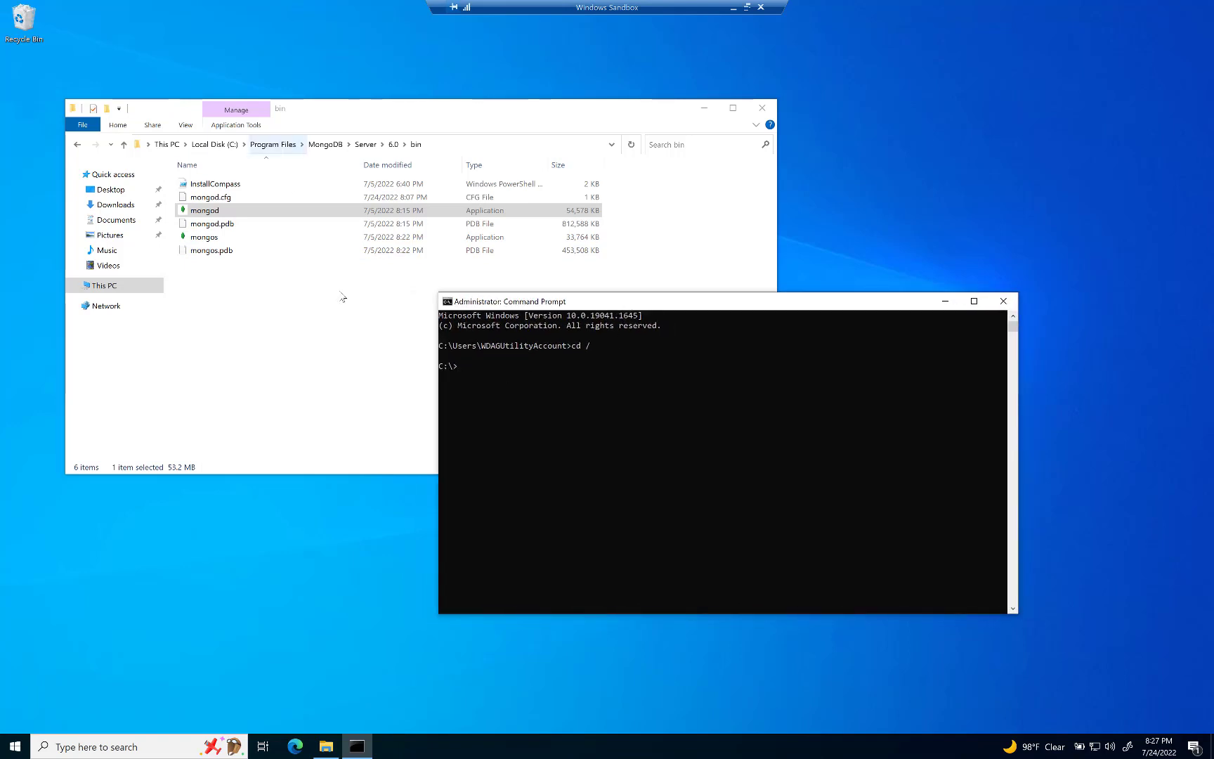
pyautogui.moveTo(516, 379)
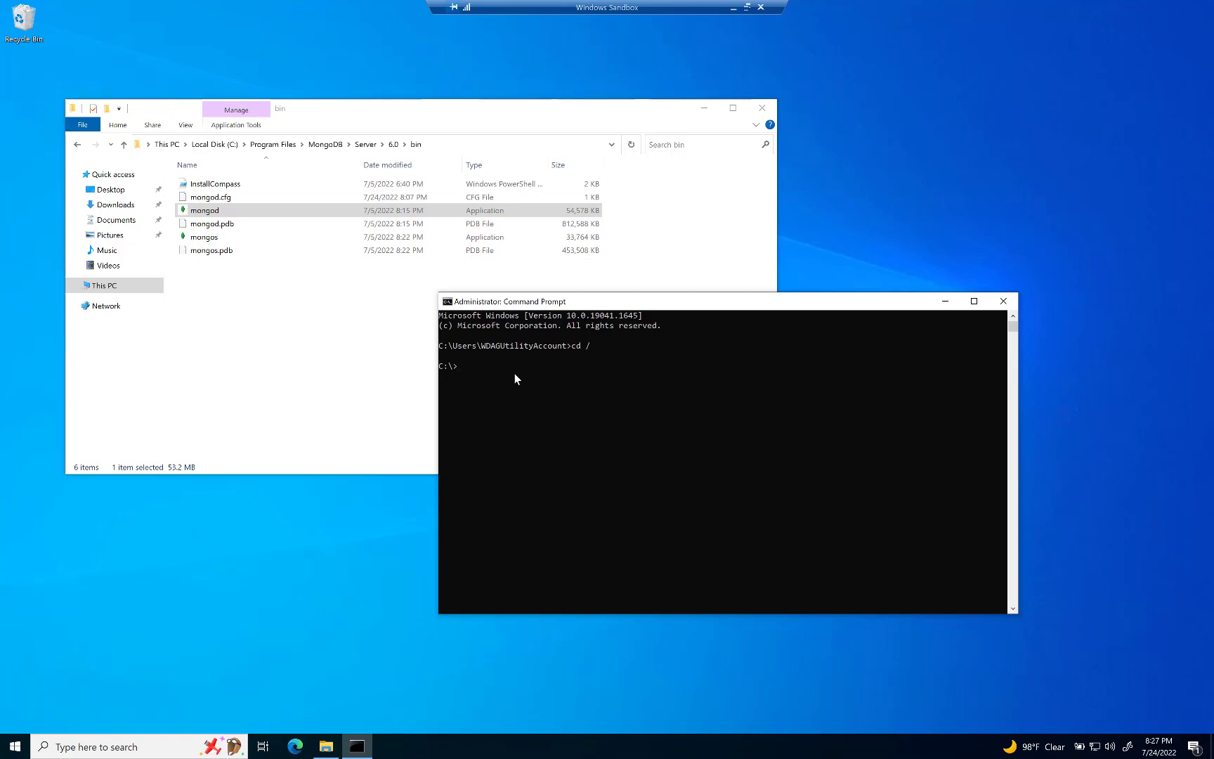
# Type 'mongod' at the prompt, then erase it
pyautogui.write('mongo')
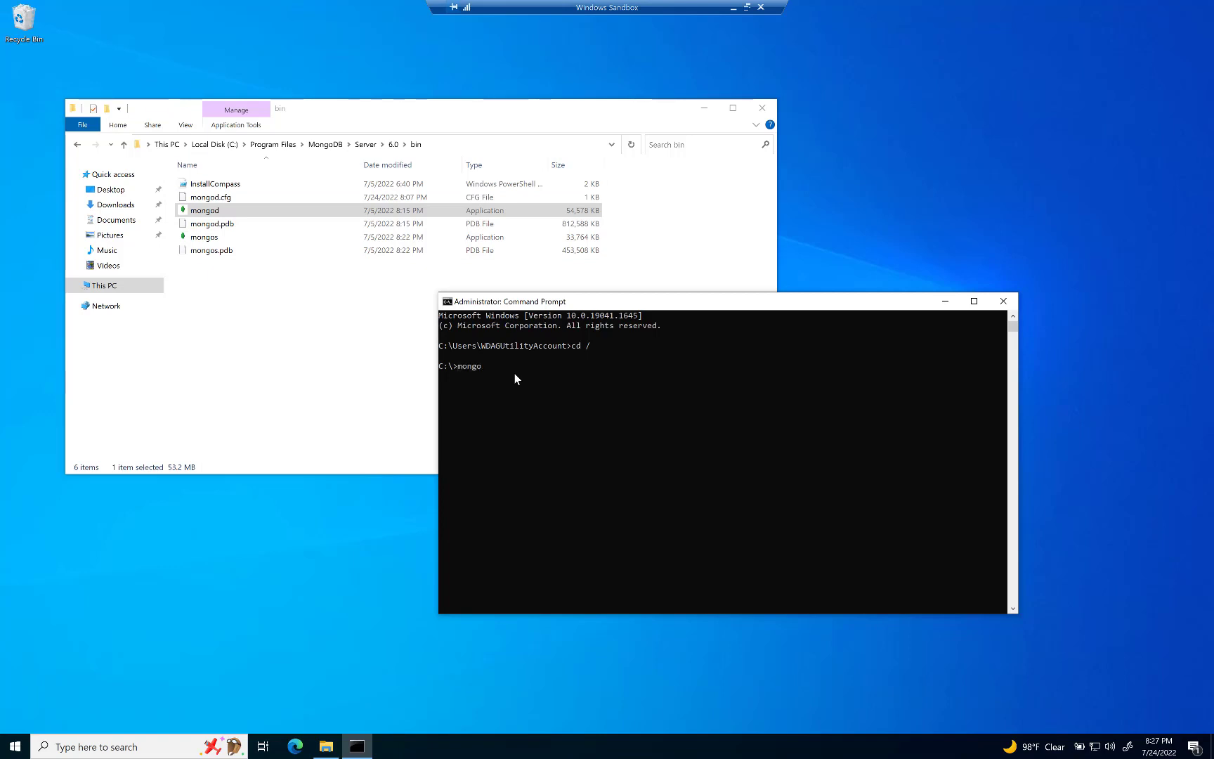
pyautogui.write('d')
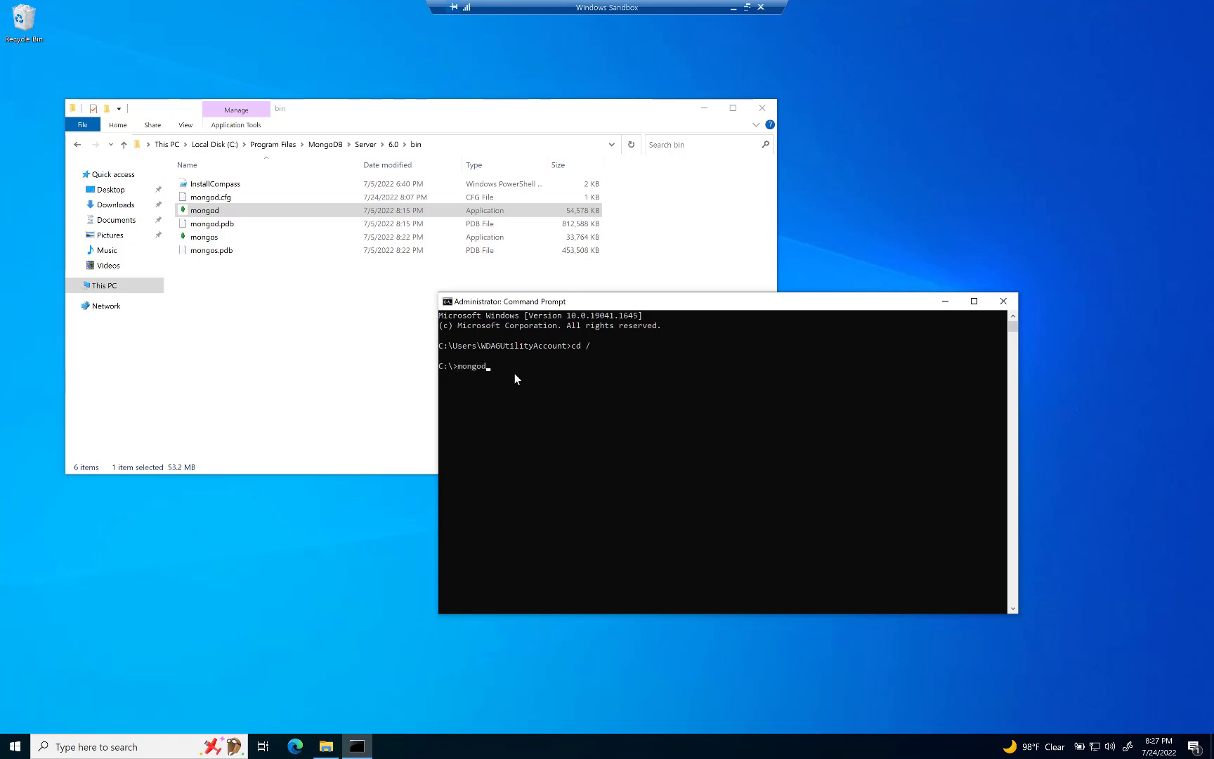
pyautogui.press('backspace')
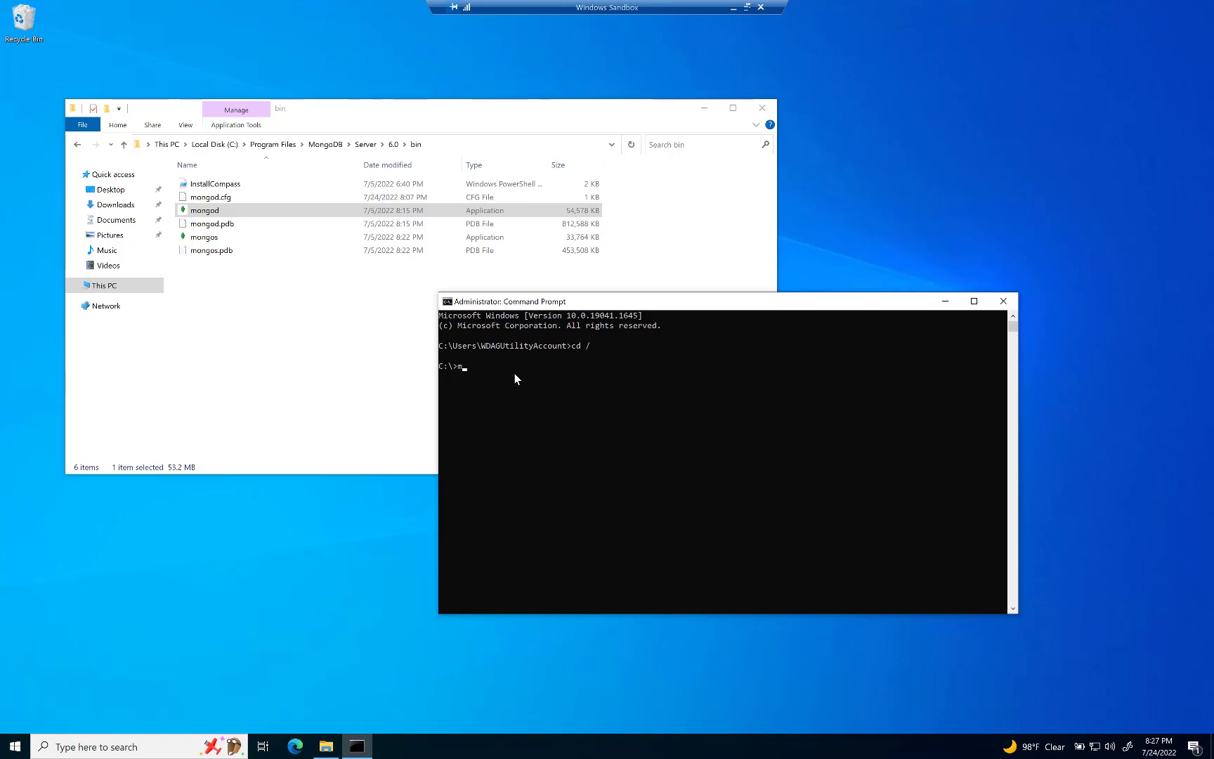
pyautogui.press('Backspace')
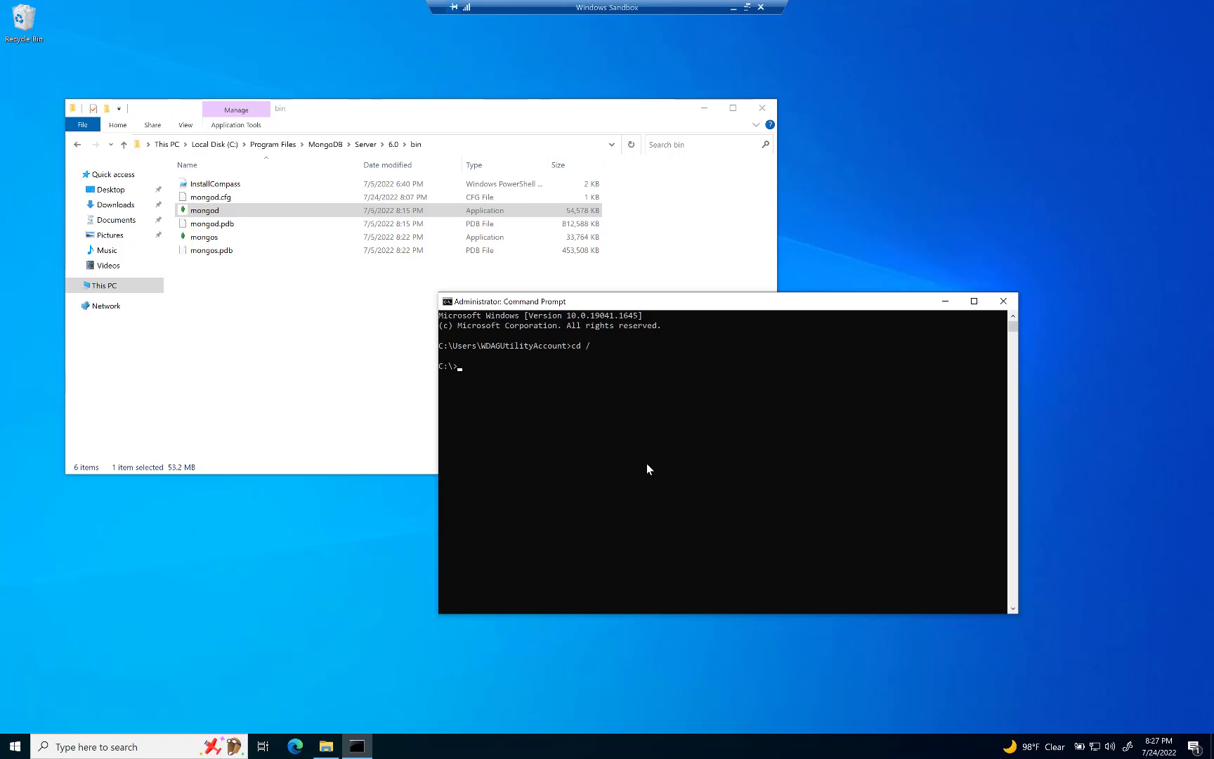
# Type cd "C:\Program Files\MongoDB\Server\6.0\bin" at the C:\ prompt without running it
pyautogui.write('cd')
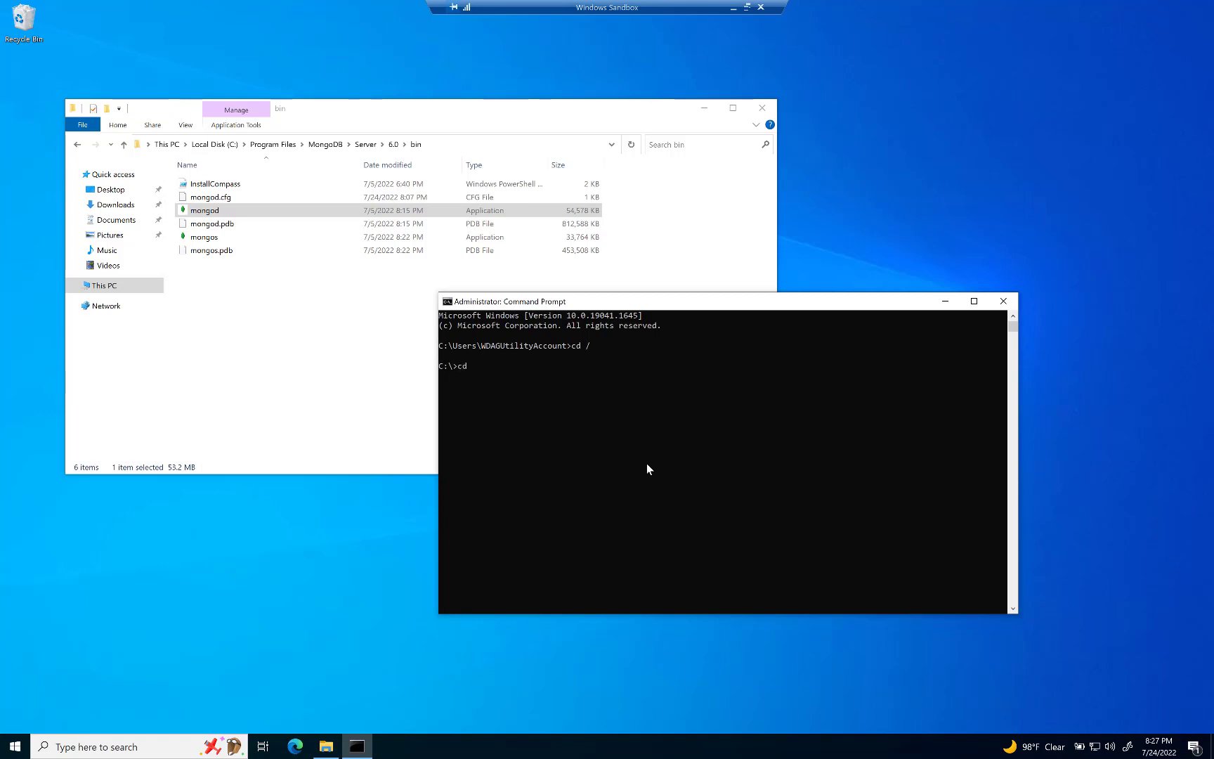
pyautogui.write('C:\\')
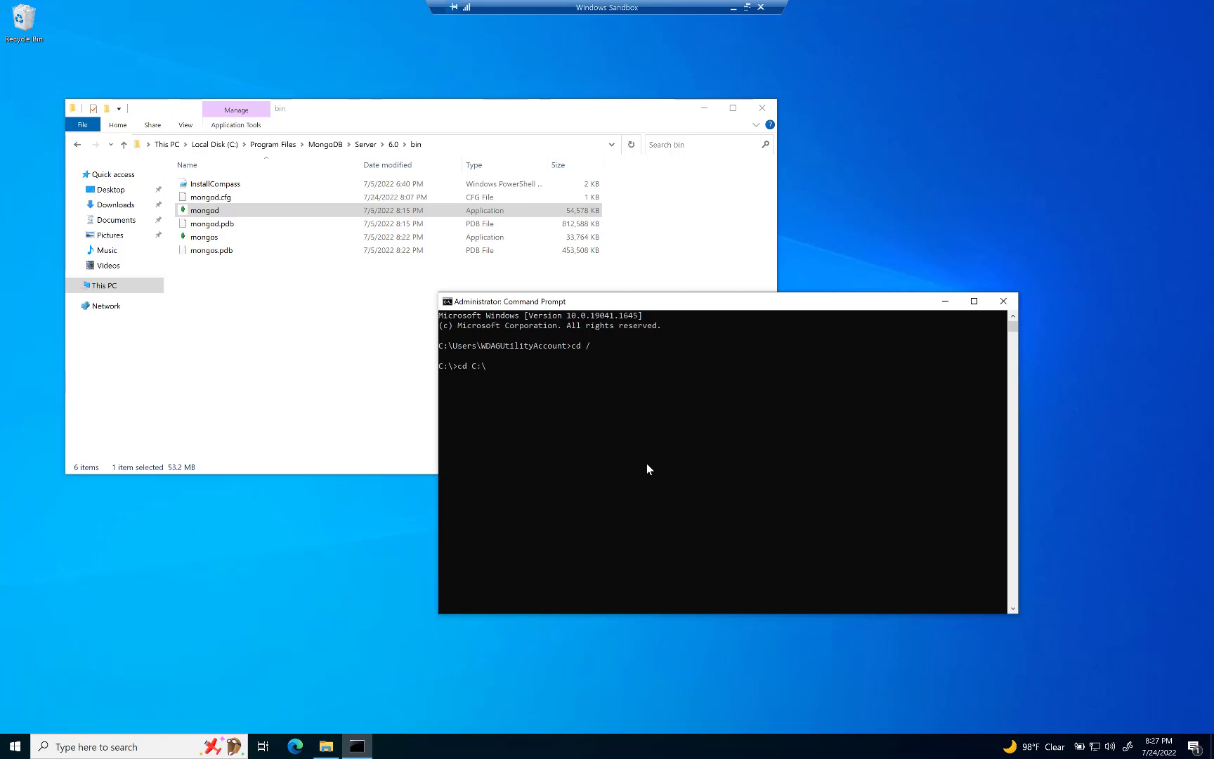
pyautogui.write('Program Files"\\')
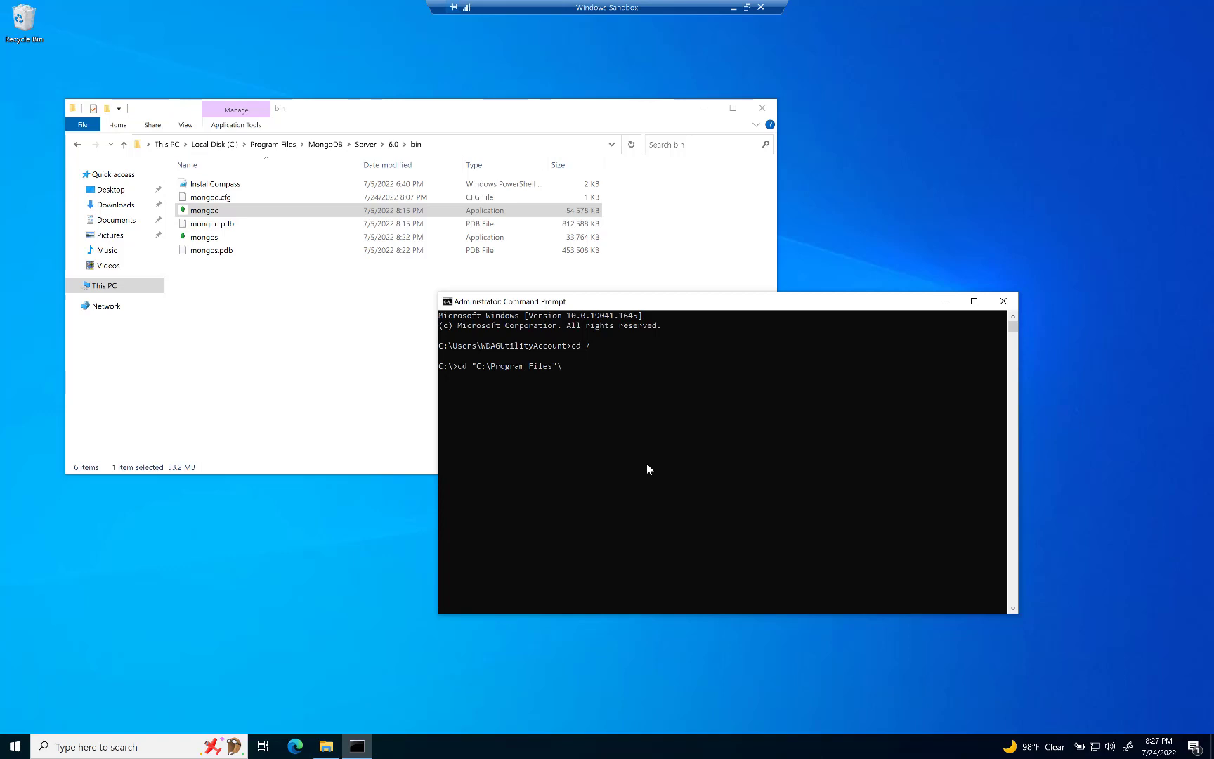
pyautogui.write('MongoDB')
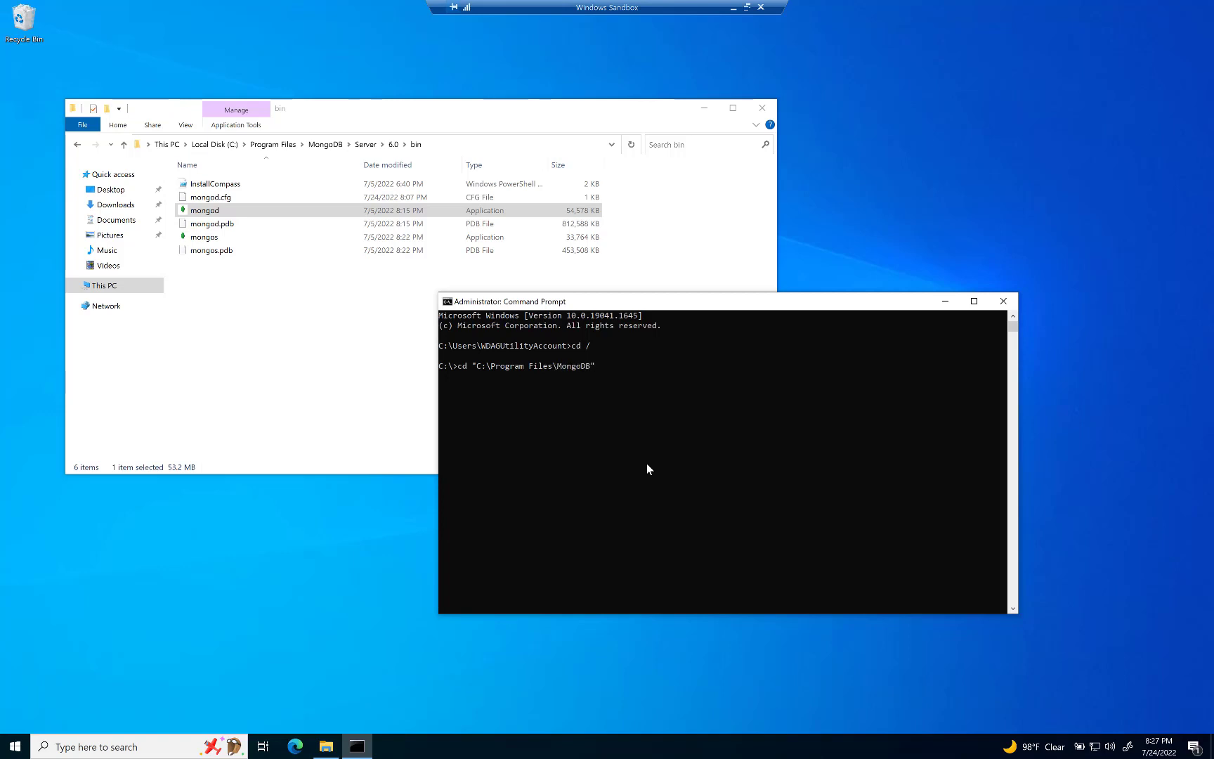
pyautogui.write('\\')
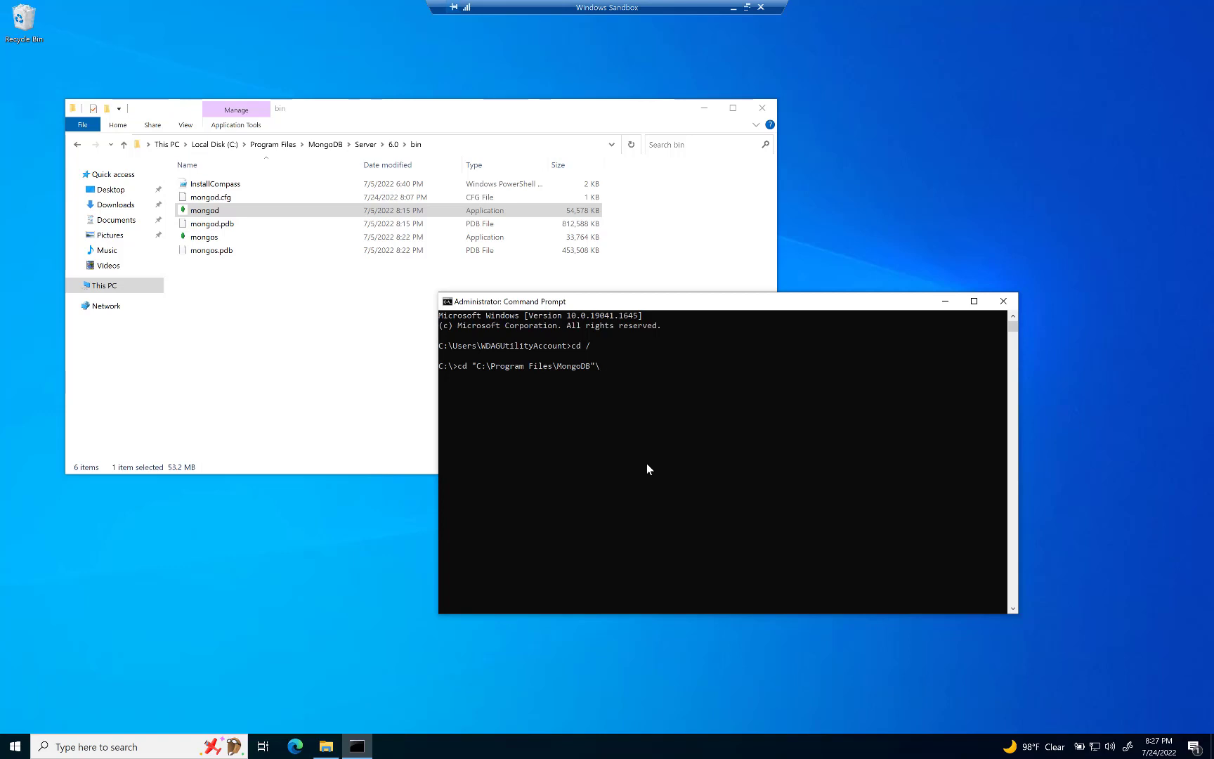
pyautogui.write('S')
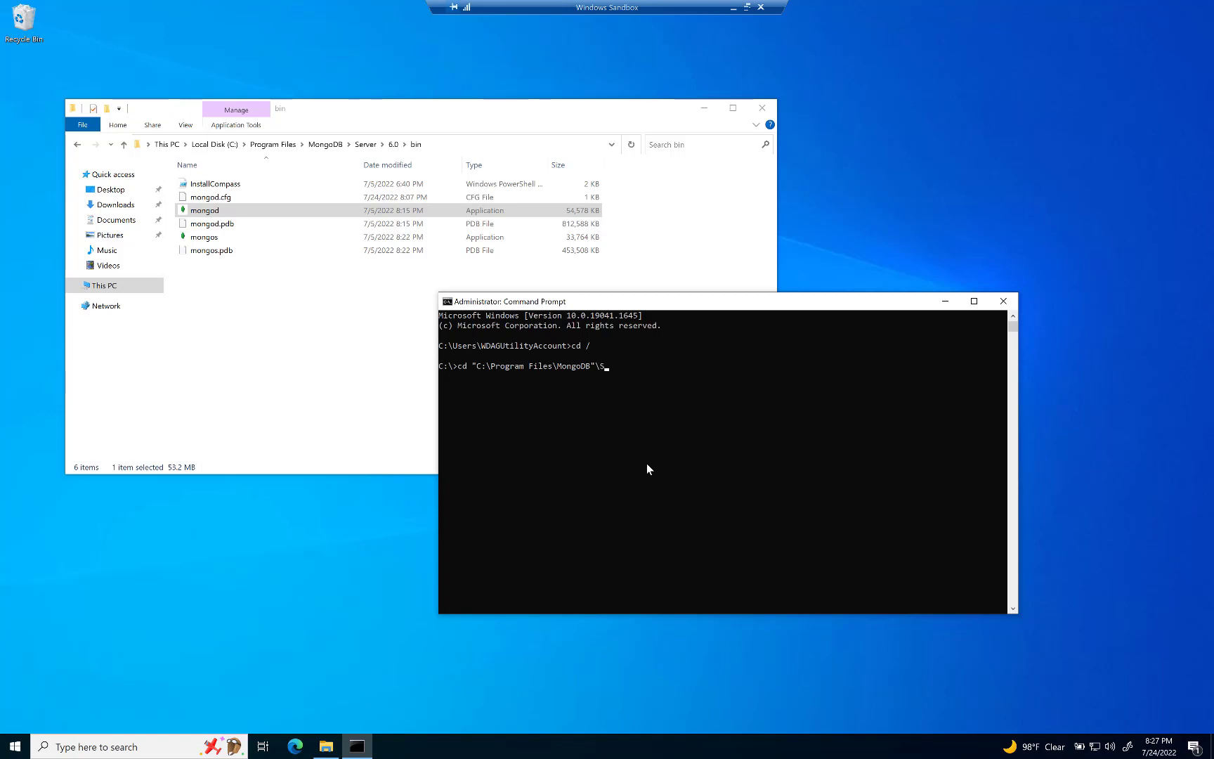
pyautogui.write('e')
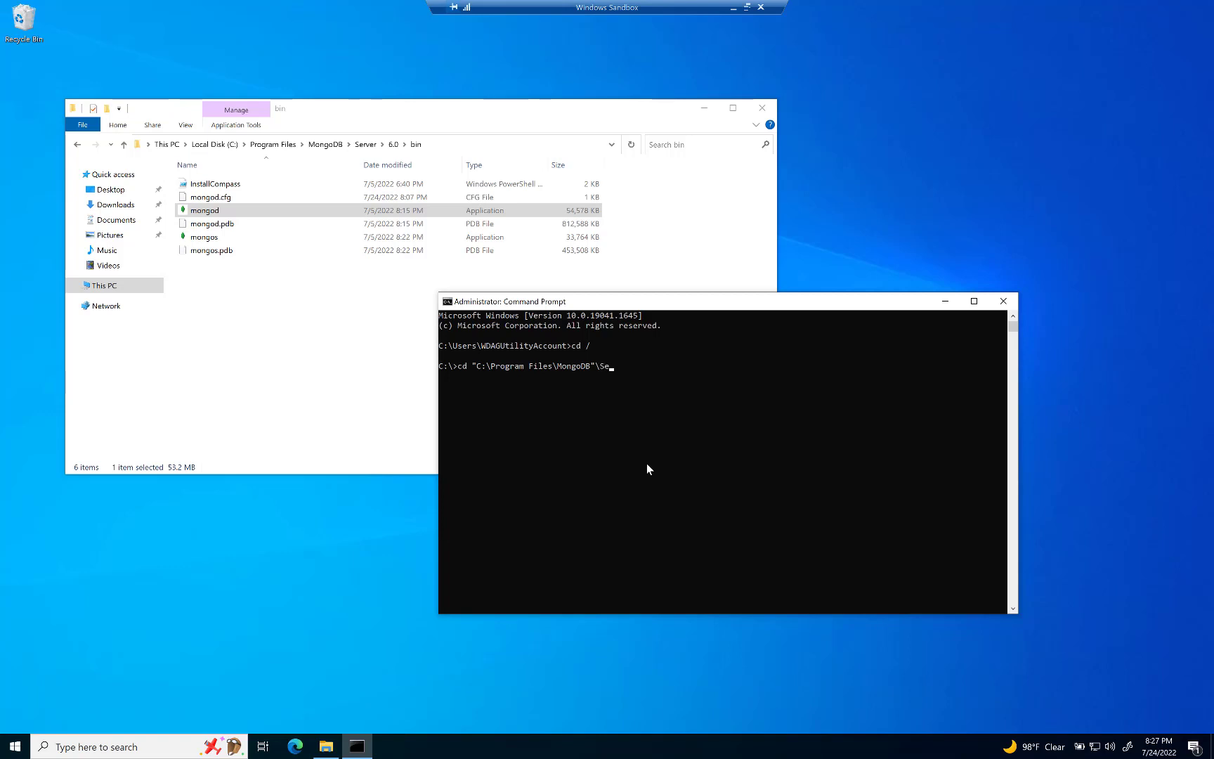
pyautogui.write('rver"')
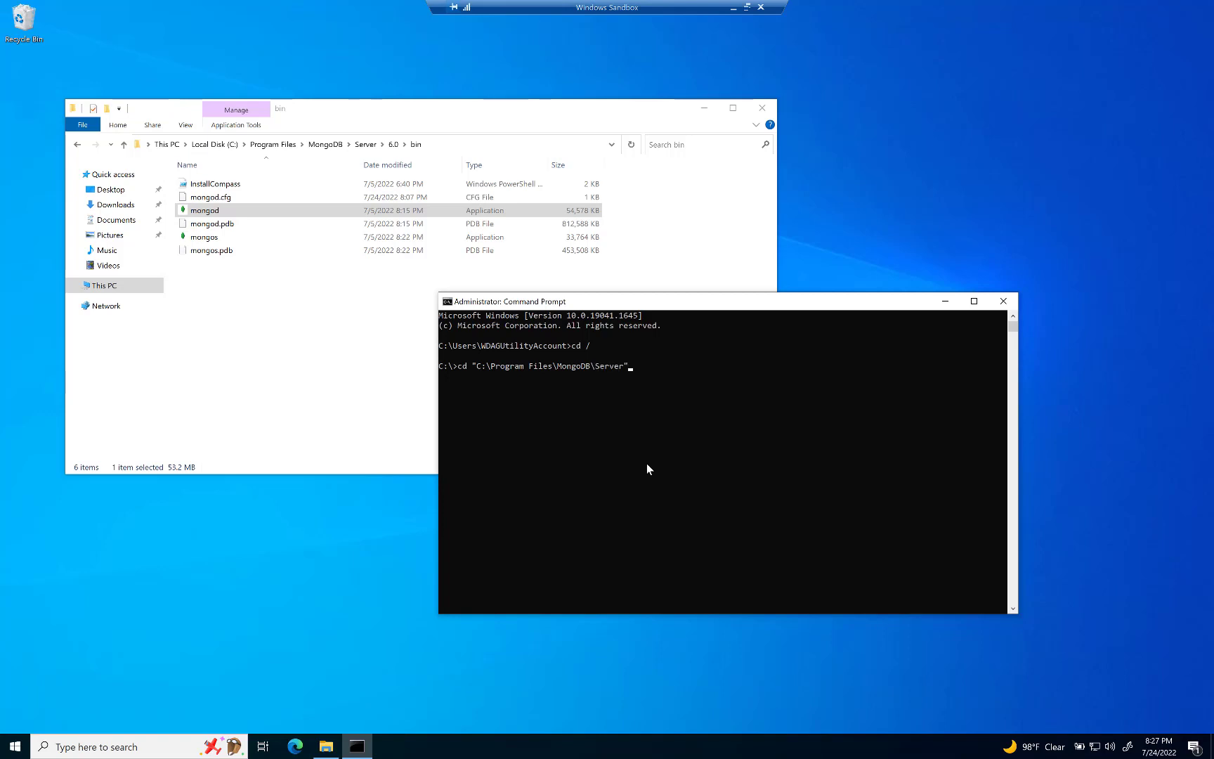
pyautogui.write('\\b')
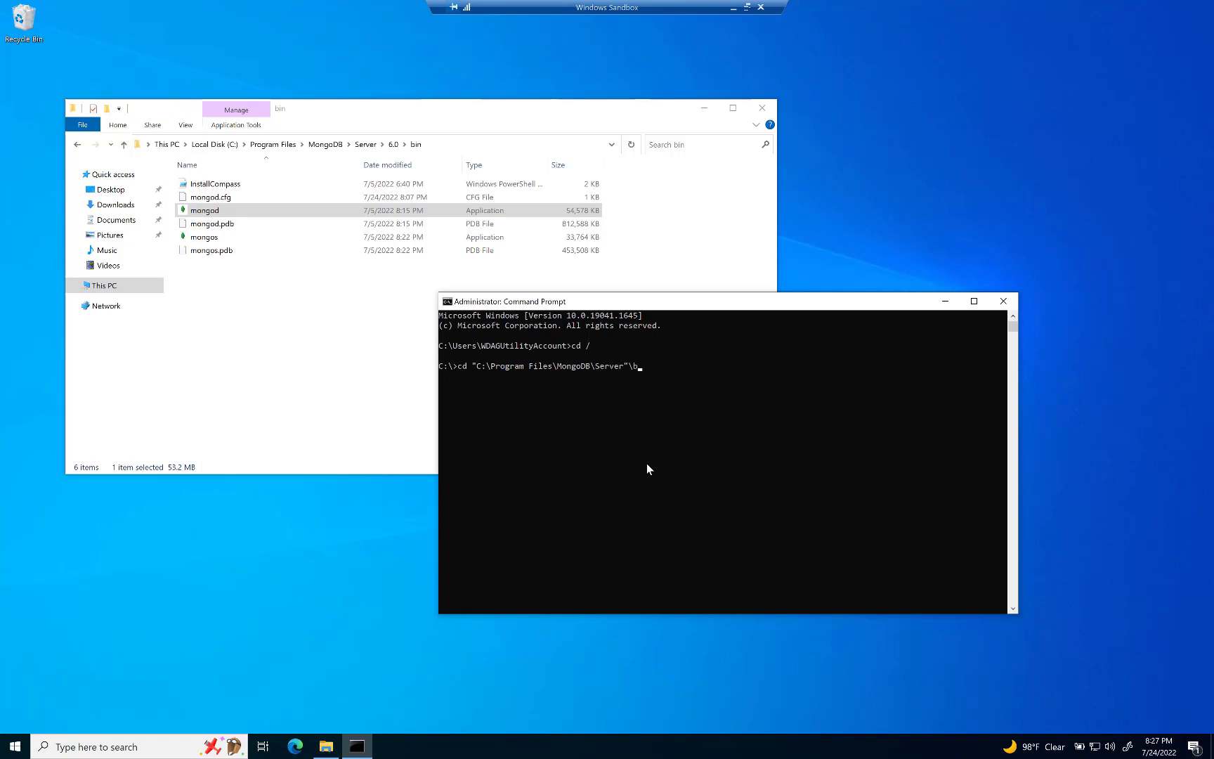
pyautogui.press('backspace')
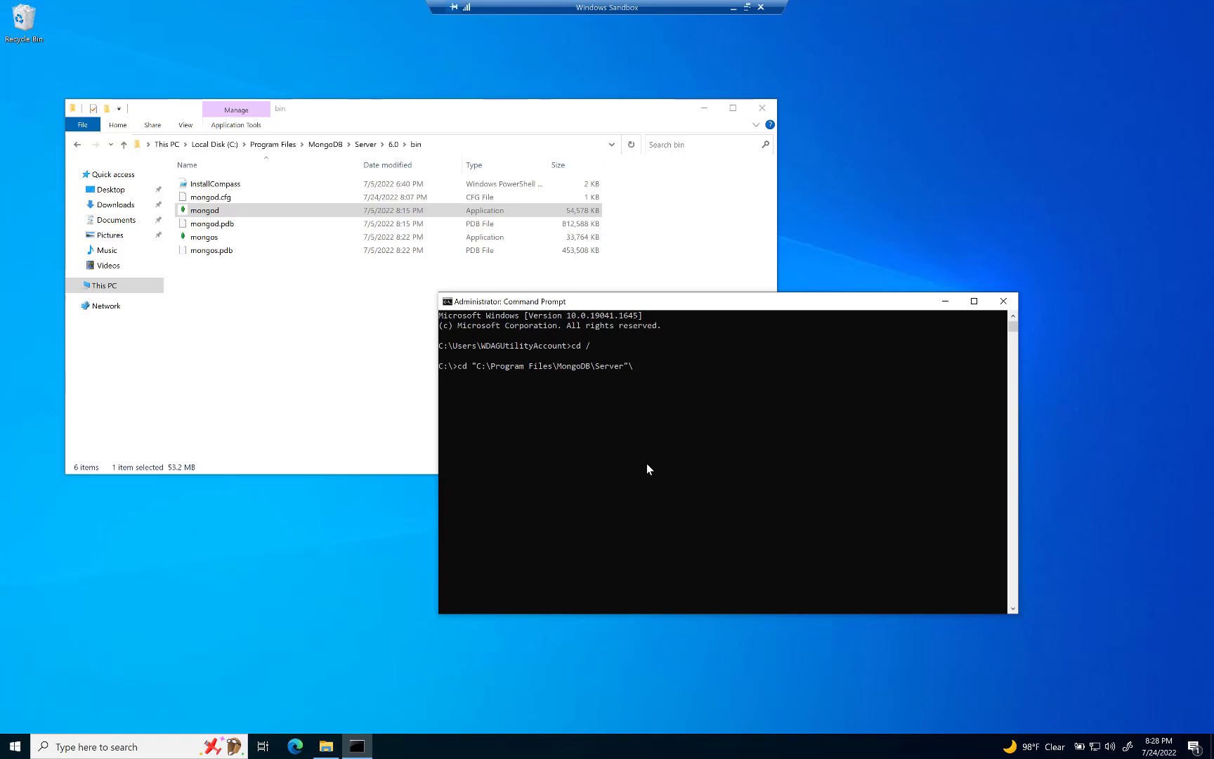
pyautogui.write('6')
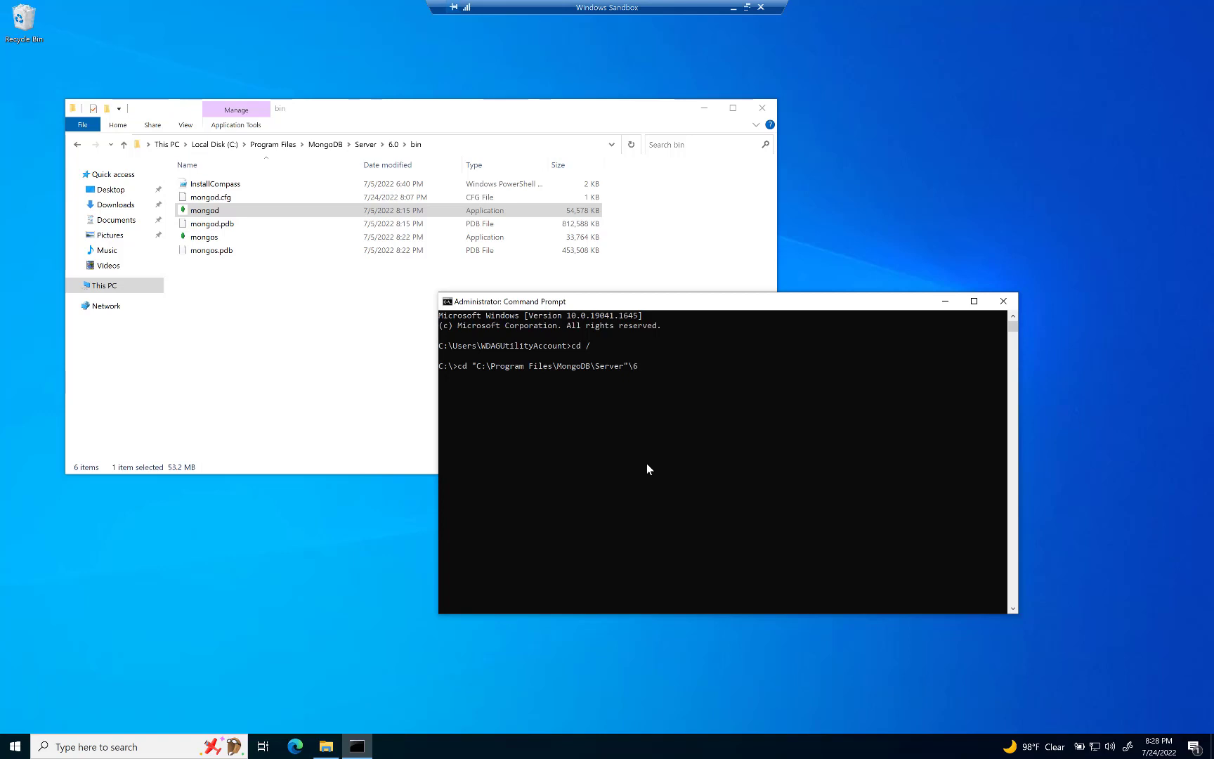
pyautogui.write('.0"')
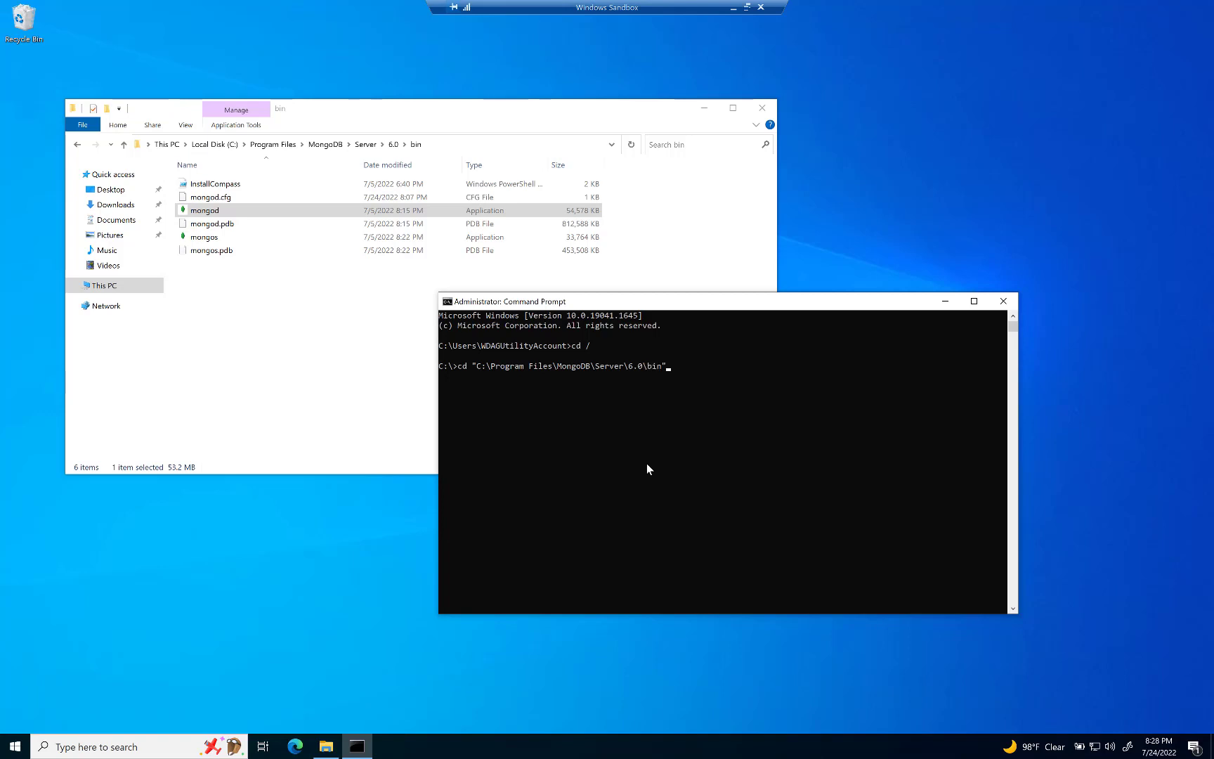
pyautogui.moveTo(481, 365)
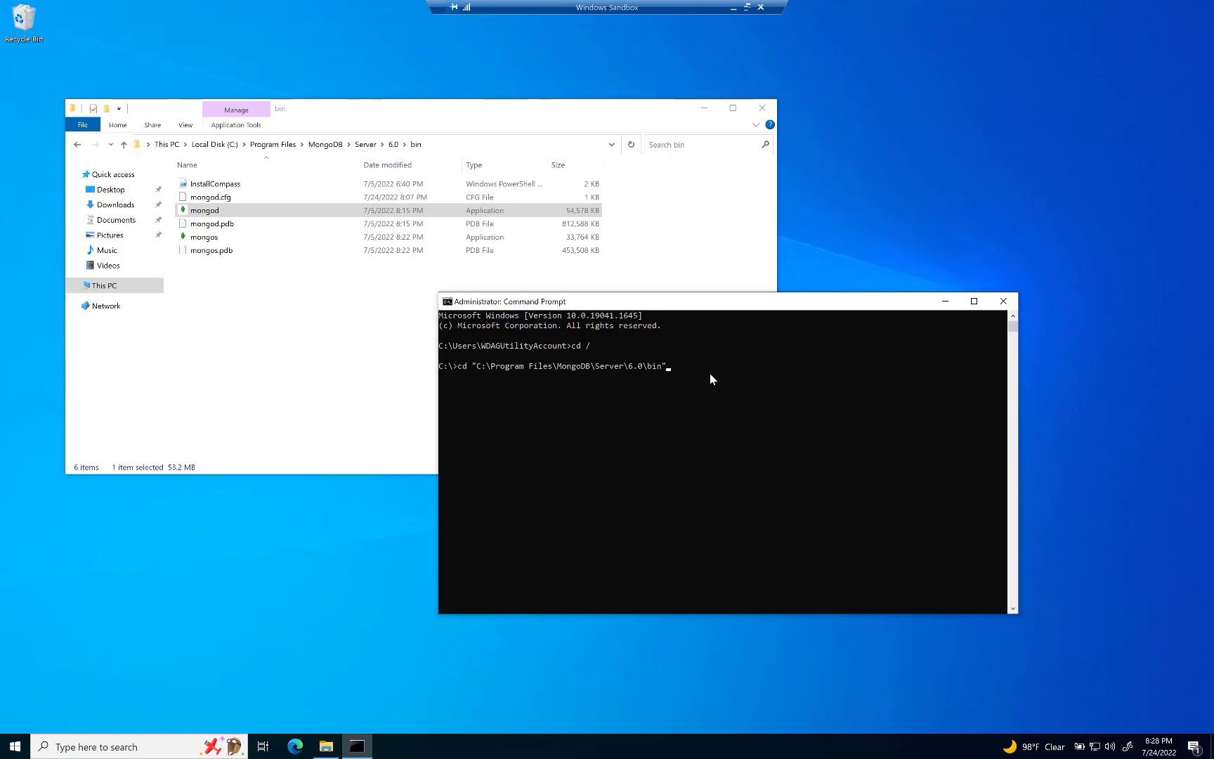
# Change into the 6.0 bin folder and list it with dir, showing mongod.exe and mongos.exe
pyautogui.press('Enter')
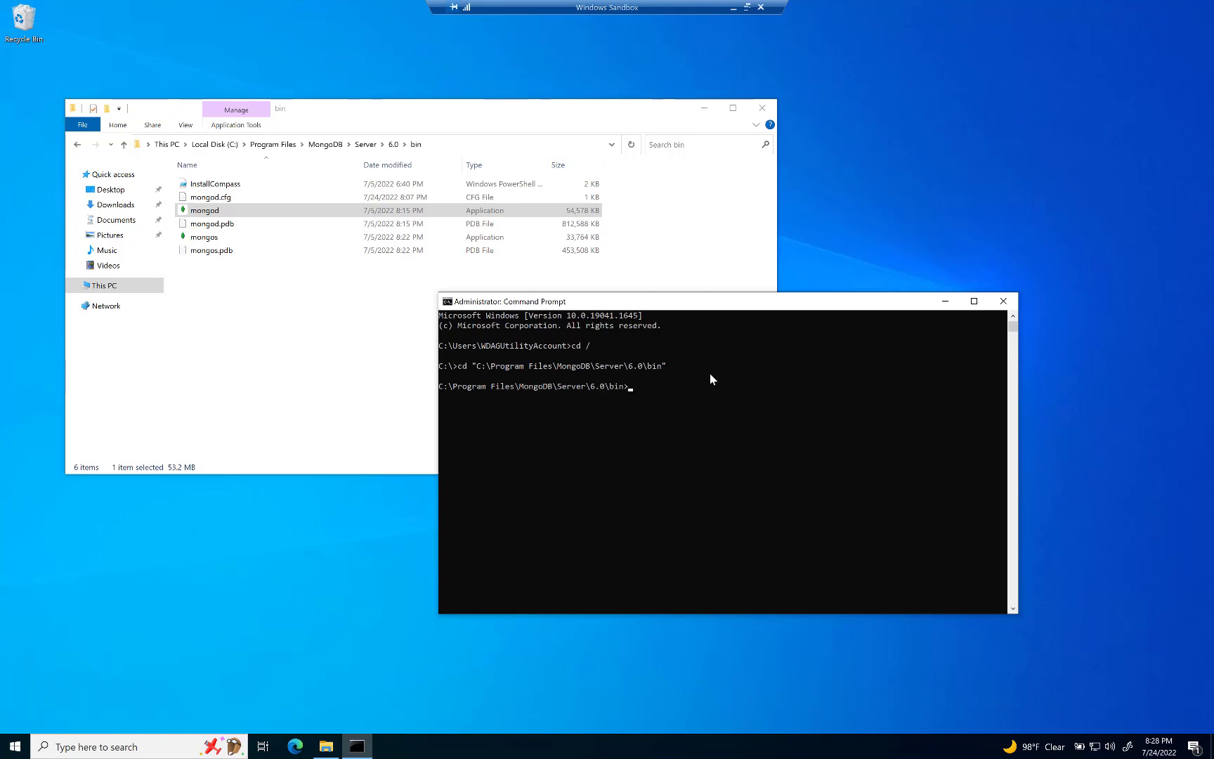
pyautogui.write('dir')
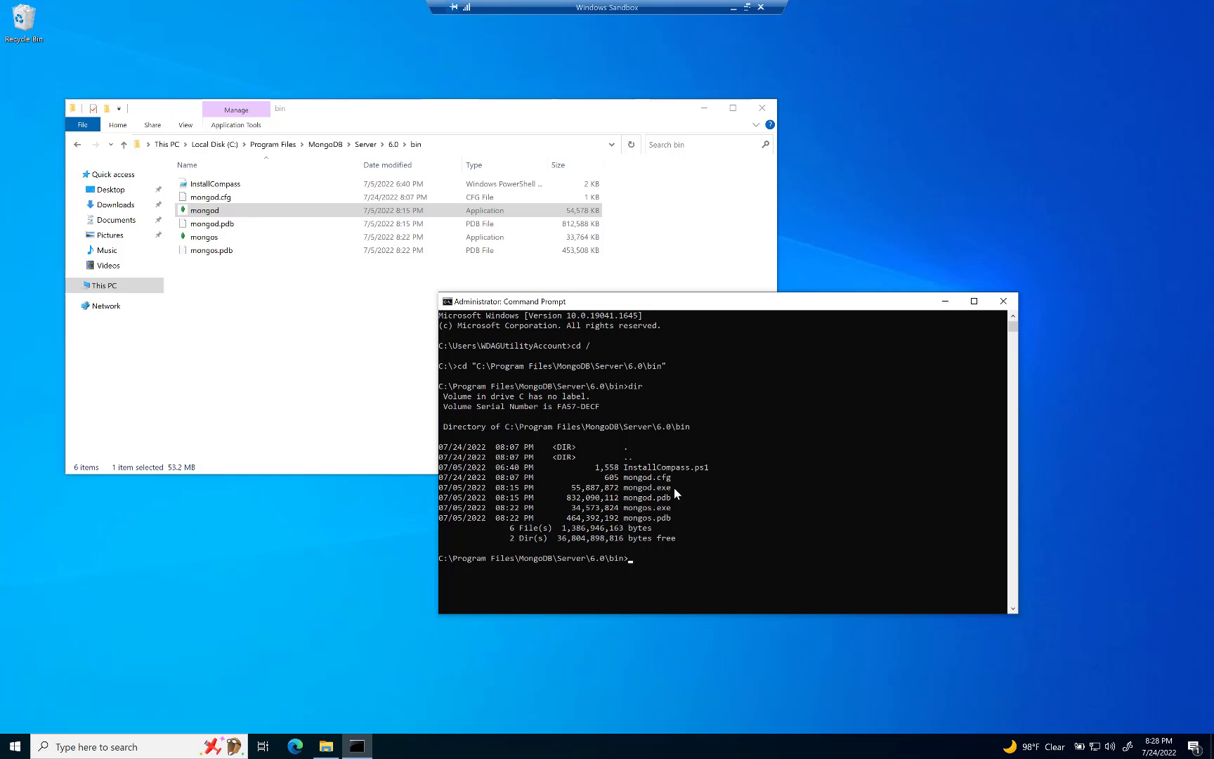
# Run mongod, which stops with a NonExistentPath error for C:\data\db
pyautogui.write('mong')
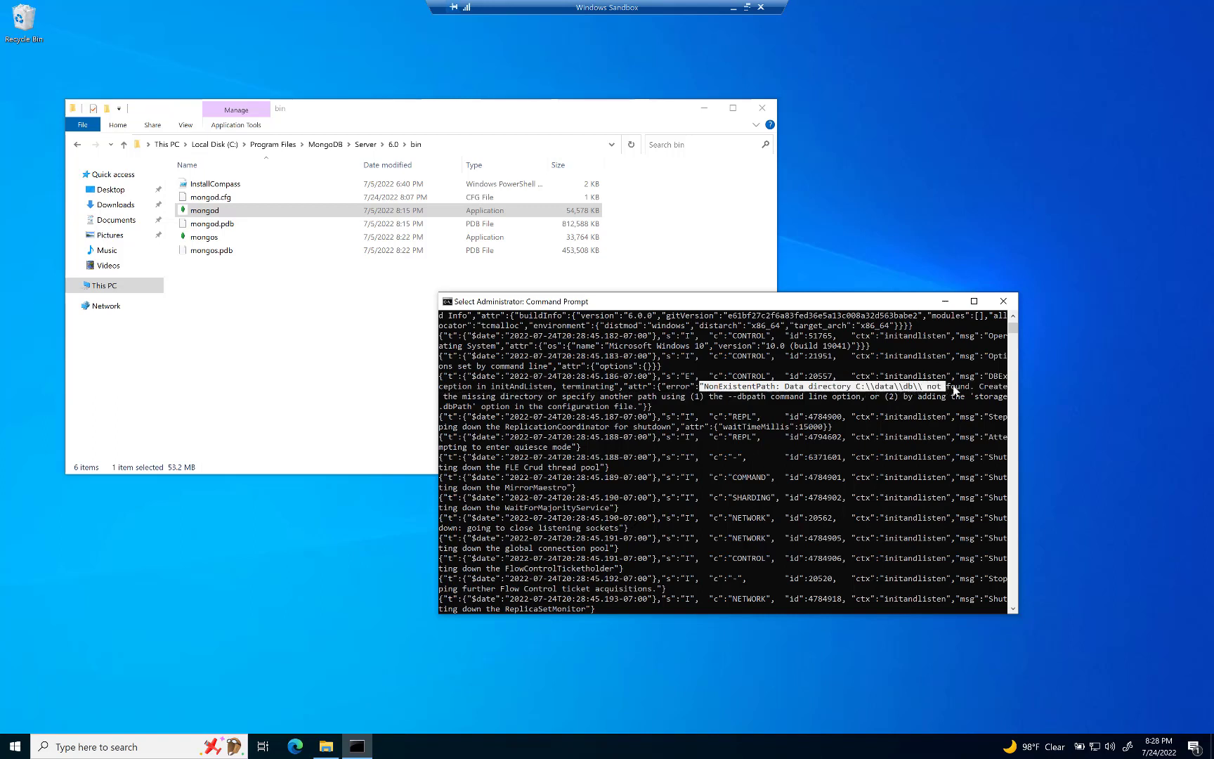
pyautogui.moveTo(828, 428)
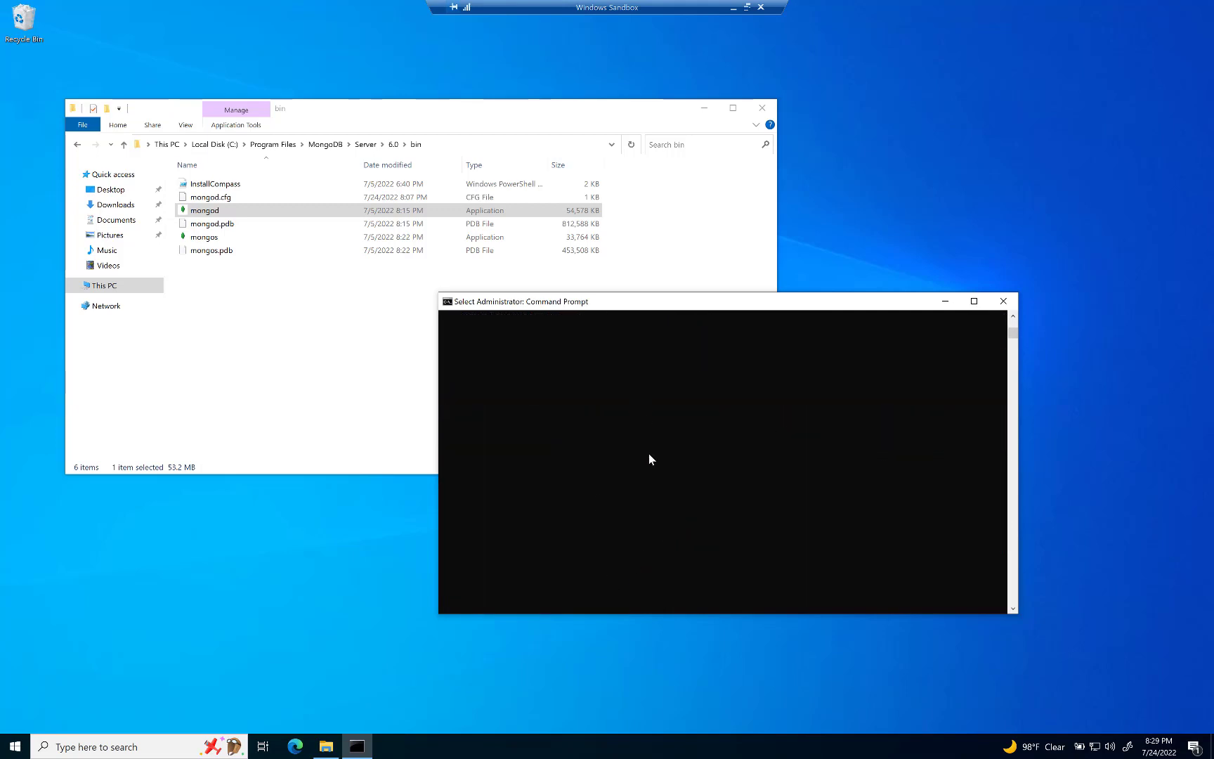
pyautogui.moveTo(641, 448)
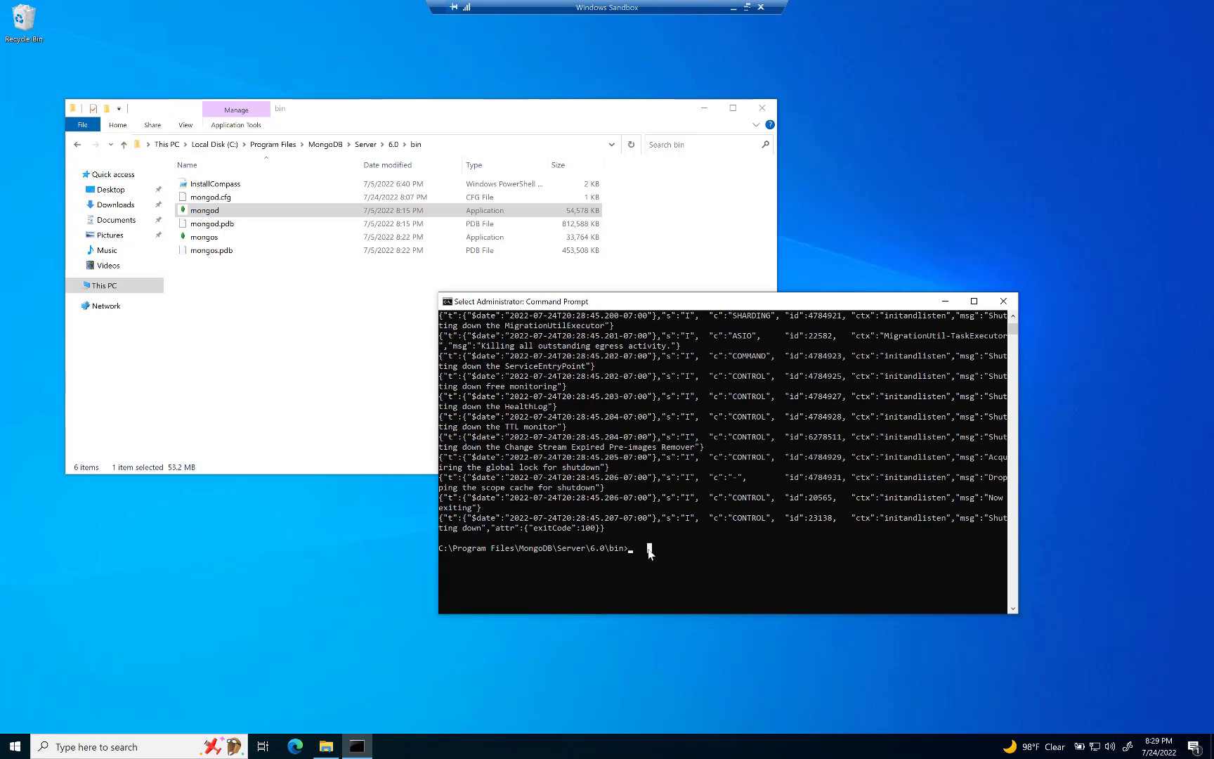
# Go to the C:\ root and create the data\db folder with mkdir
pyautogui.write('cd')
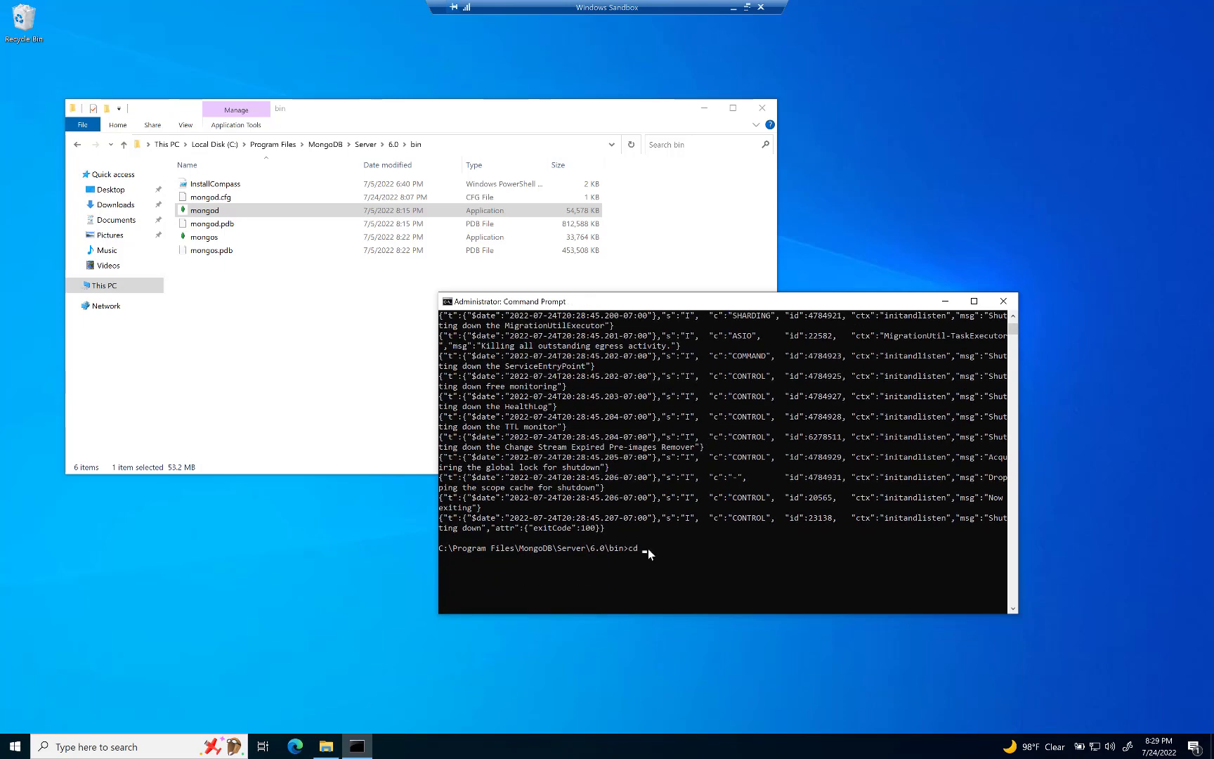
pyautogui.press('Enter')
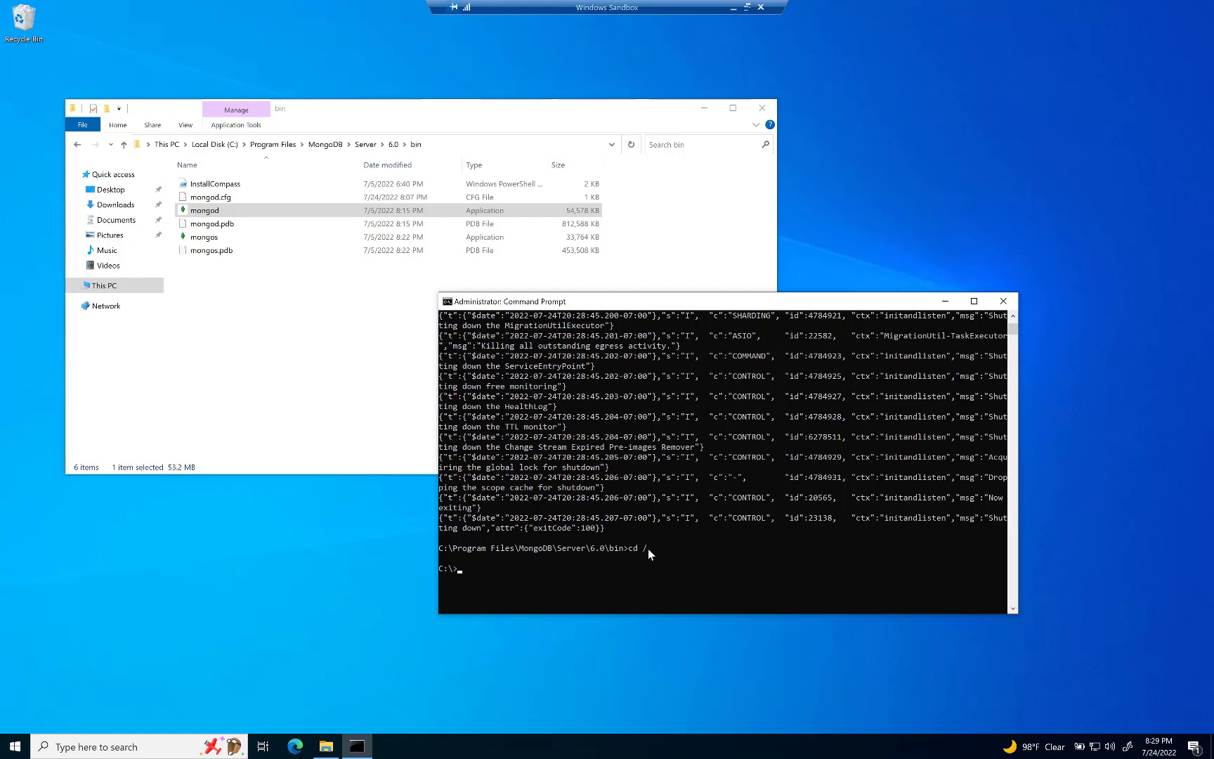
pyautogui.write('mkdir')
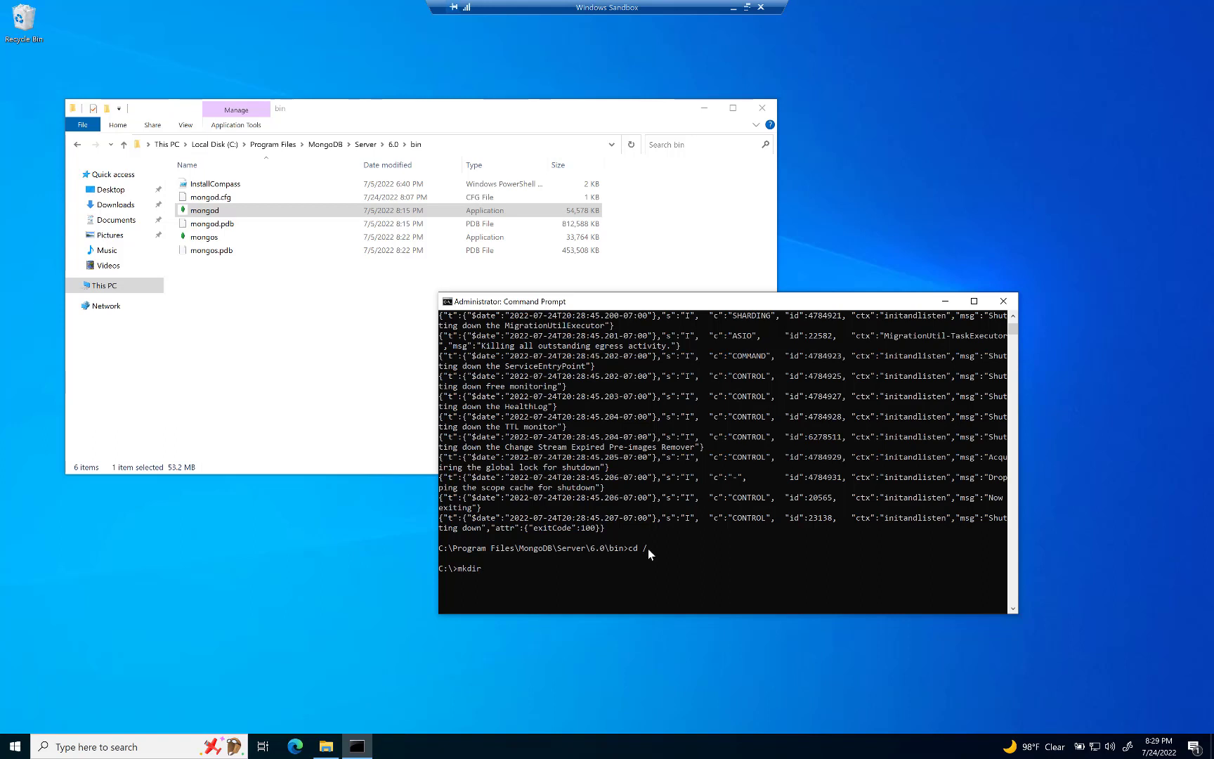
pyautogui.write('data')
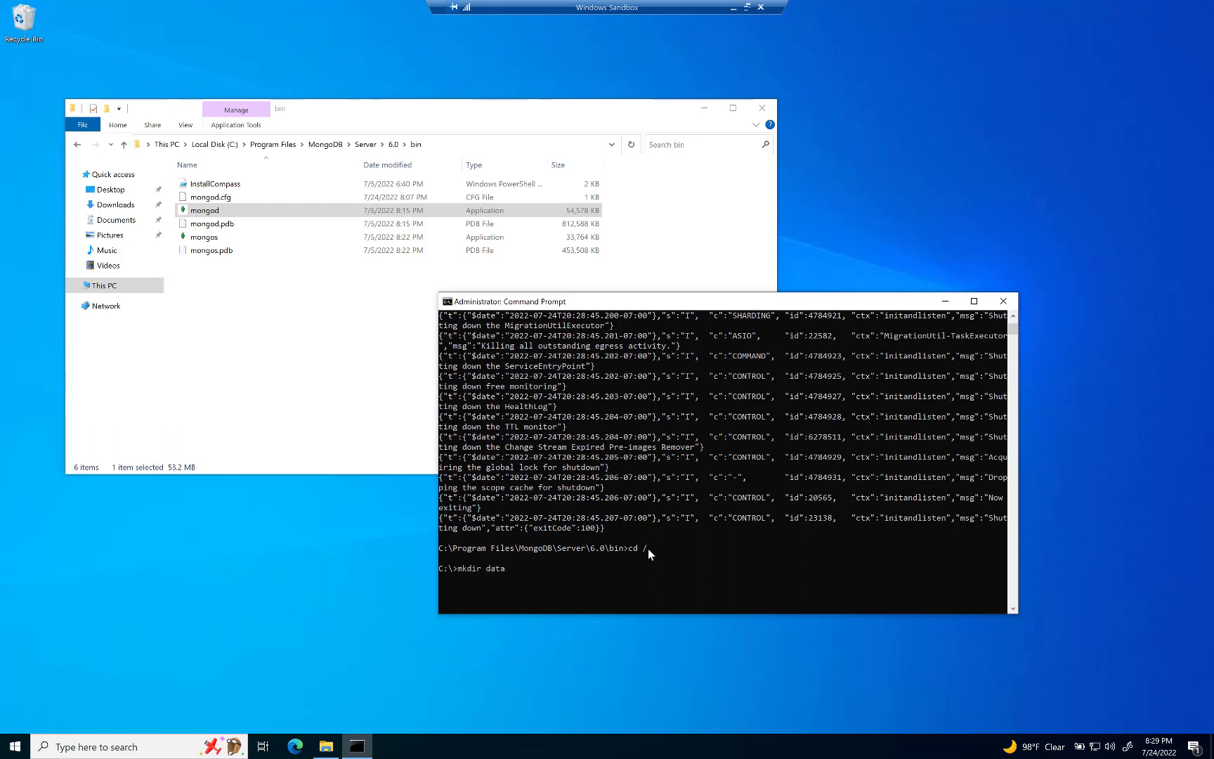
pyautogui.write('\\')
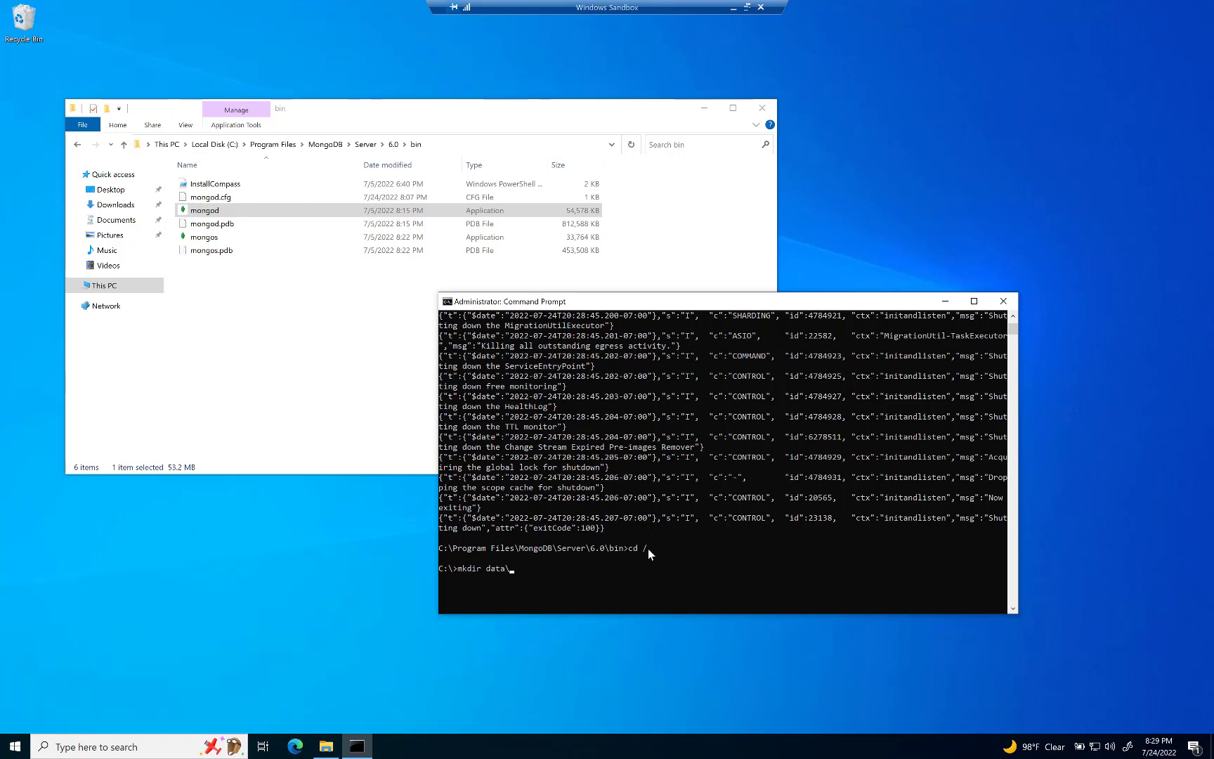
pyautogui.write('db')
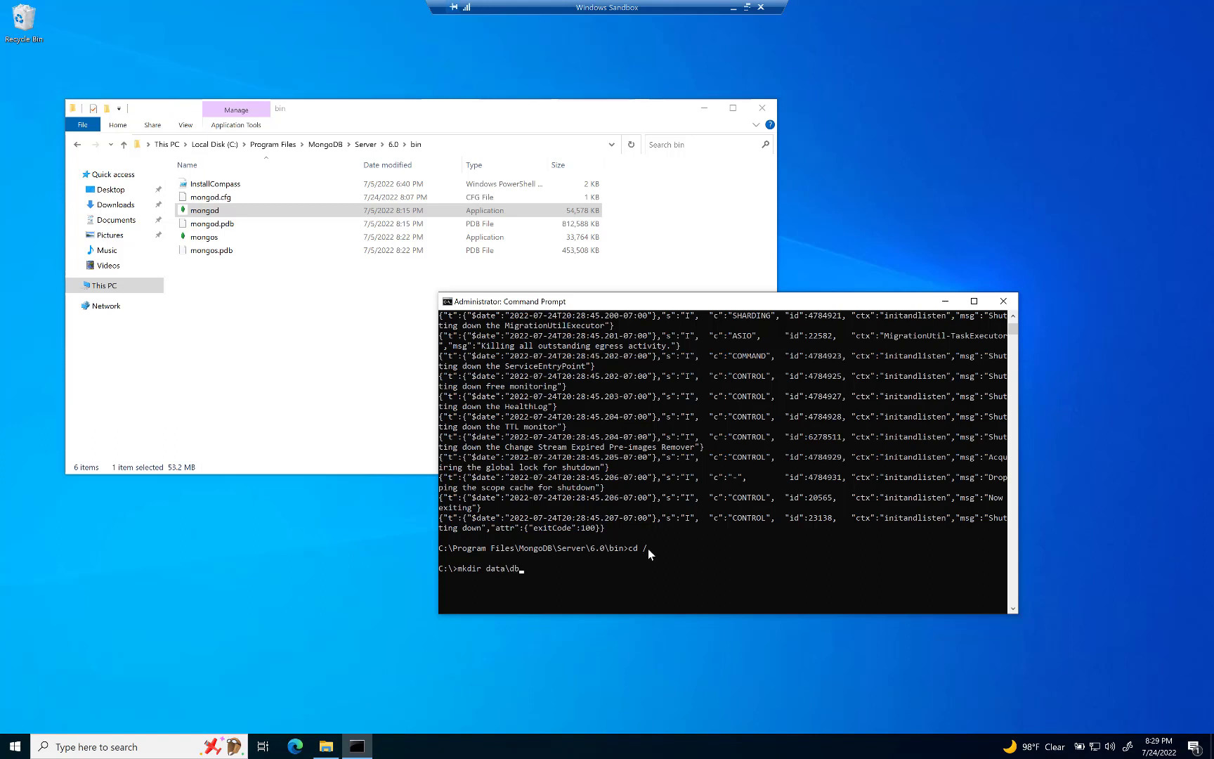
pyautogui.press('Enter')
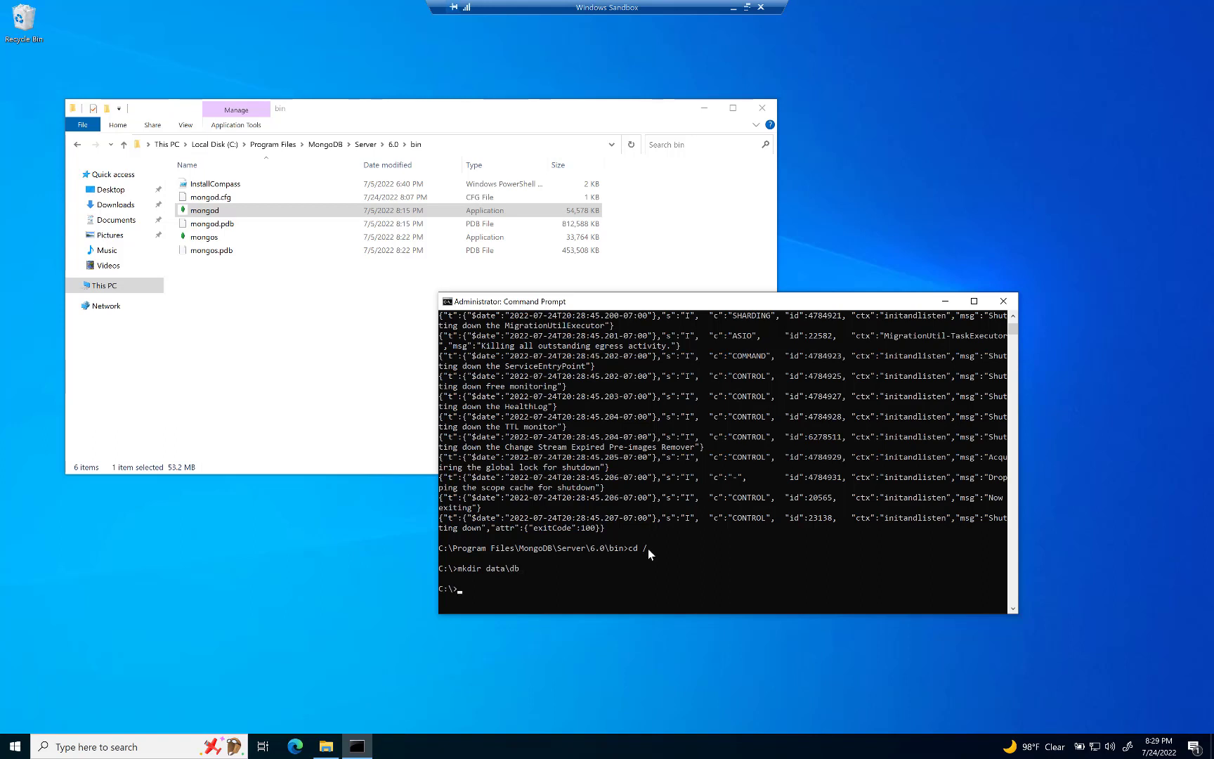
# Verify with dir, cd data and dir that the db subfolder exists
pyautogui.write('dir')
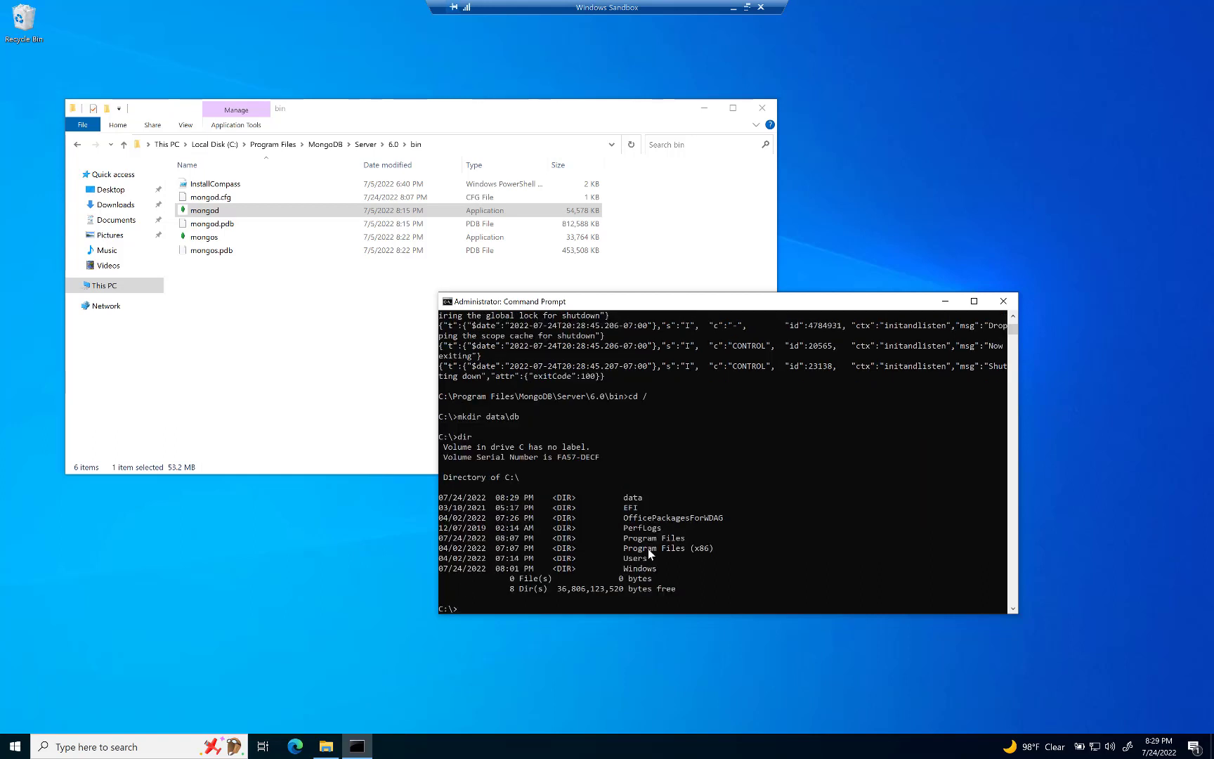
pyautogui.write('cd data')
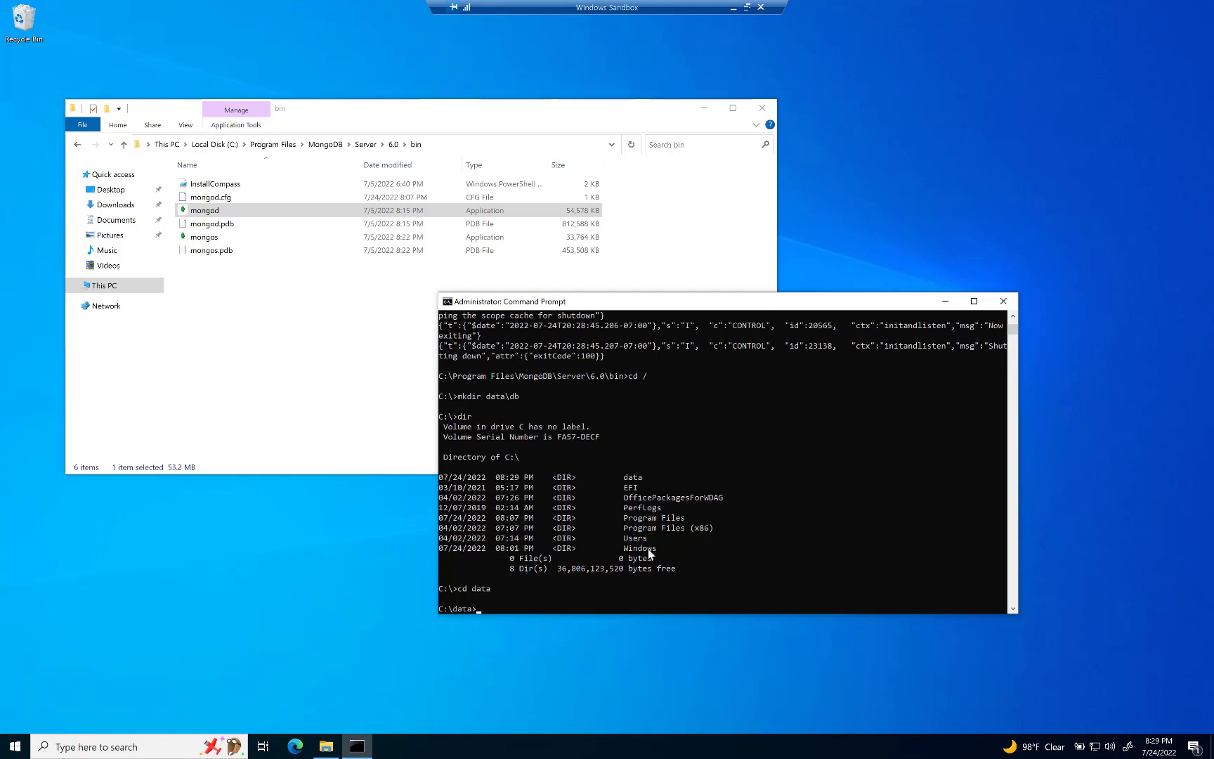
pyautogui.write('dir')
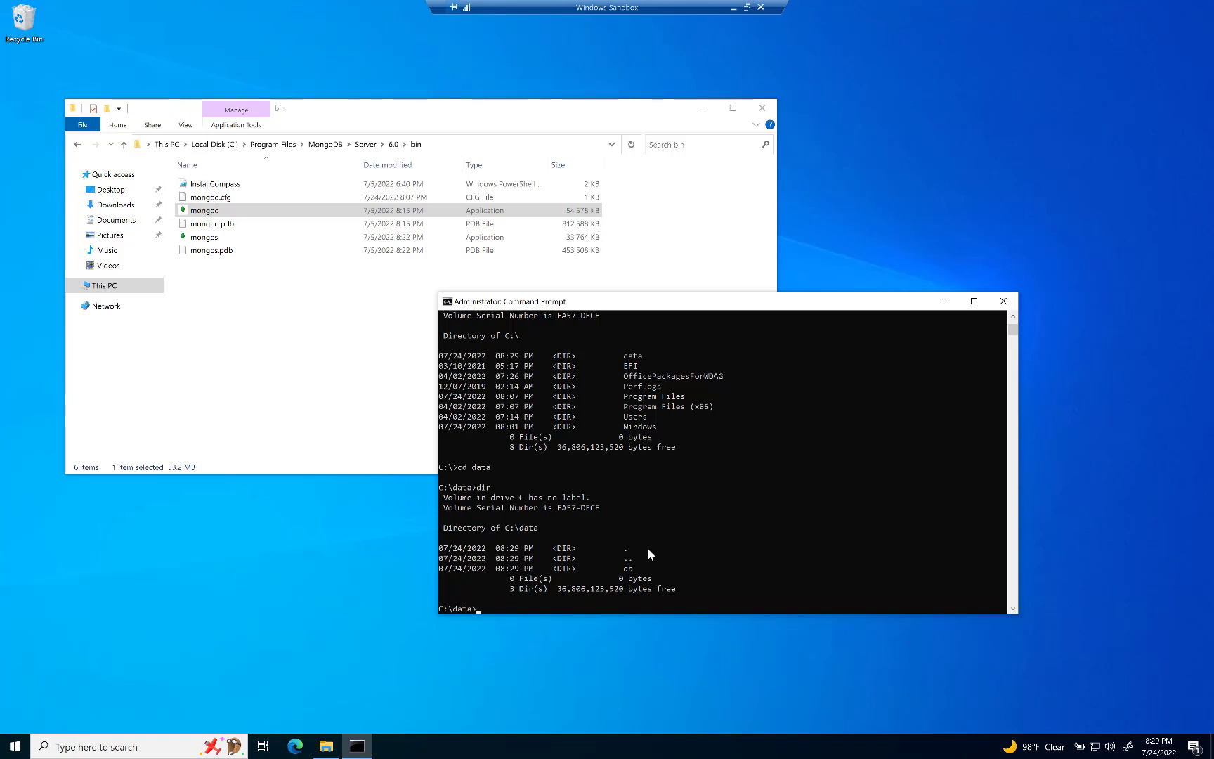
pyautogui.moveTo(542, 605)
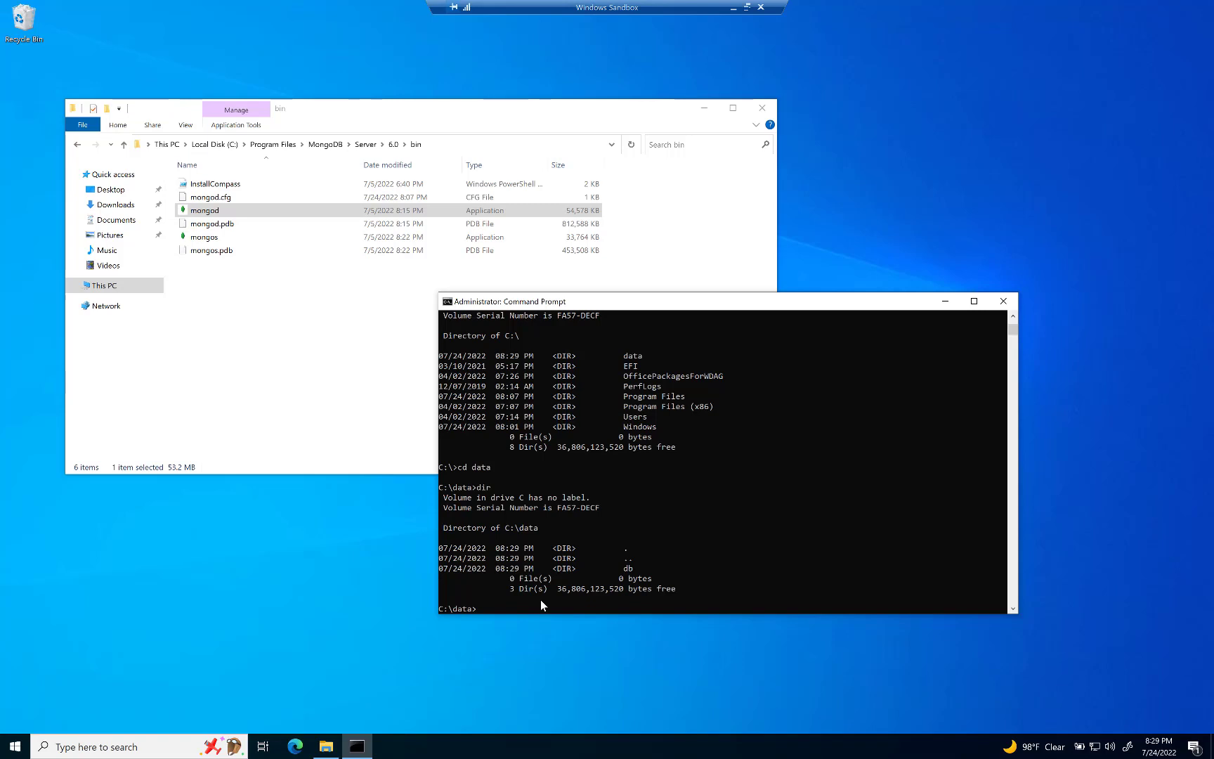
pyautogui.moveTo(537, 608)
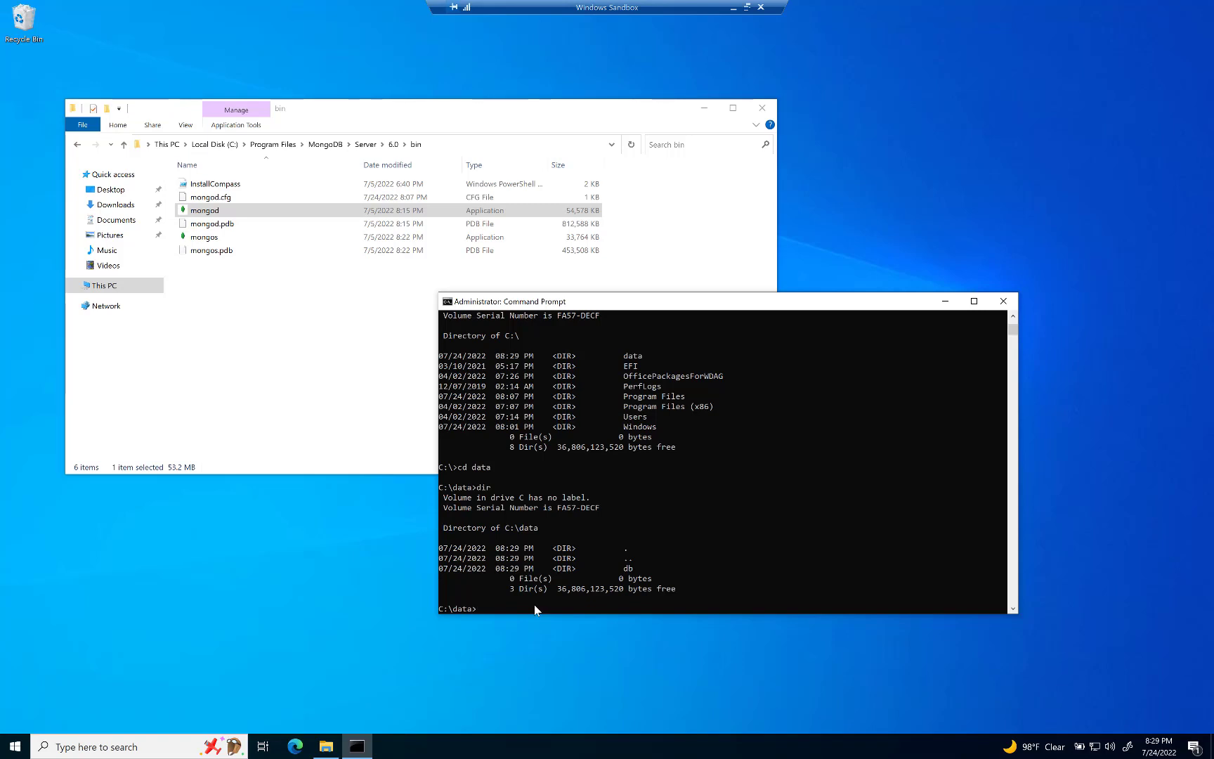
# Return to the MongoDB 6.0 bin folder and start mongod, listening on port 27017
pyautogui.write('cd /')
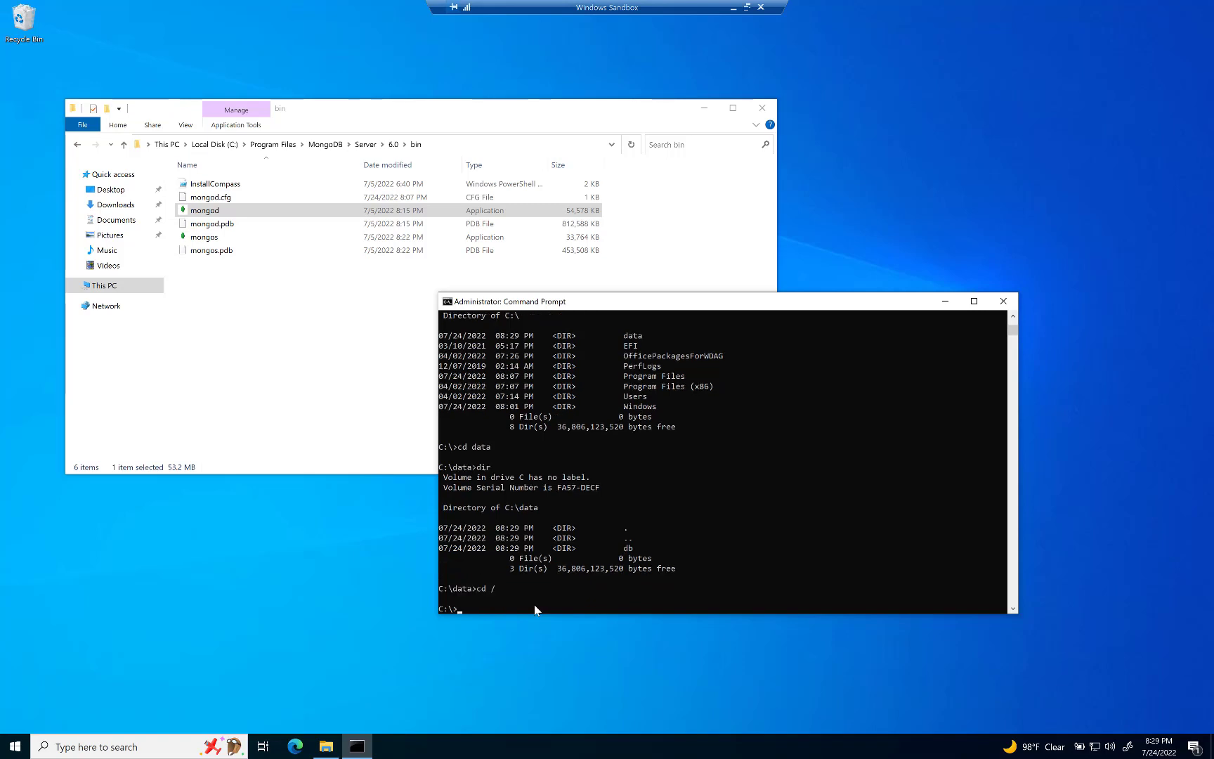
pyautogui.write('cd data')
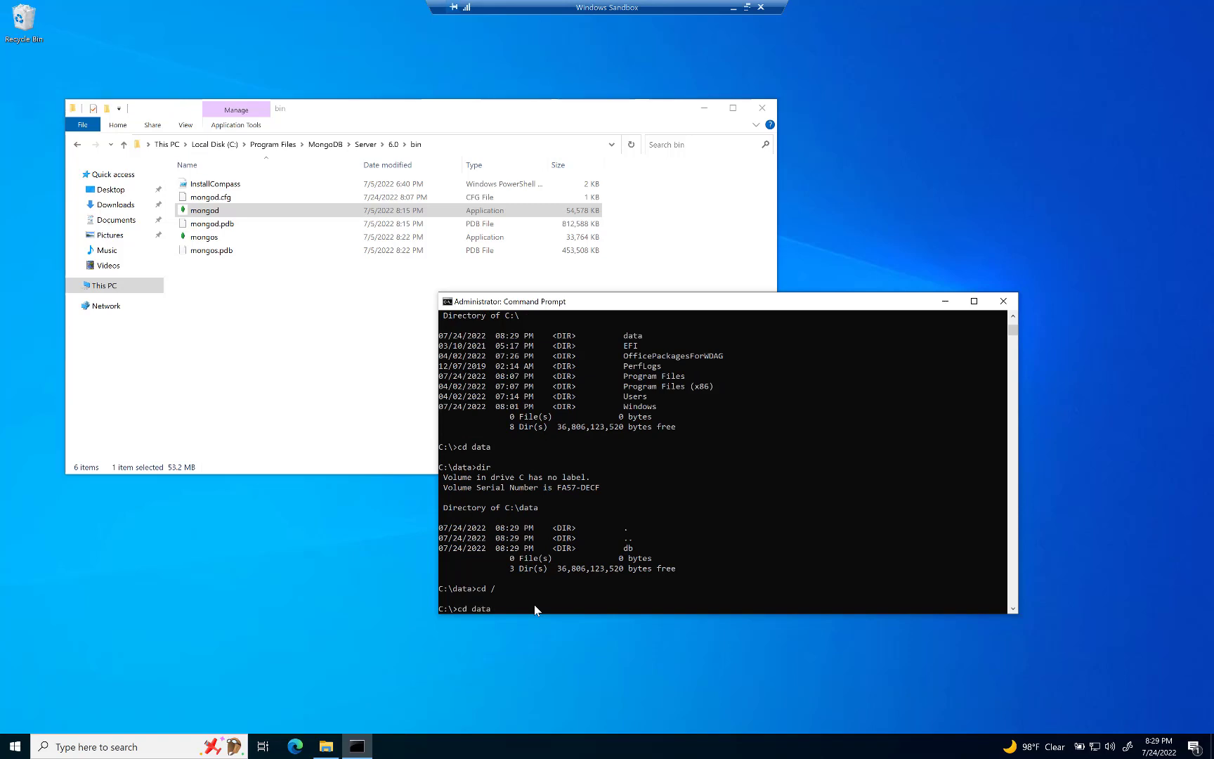
pyautogui.write('mongod')
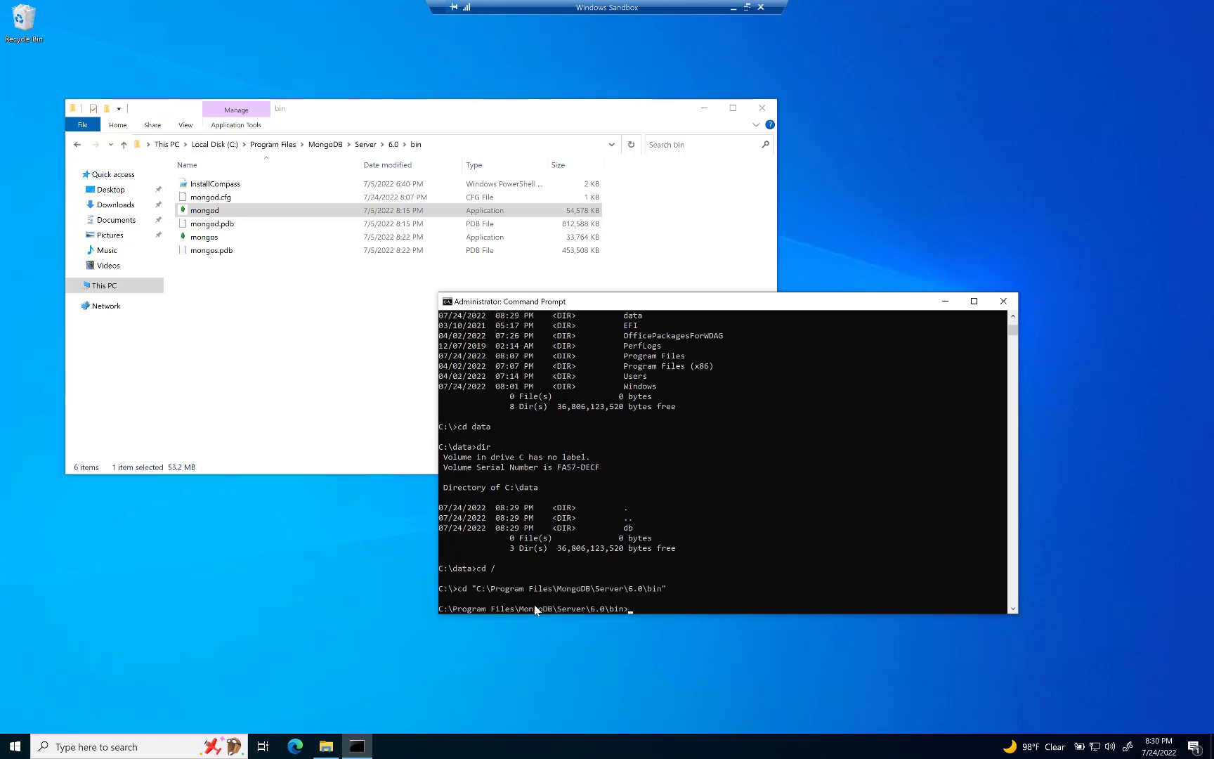
pyautogui.write('mon')
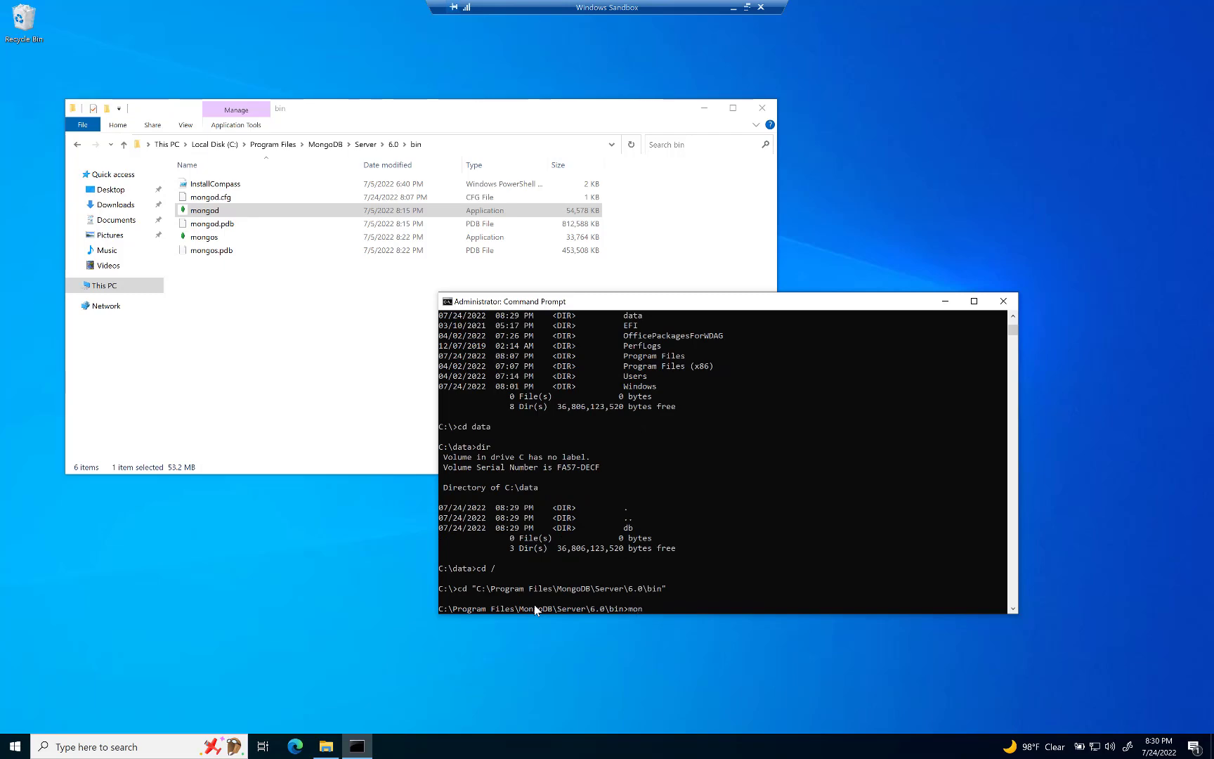
pyautogui.press('enter')
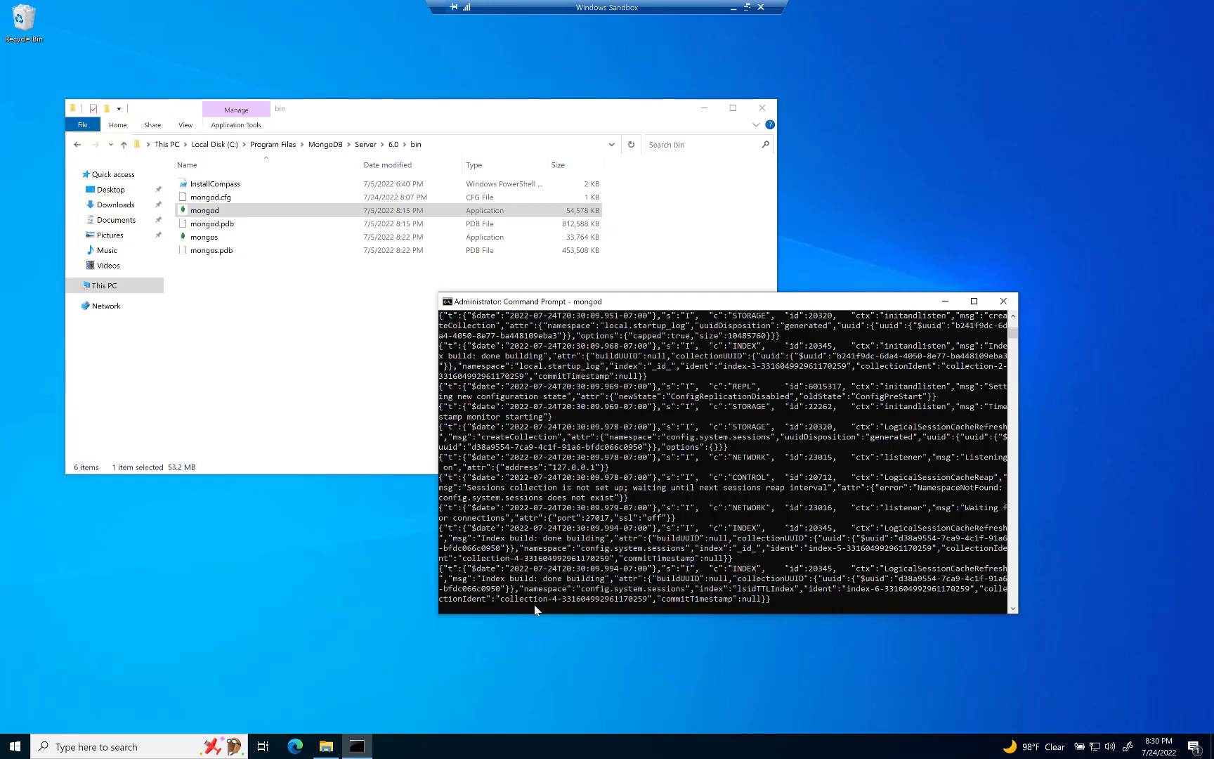
pyautogui.moveTo(855, 303)
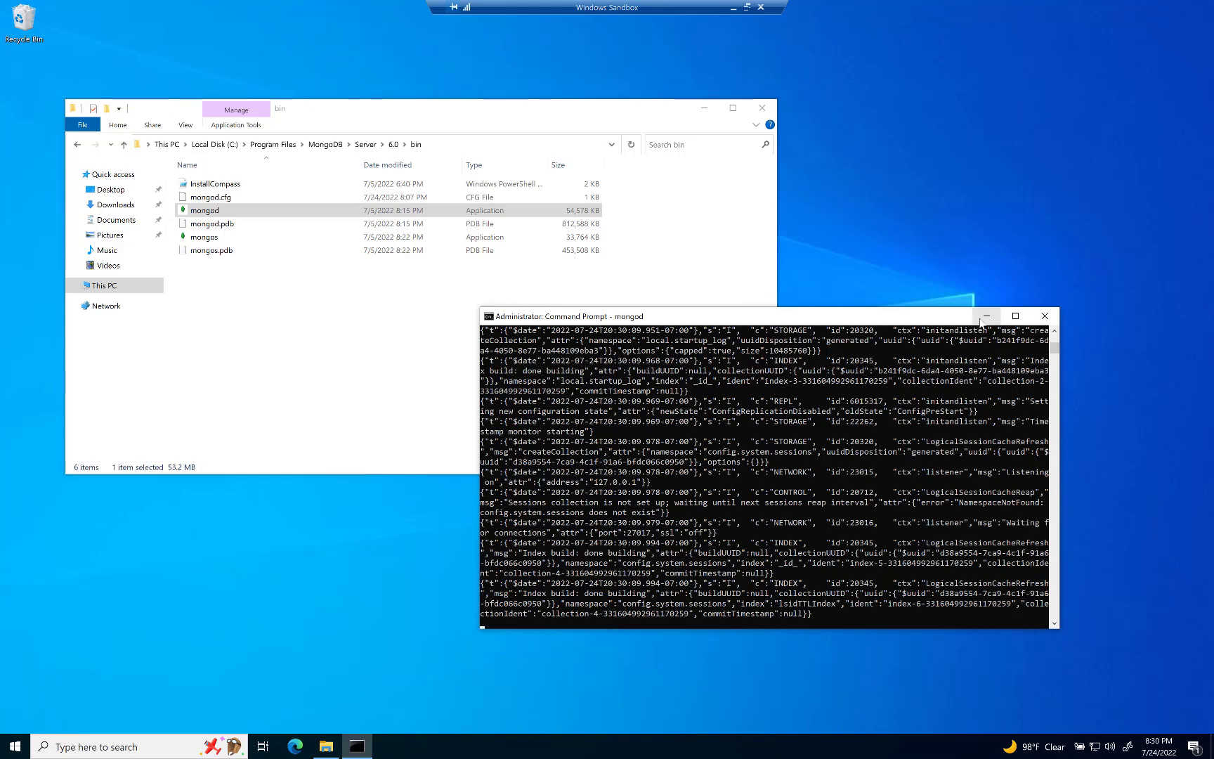
pyautogui.moveTo(926, 319)
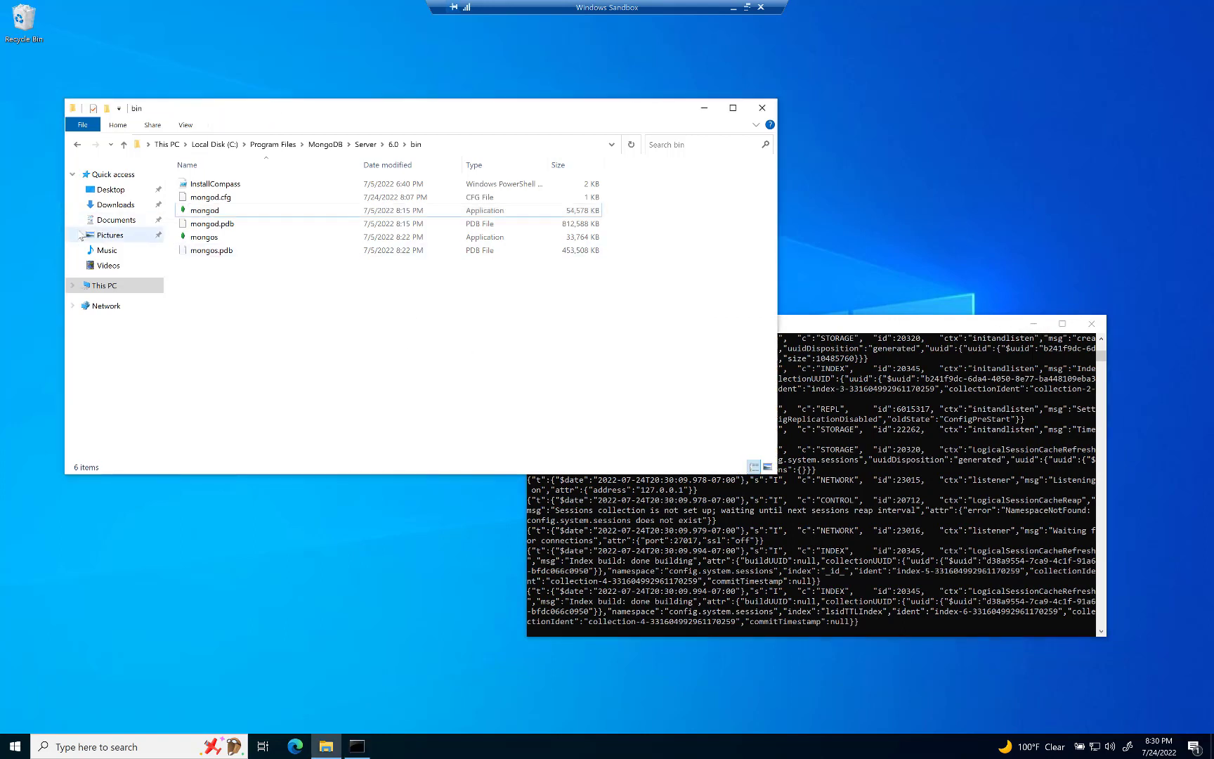
# Run the mongodb-compass-1.32.4-win32-x64 installer from the Downloads folder
pyautogui.click(114, 205)
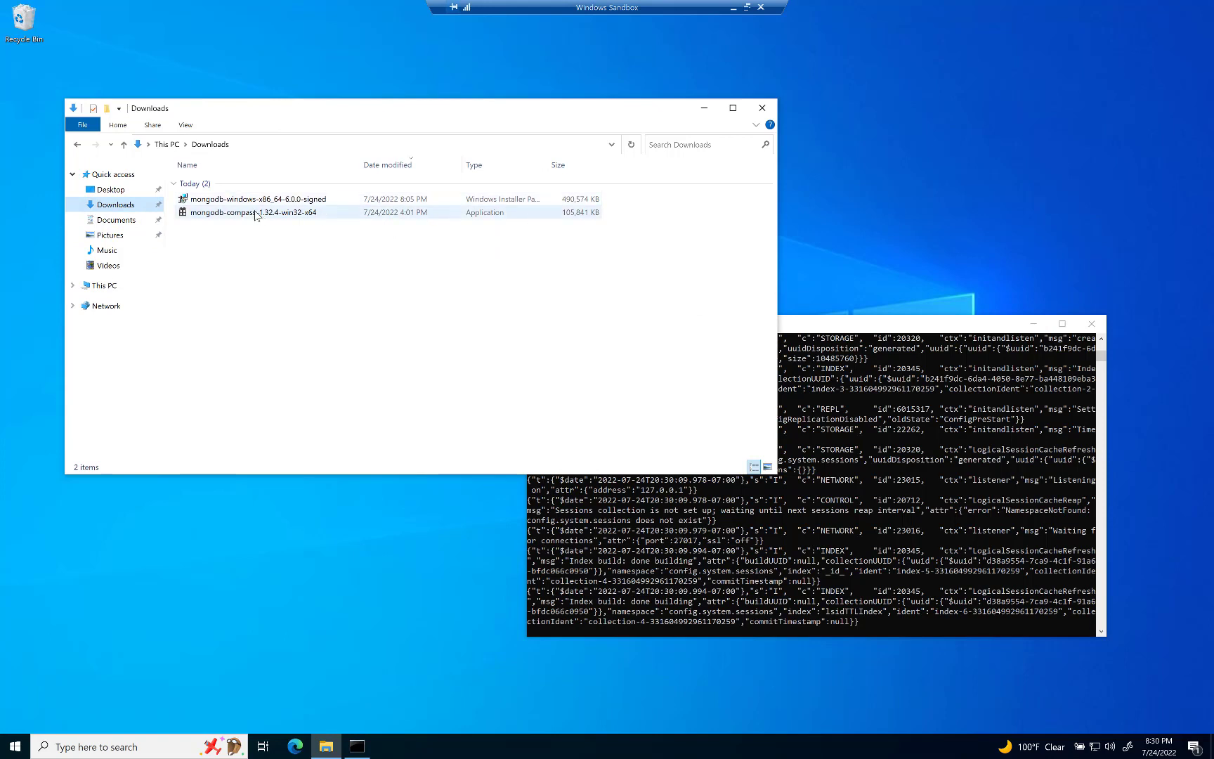
pyautogui.click(253, 213)
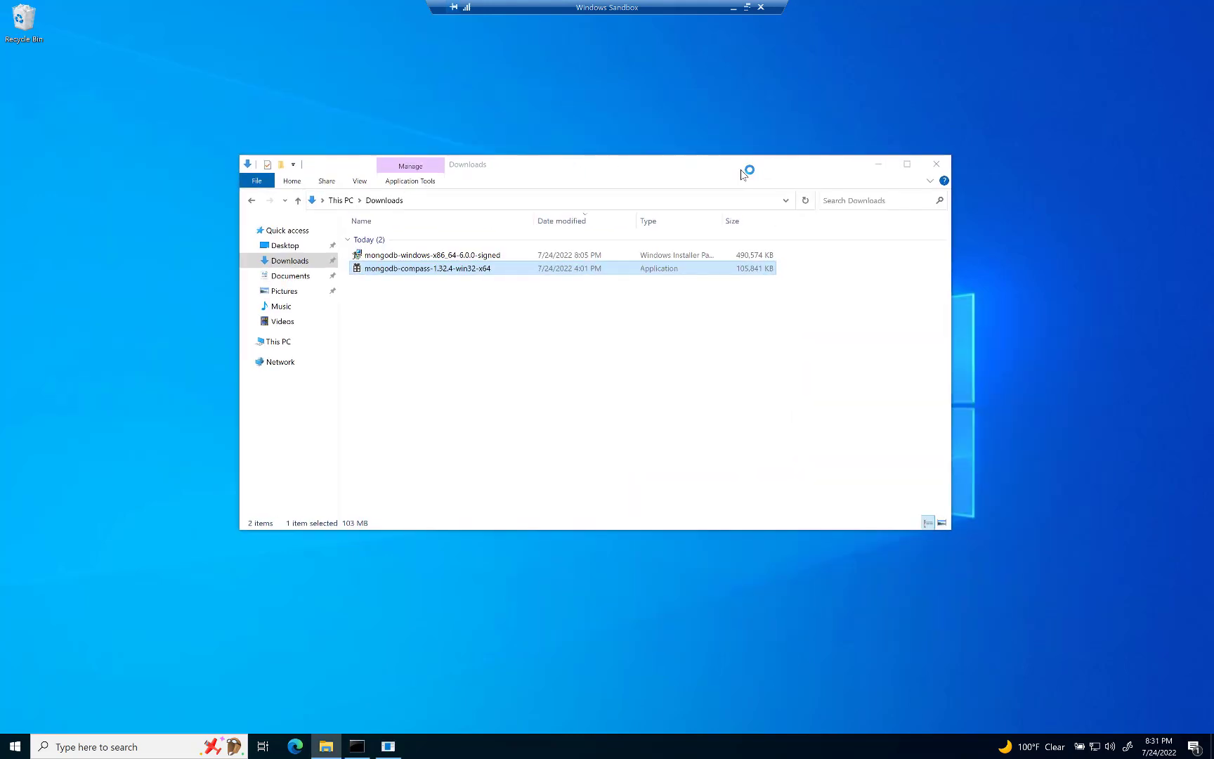
pyautogui.doubleClick(424, 267)
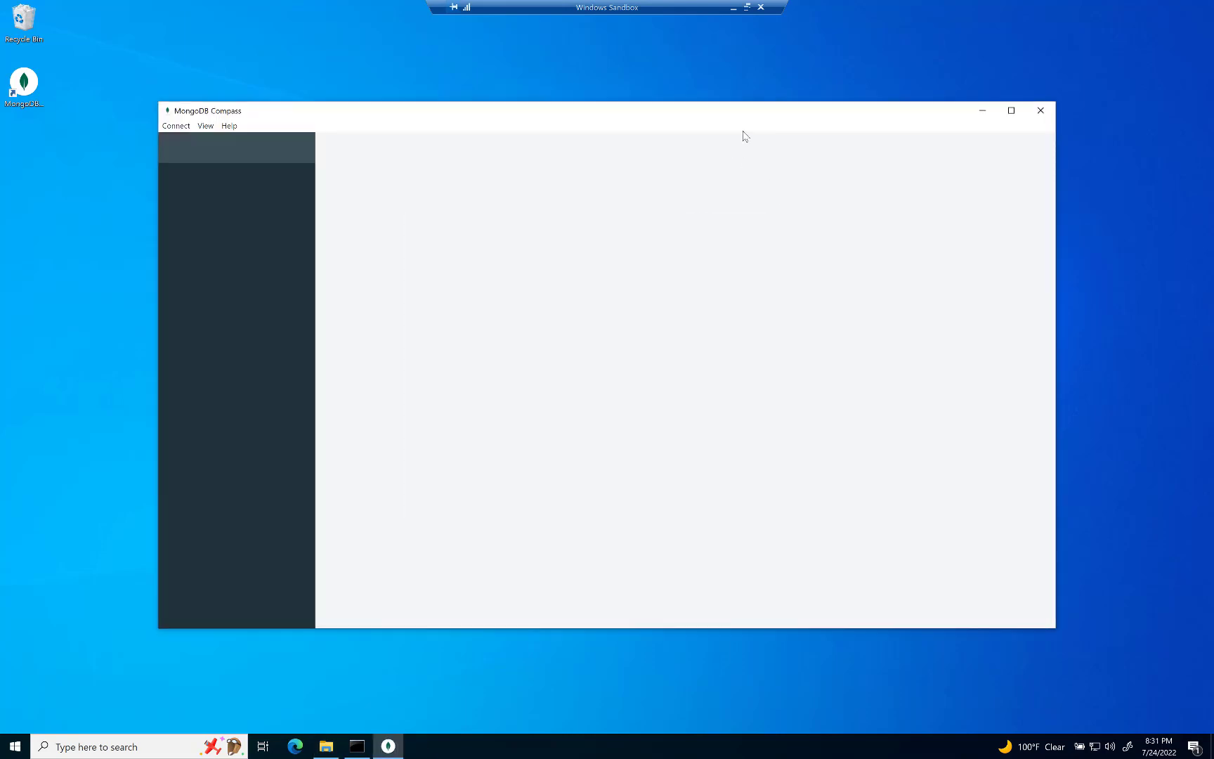
pyautogui.moveTo(54, 70)
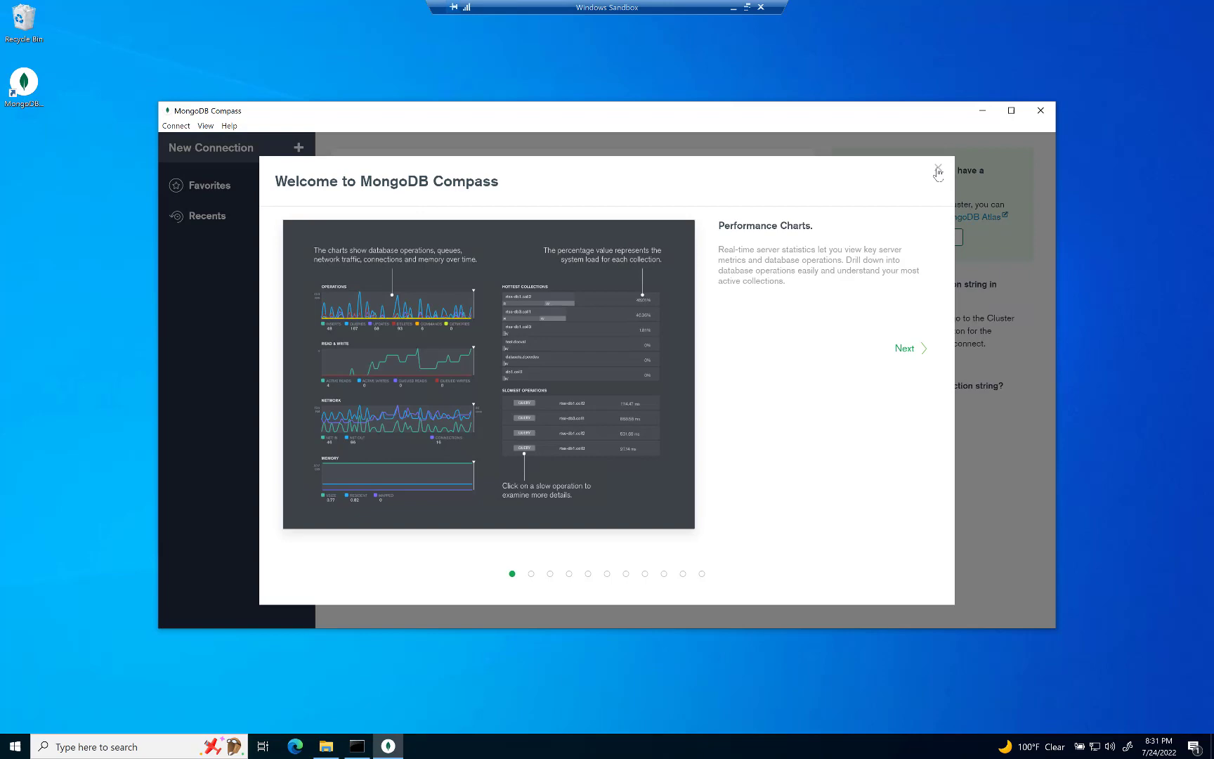
# Dismiss the welcome tour and connect Compass to mongodb://localhost:27017
pyautogui.click(938, 171)
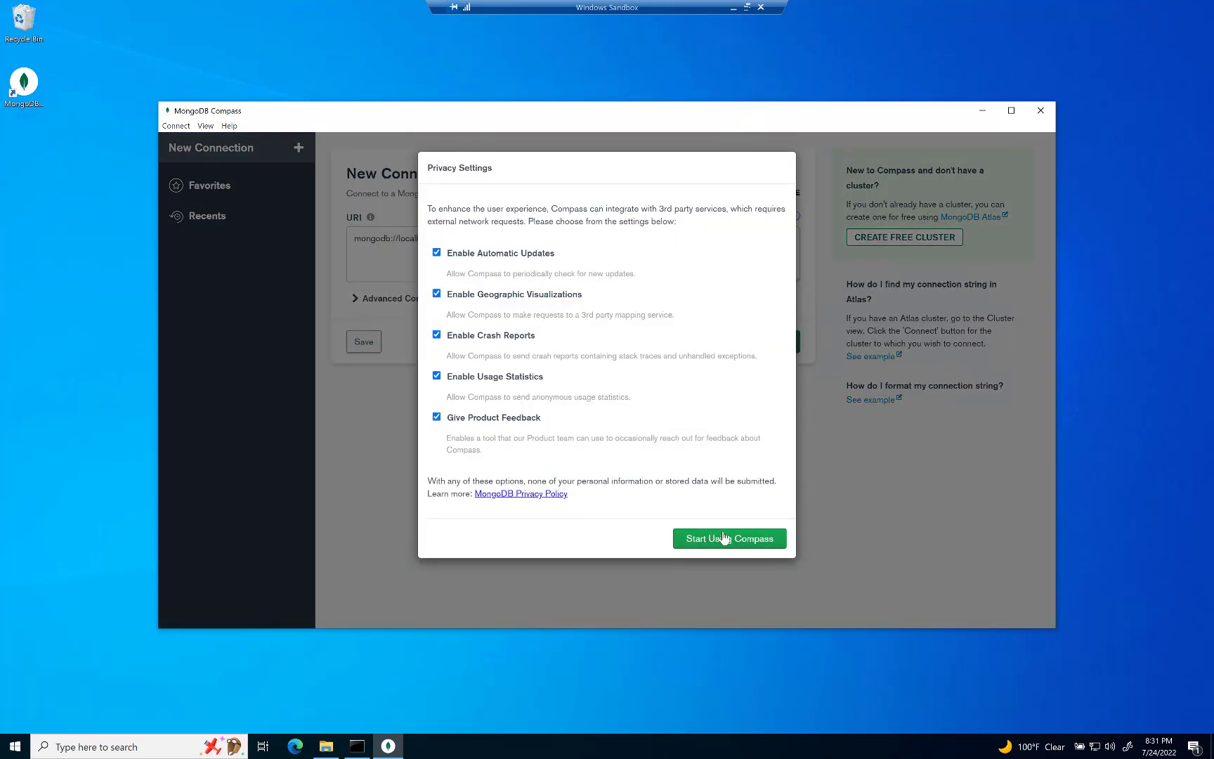
pyautogui.click(729, 538)
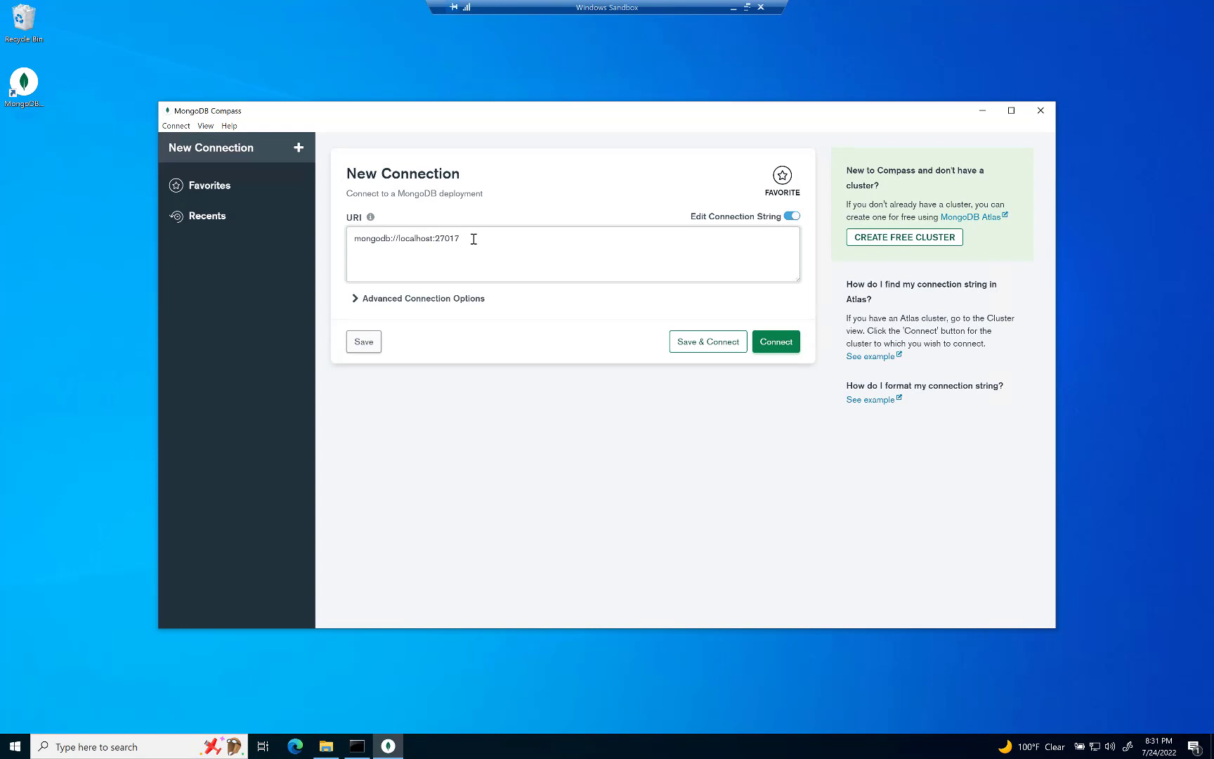
pyautogui.tripleClick(406, 237)
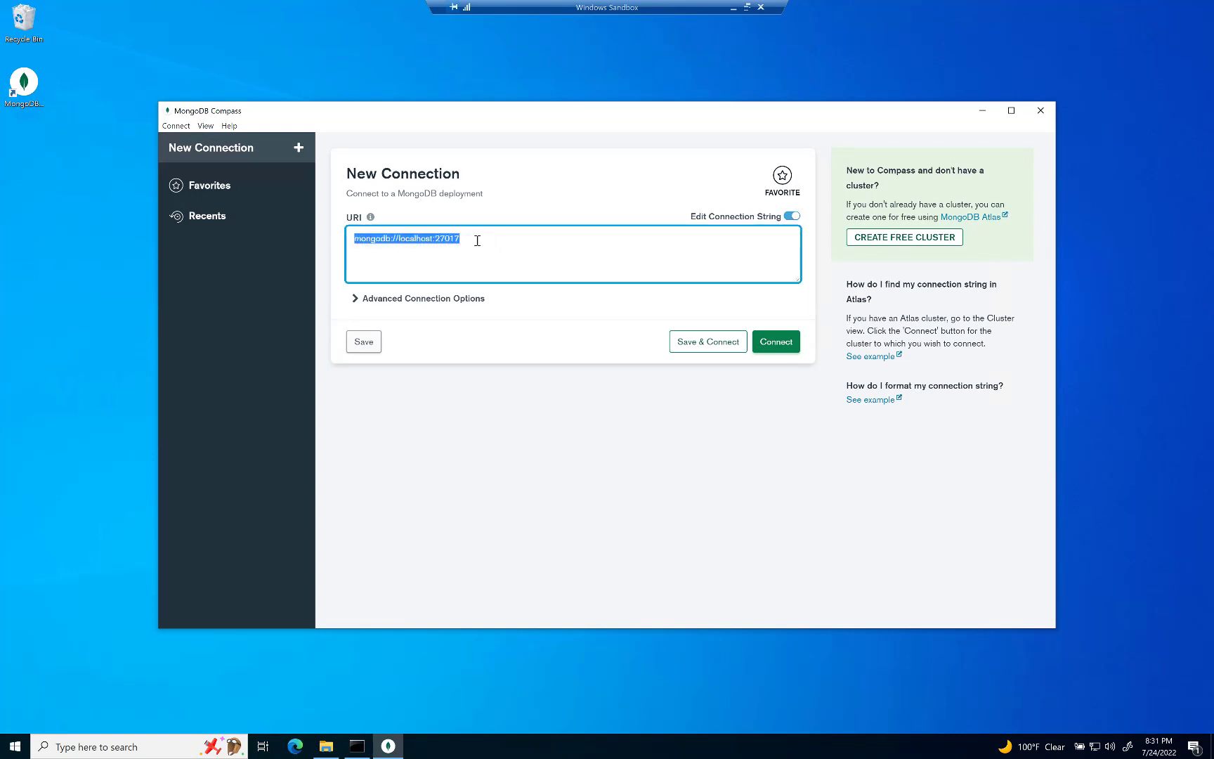
pyautogui.click(776, 342)
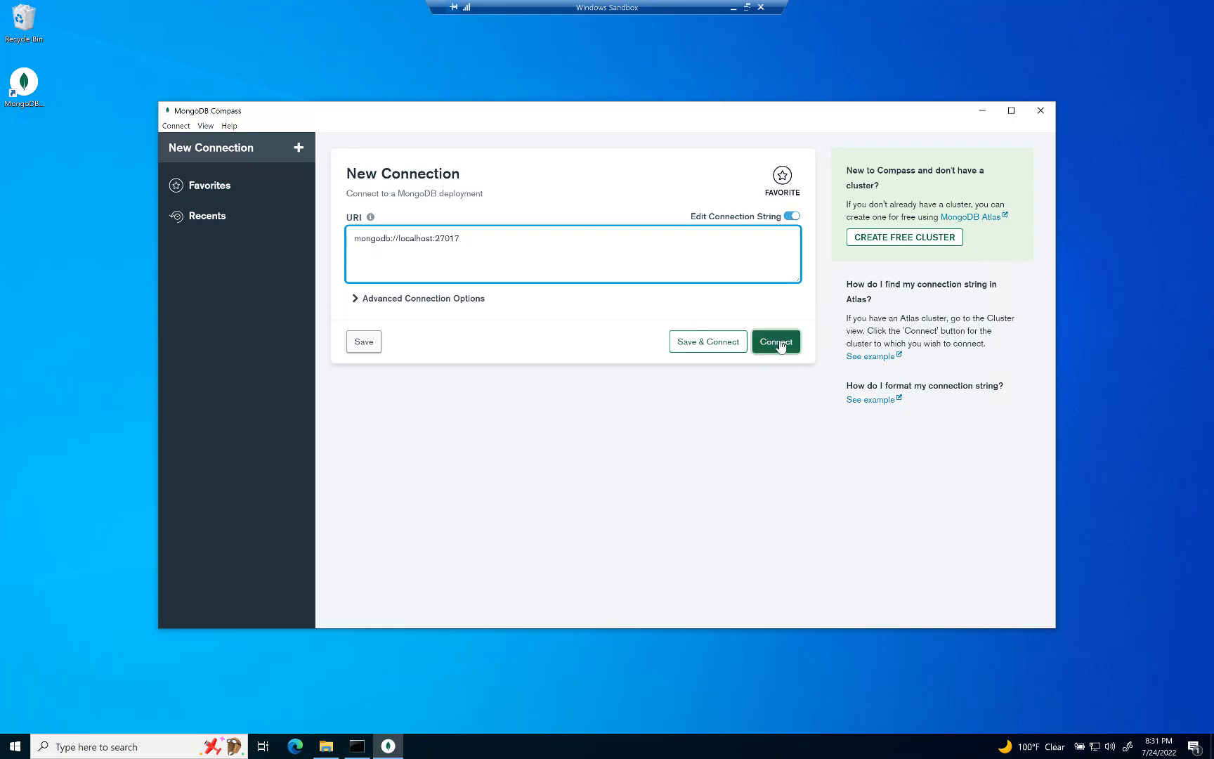
pyautogui.click(775, 341)
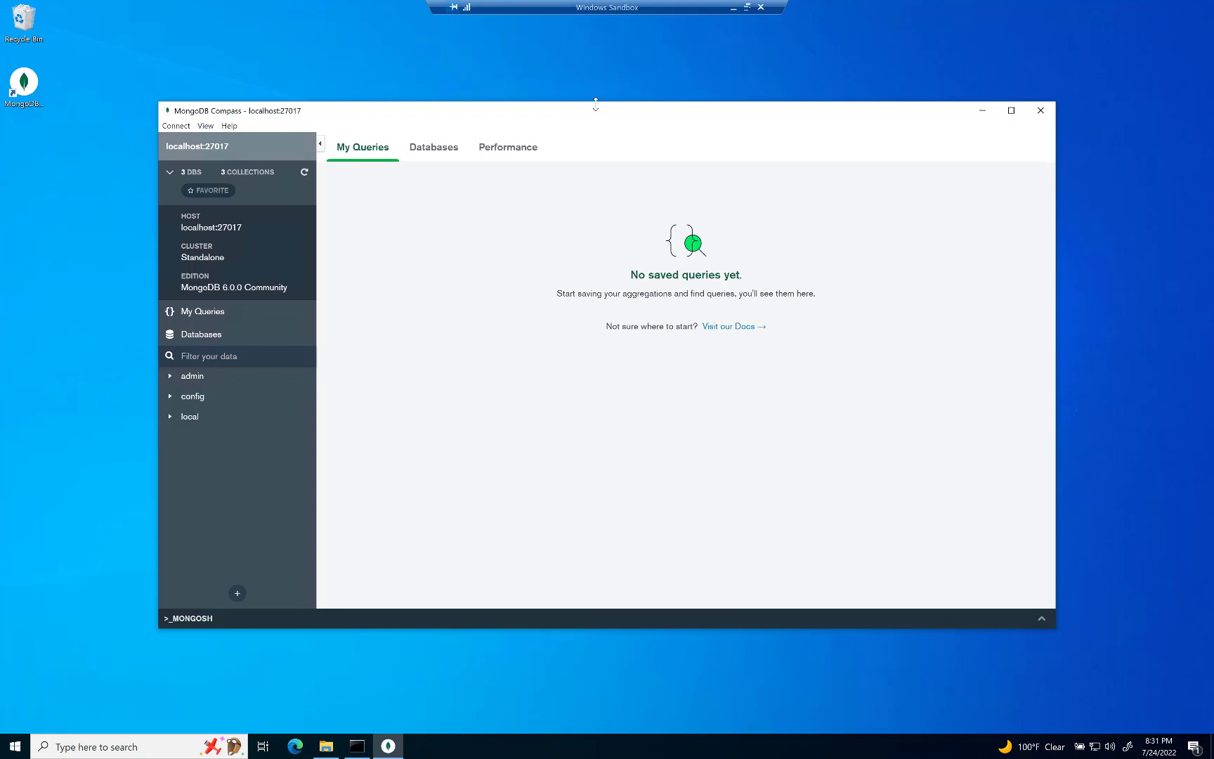
# View the local database's startup_log document, then open the admin database's collections
pyautogui.moveTo(597, 109); pyautogui.dragTo(620, 88)
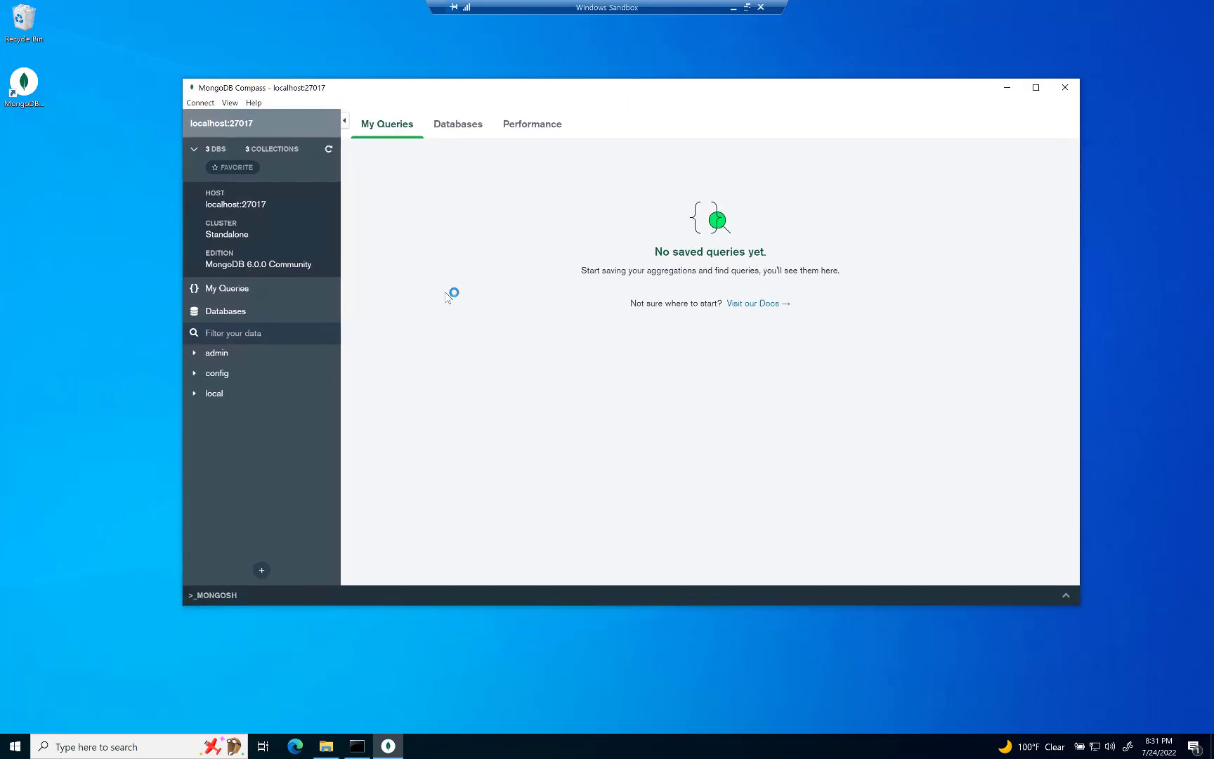
pyautogui.moveTo(228, 373)
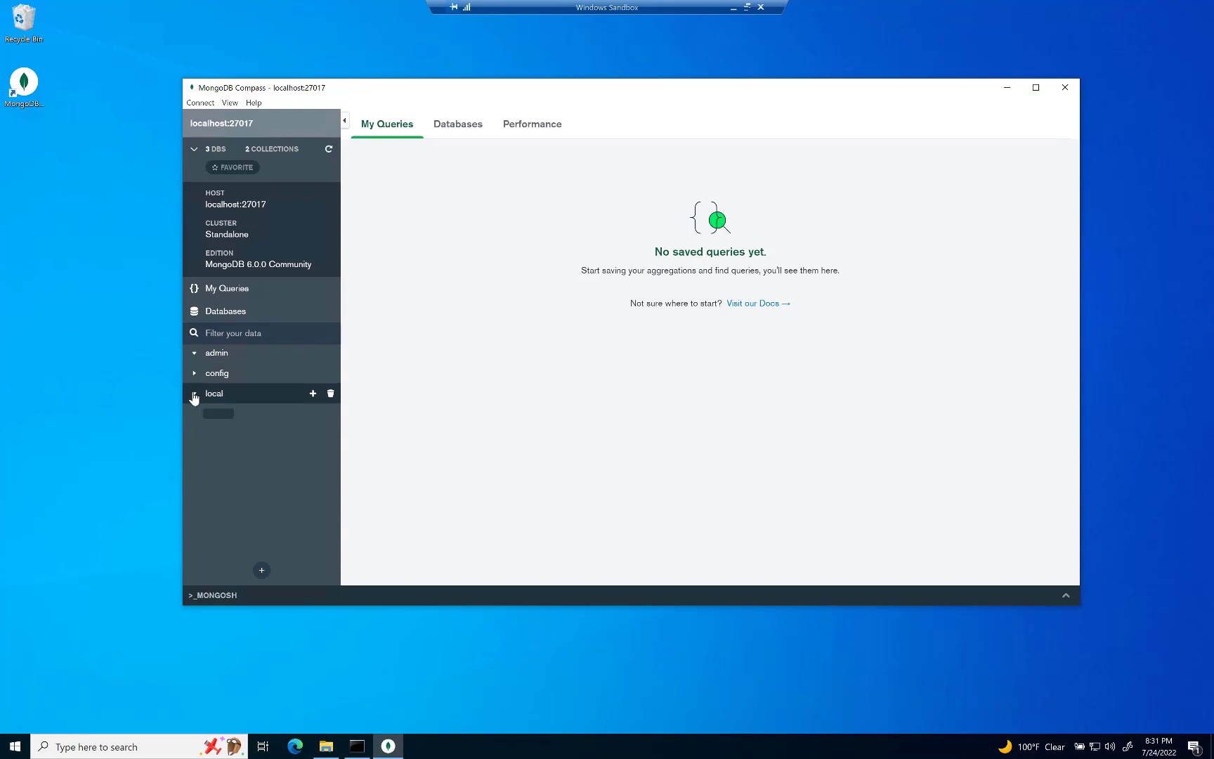
pyautogui.click(241, 413)
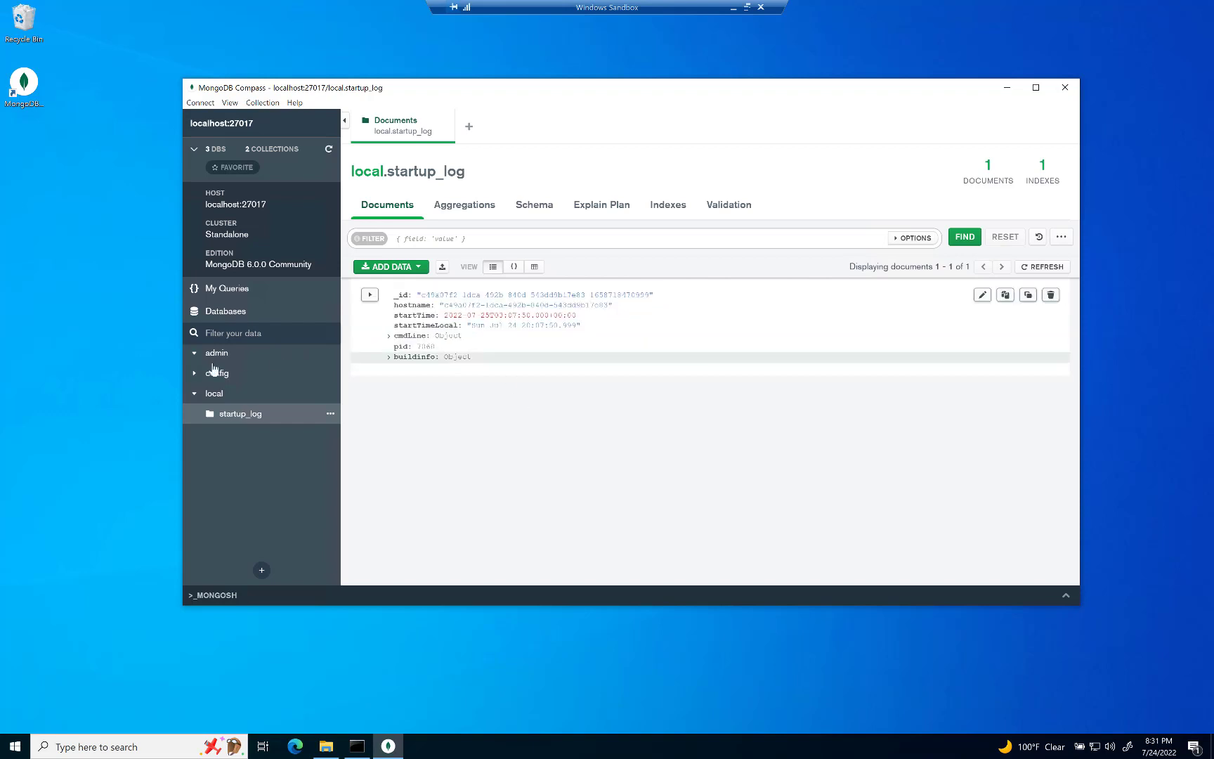
pyautogui.click(217, 354)
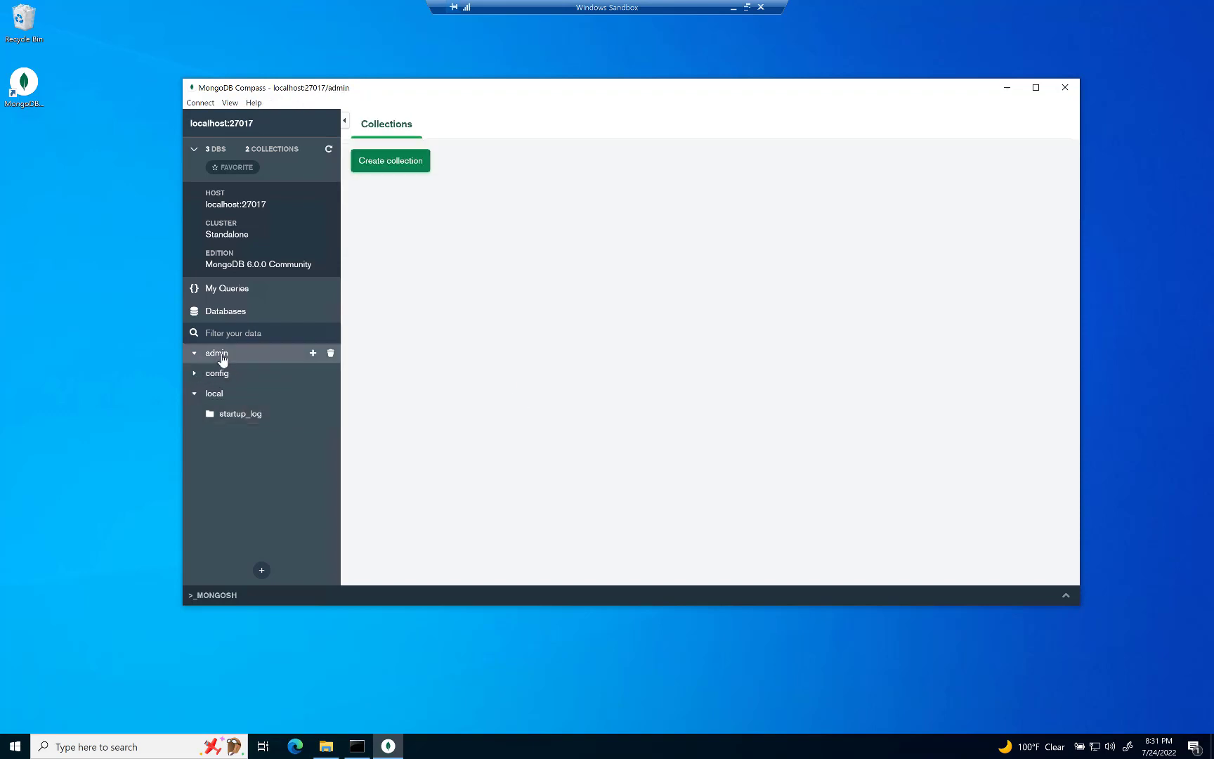
pyautogui.moveTo(232, 387)
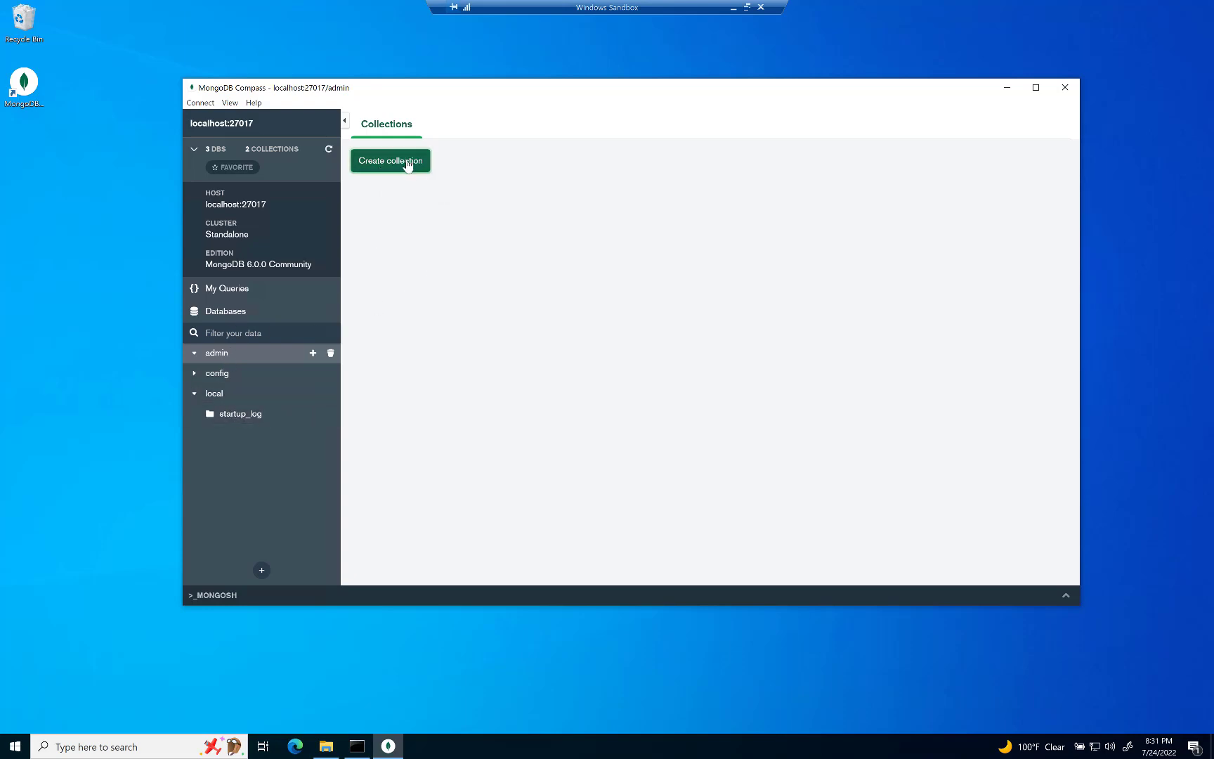
pyautogui.moveTo(605, 95)
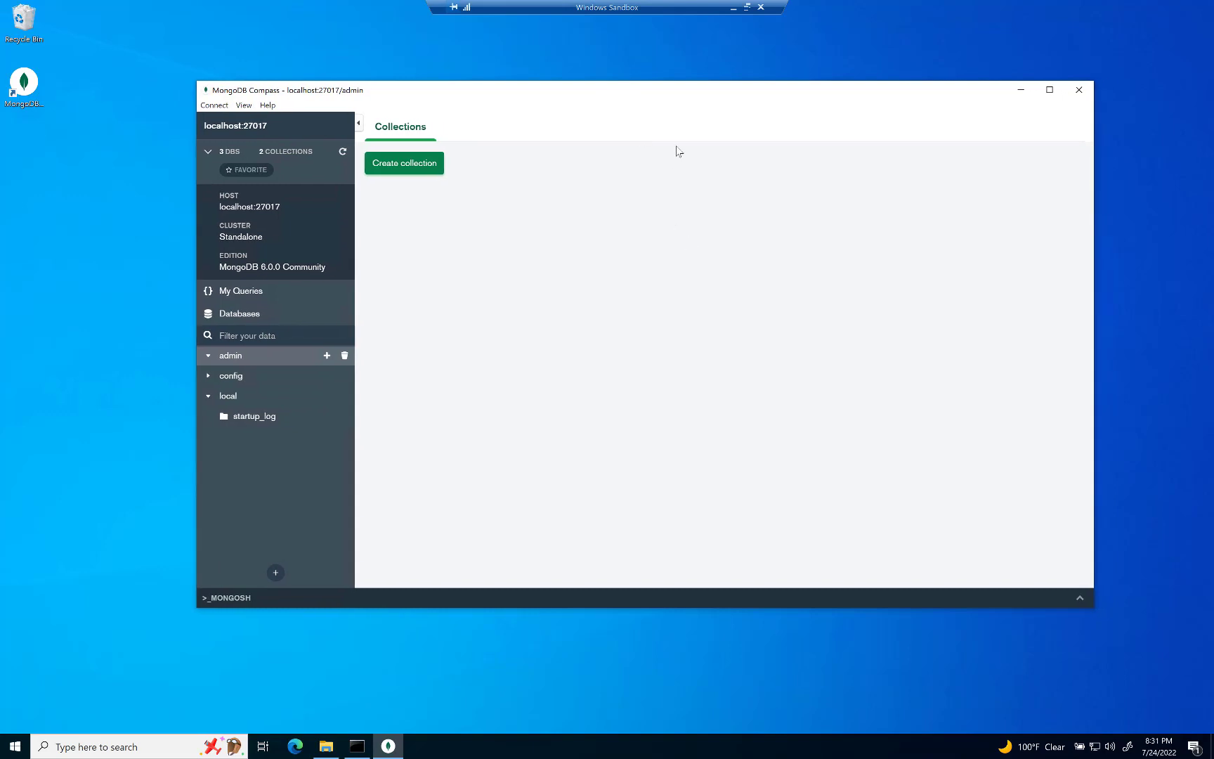
pyautogui.moveTo(576, 131)
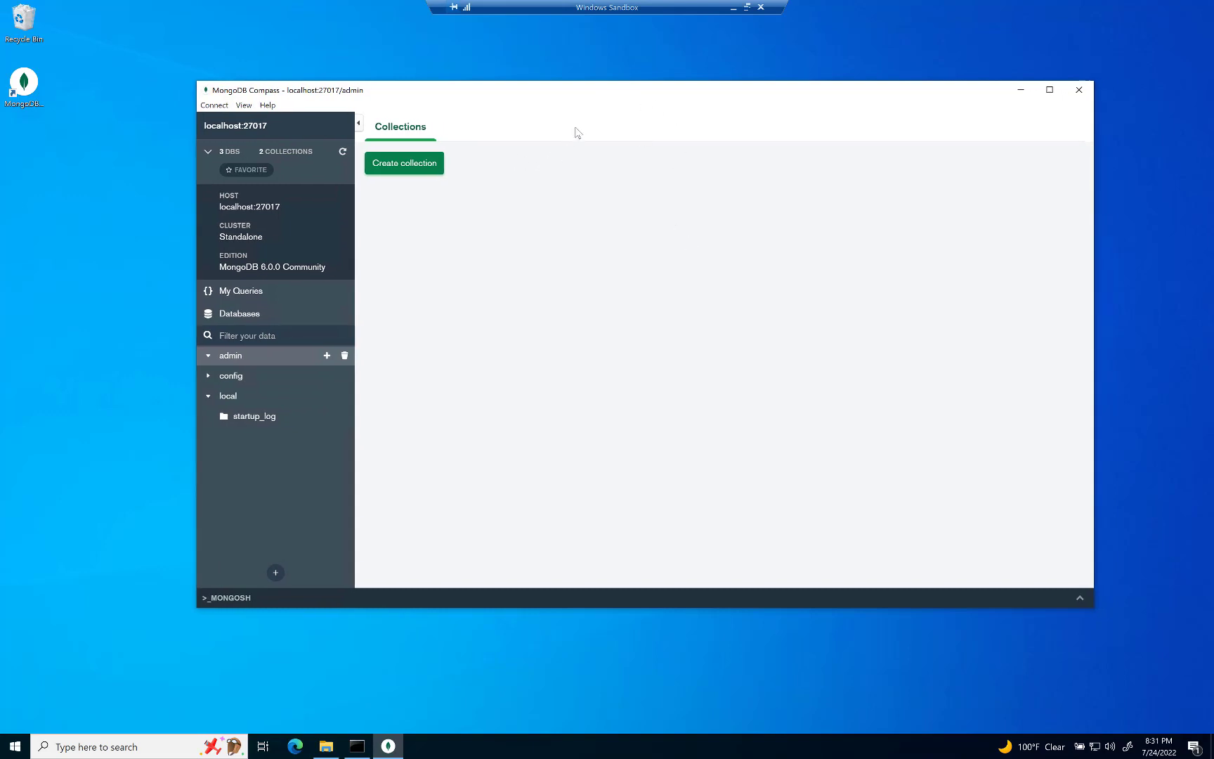
pyautogui.moveTo(428, 248)
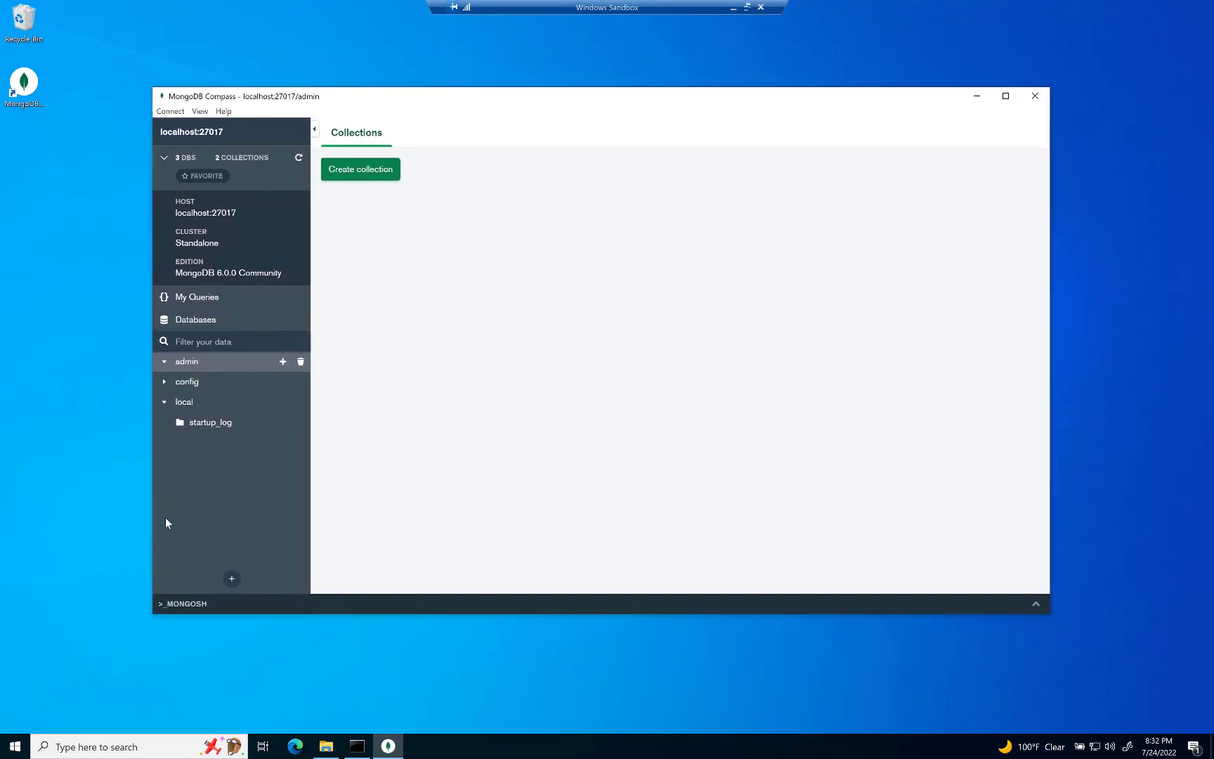
pyautogui.click(14, 745)
pyautogui.write('c')
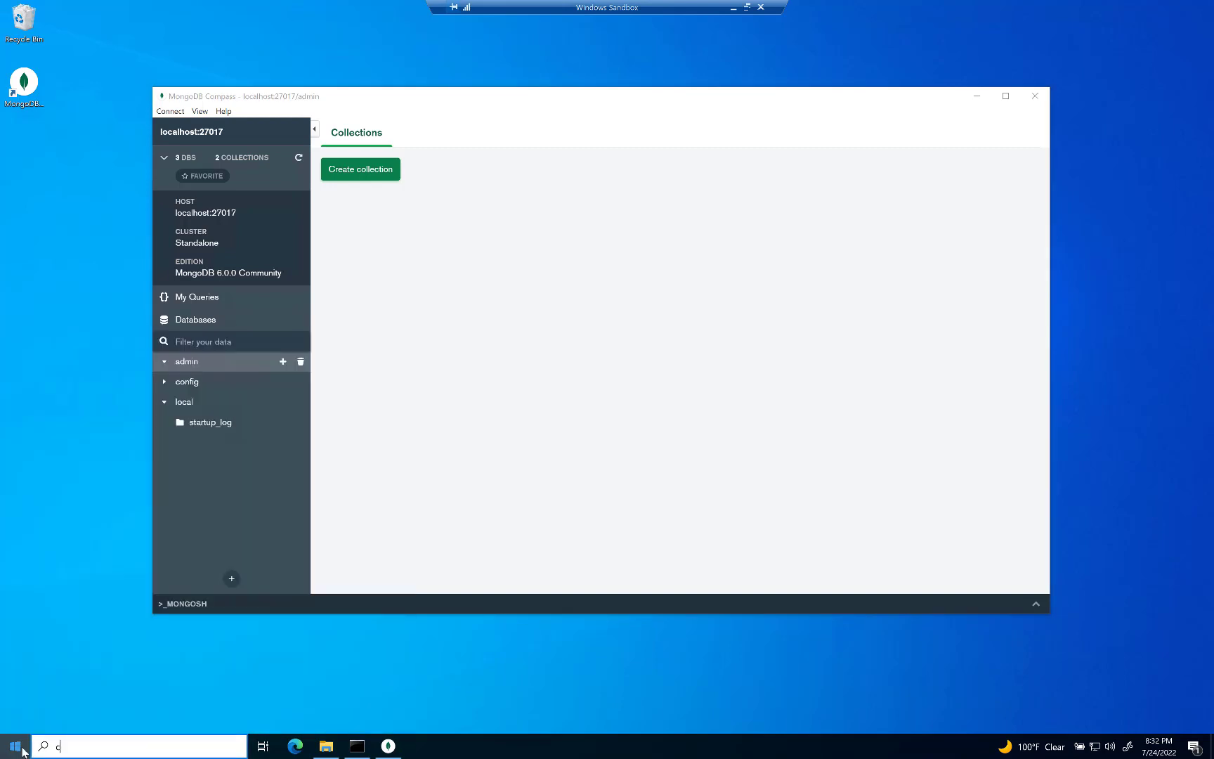
pyautogui.write('mong')
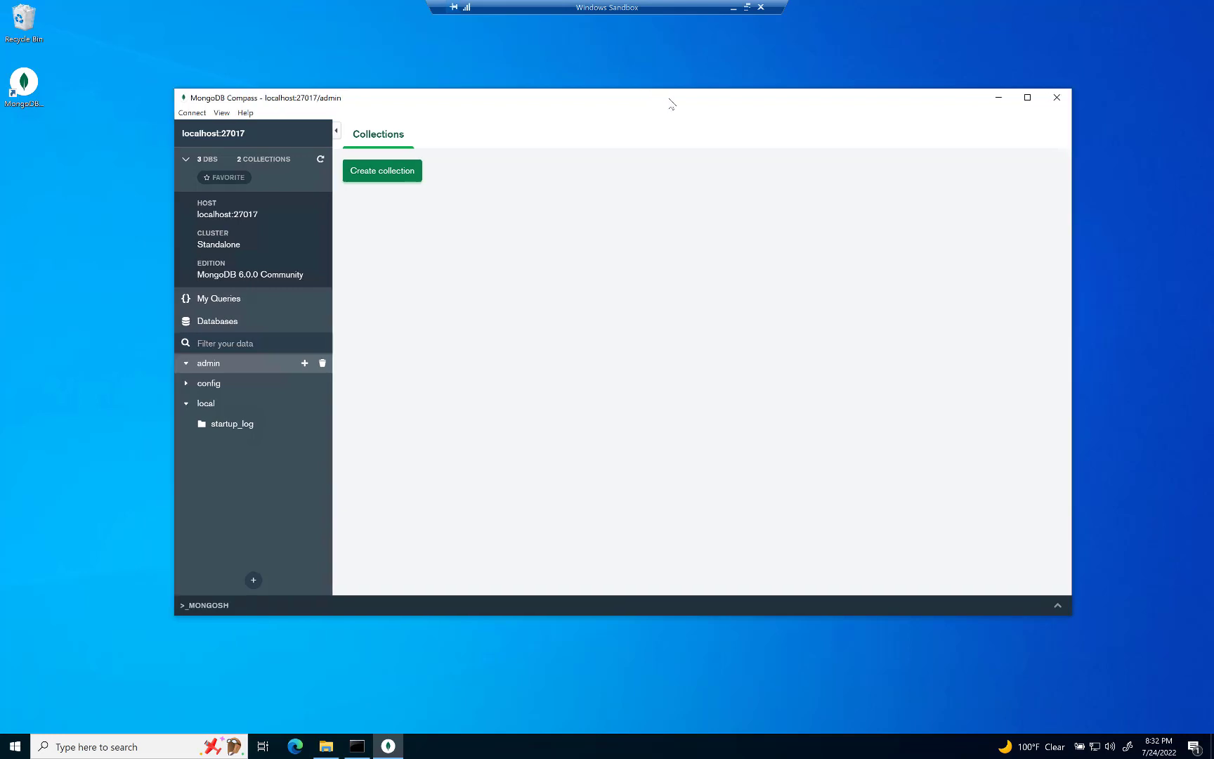
pyautogui.moveTo(593, 159)
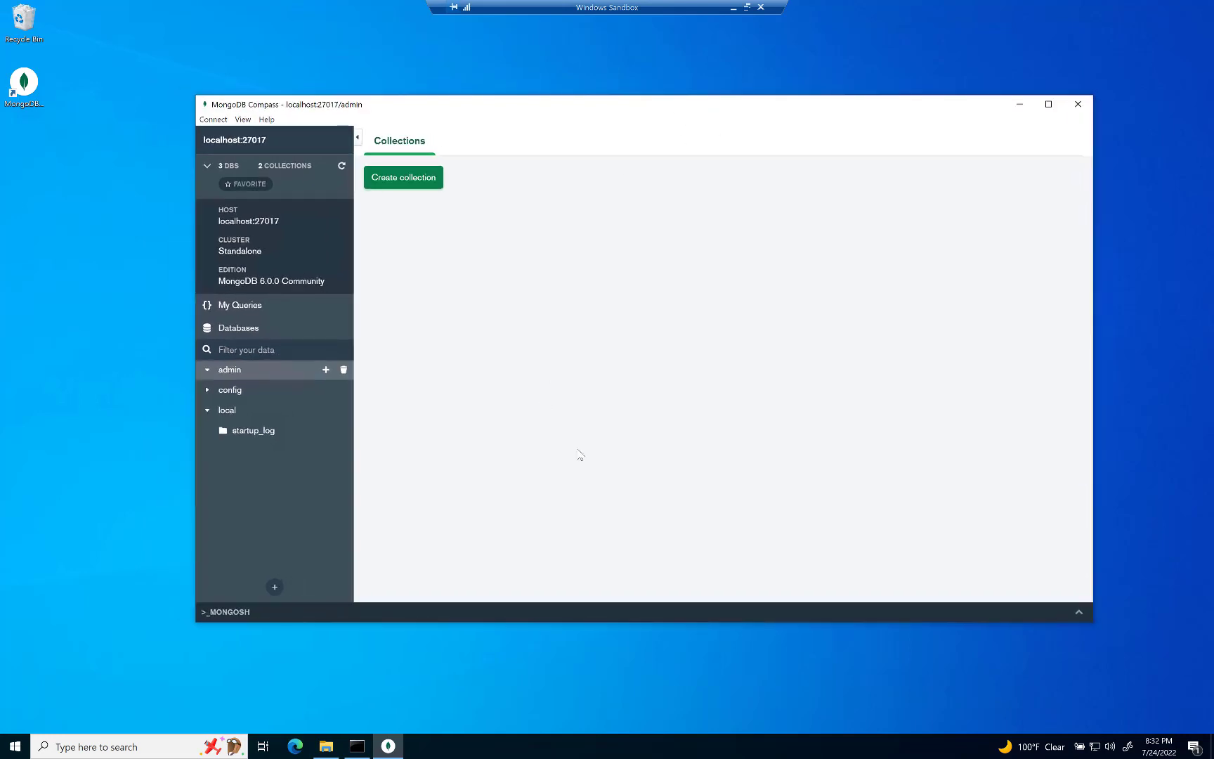
pyautogui.moveTo(636, 495)
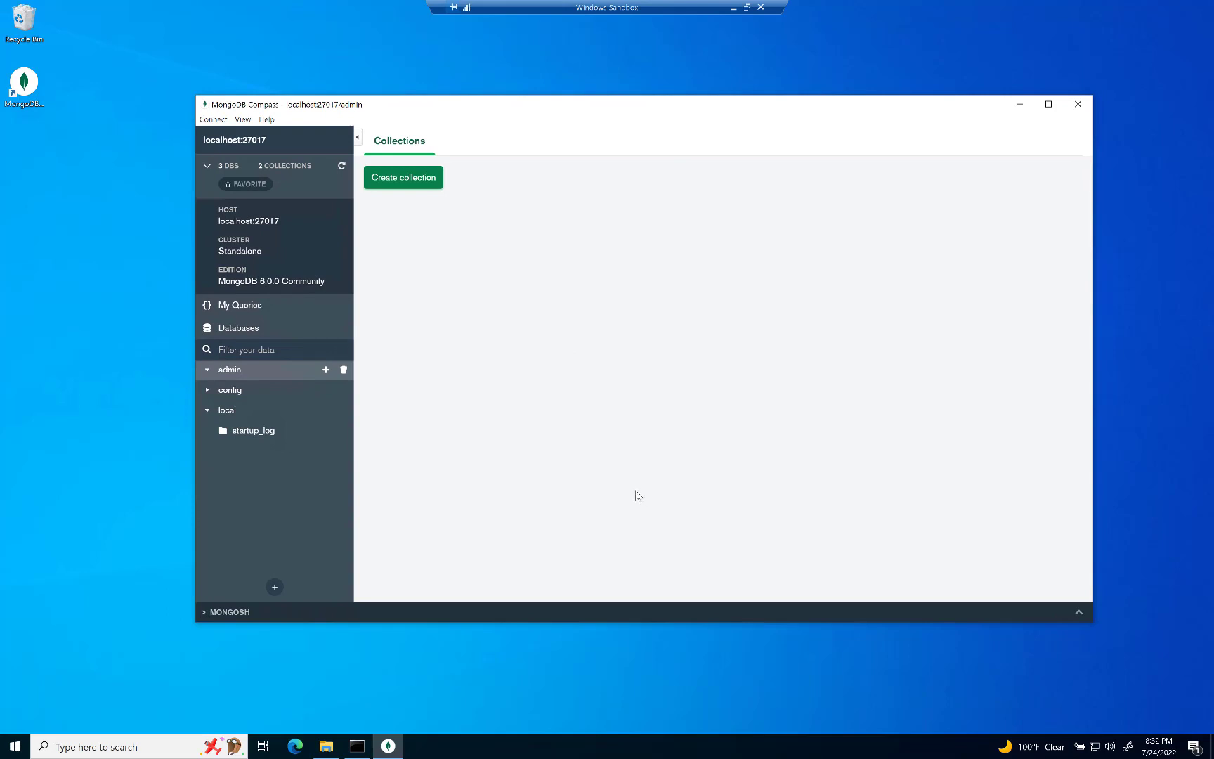
pyautogui.moveTo(610, 377)
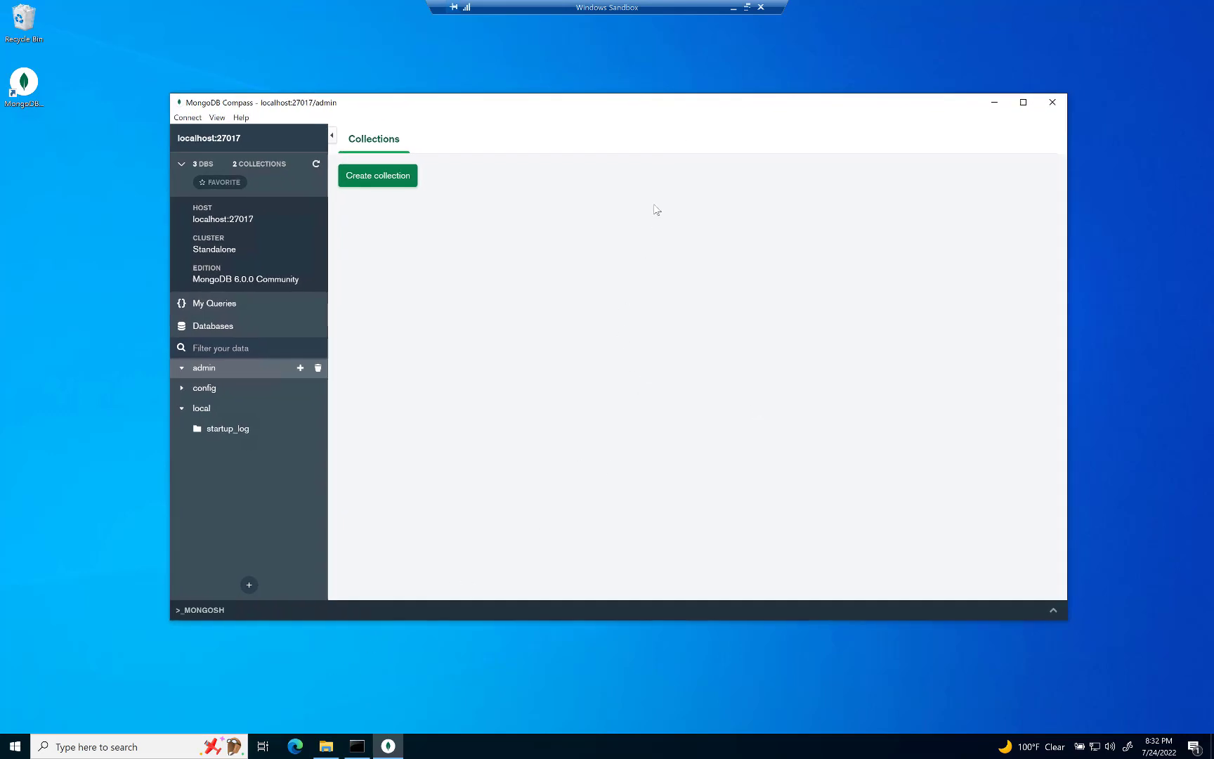
pyautogui.moveTo(690, 121)
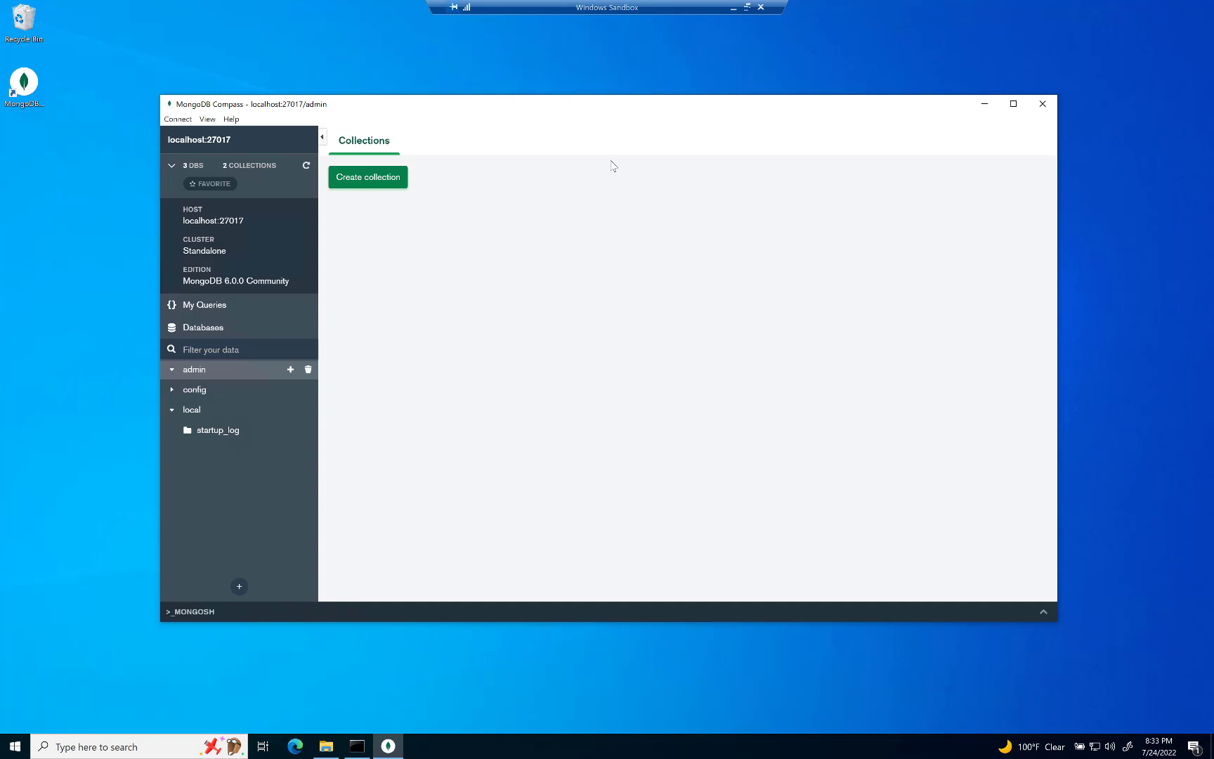
# Open the Windows Start menu listing installed apps
pyautogui.click(14, 746)
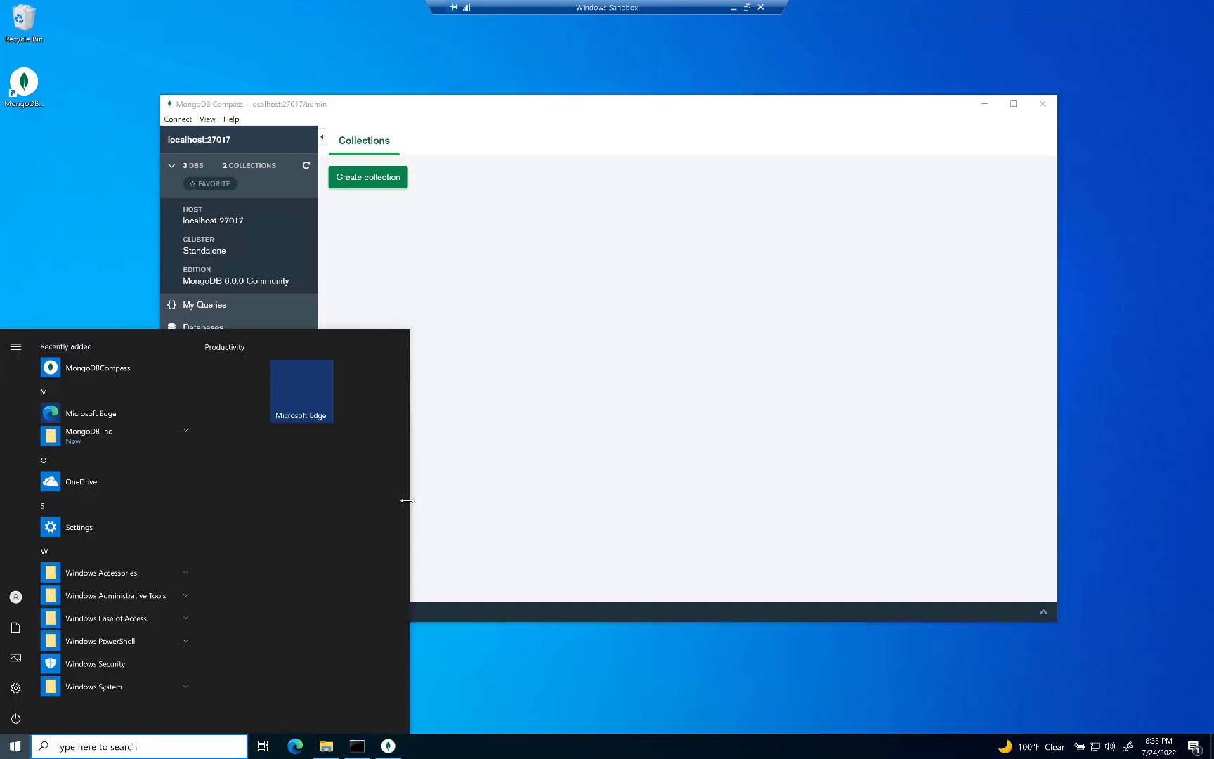